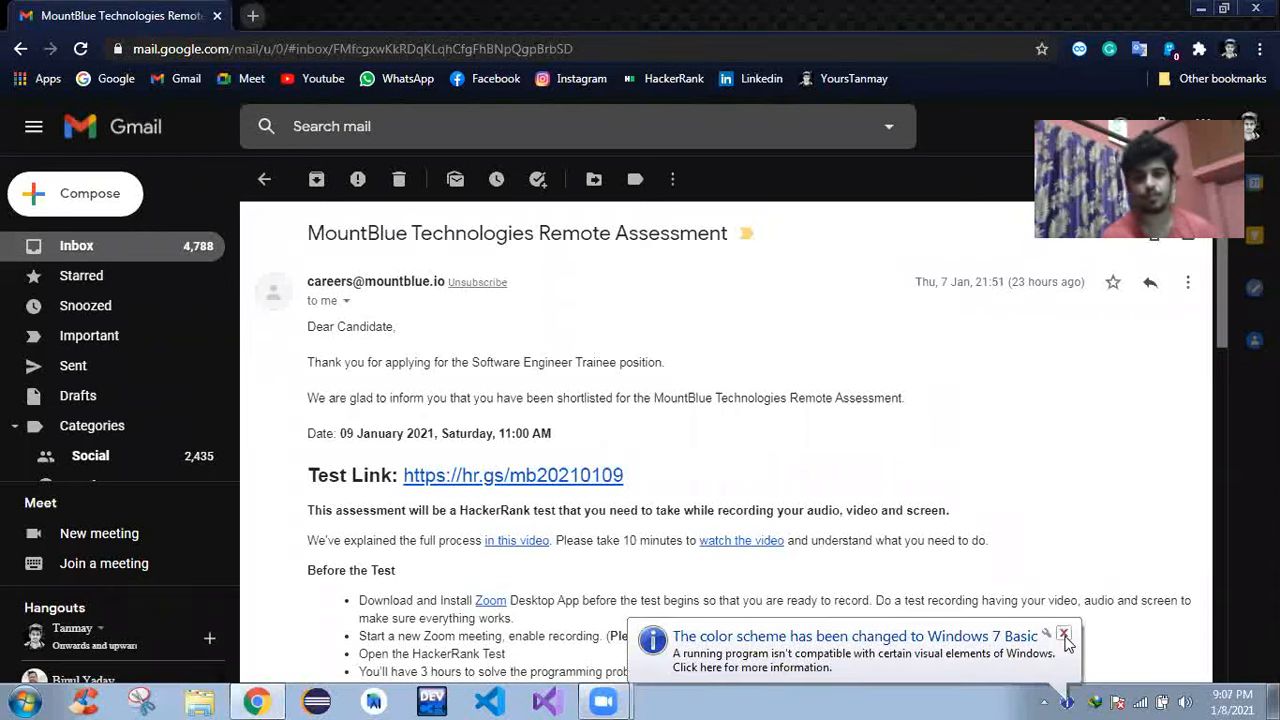
mouse_move(769, 473)
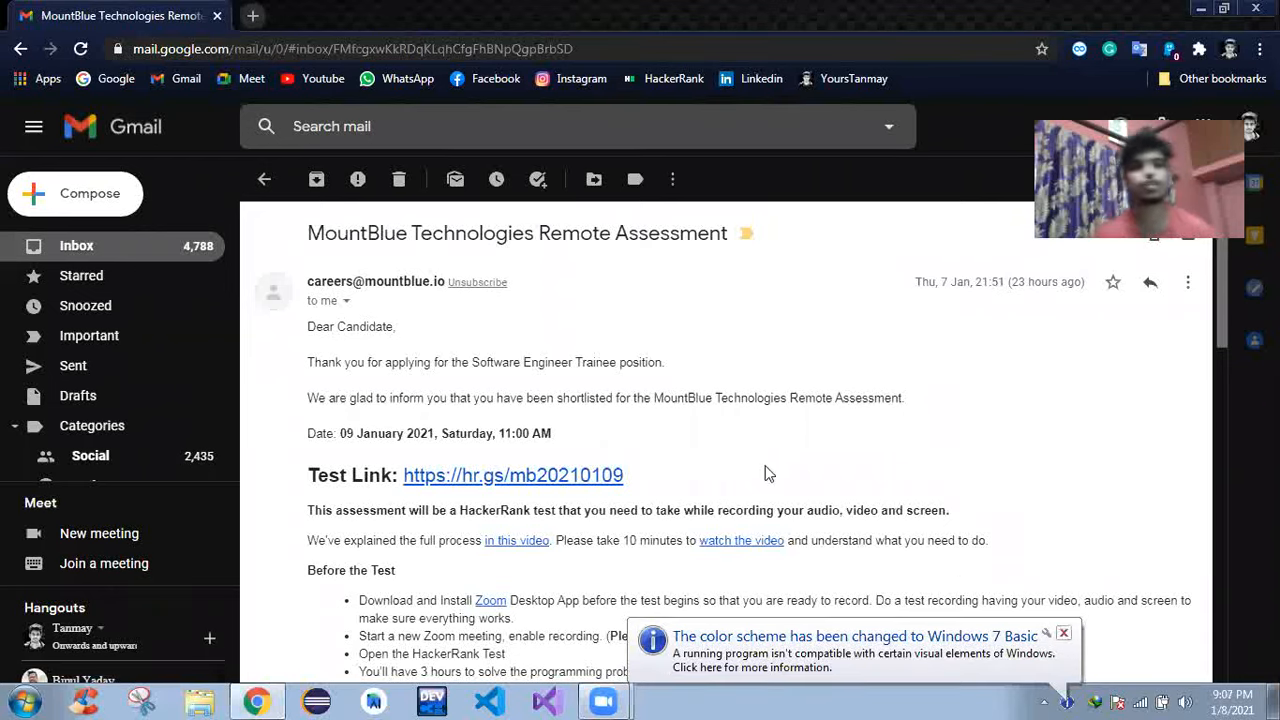
Follow the hackerrank.com/tests/sample link from the email into a new tab.
left_click(1063, 633)
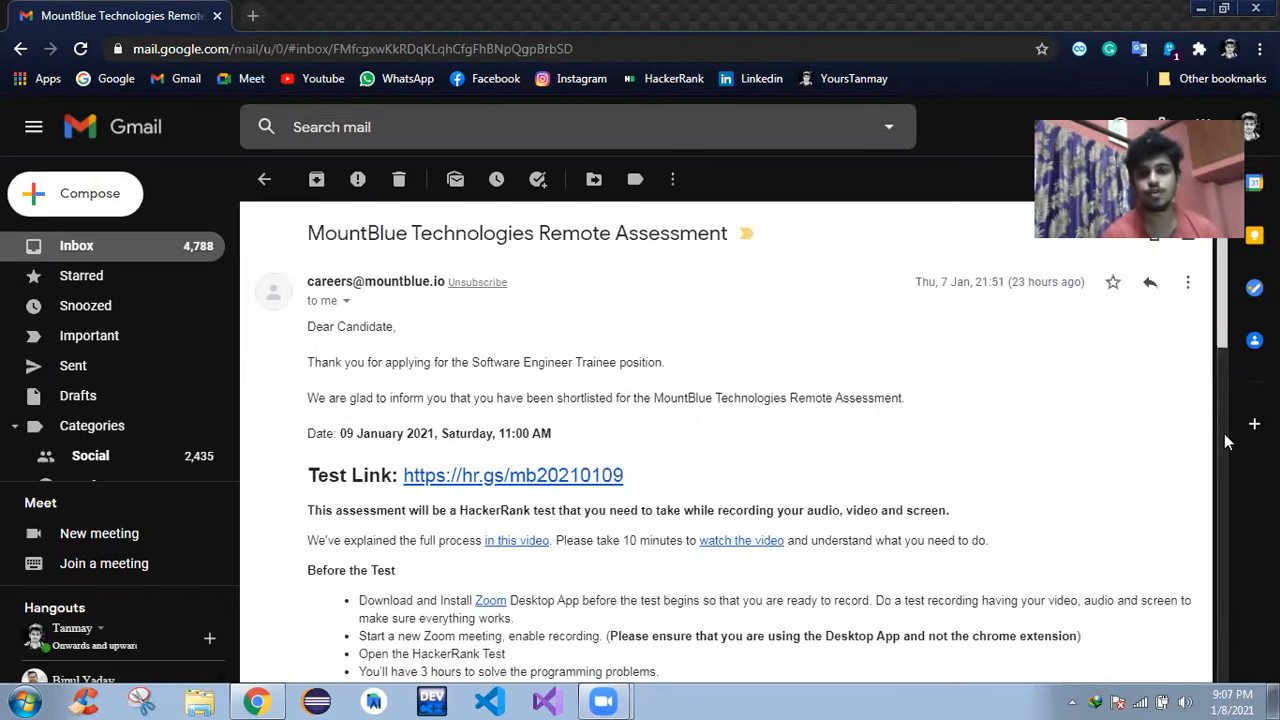
scroll("down", 3)
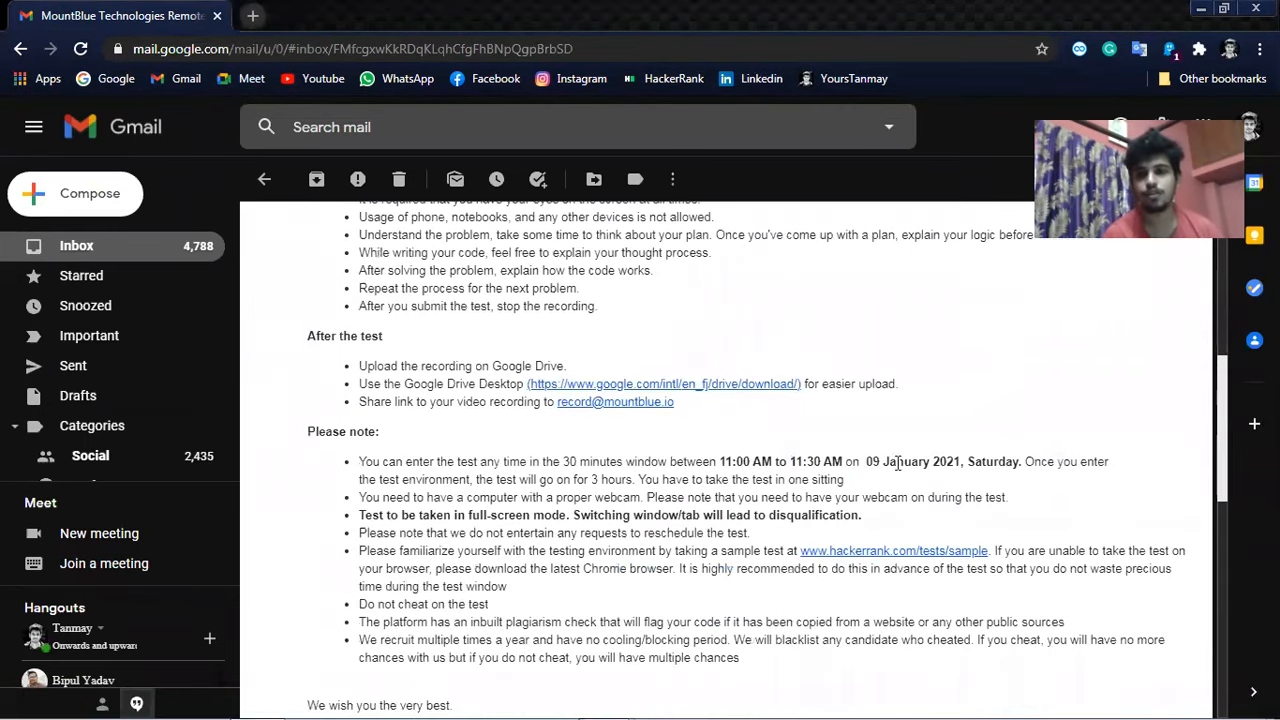
scroll("down", 3)
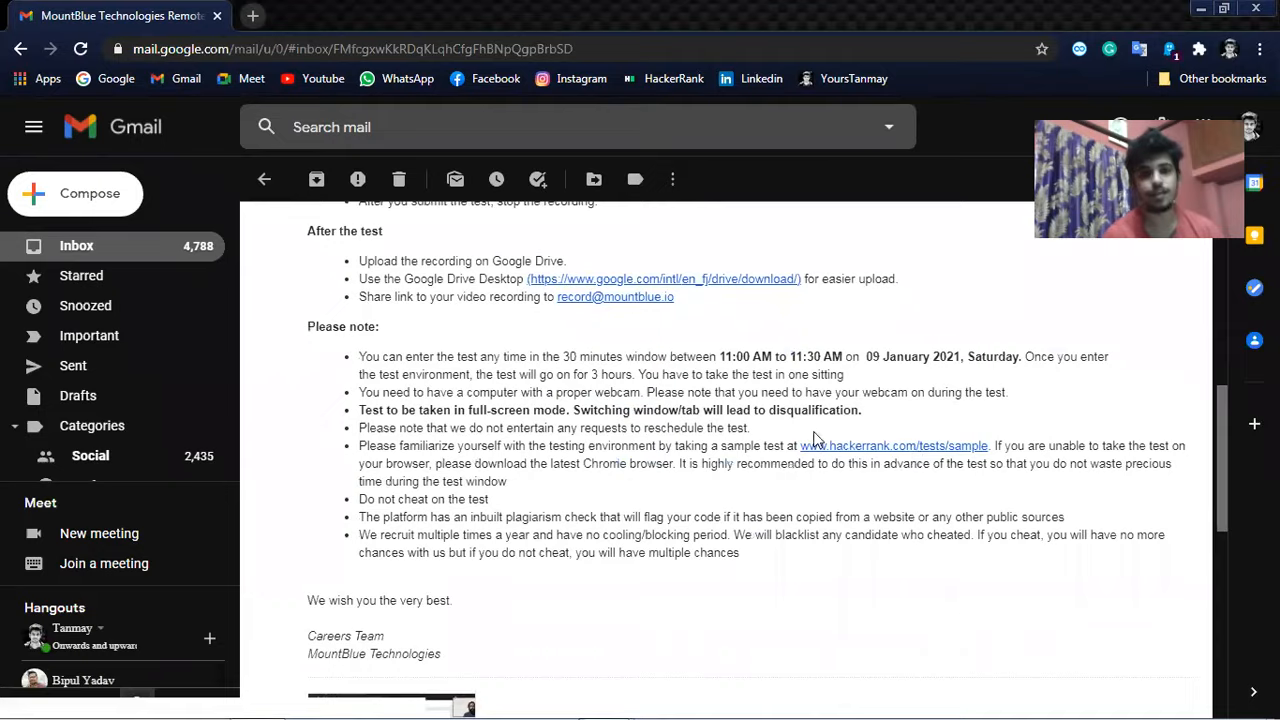
left_click(893, 445)
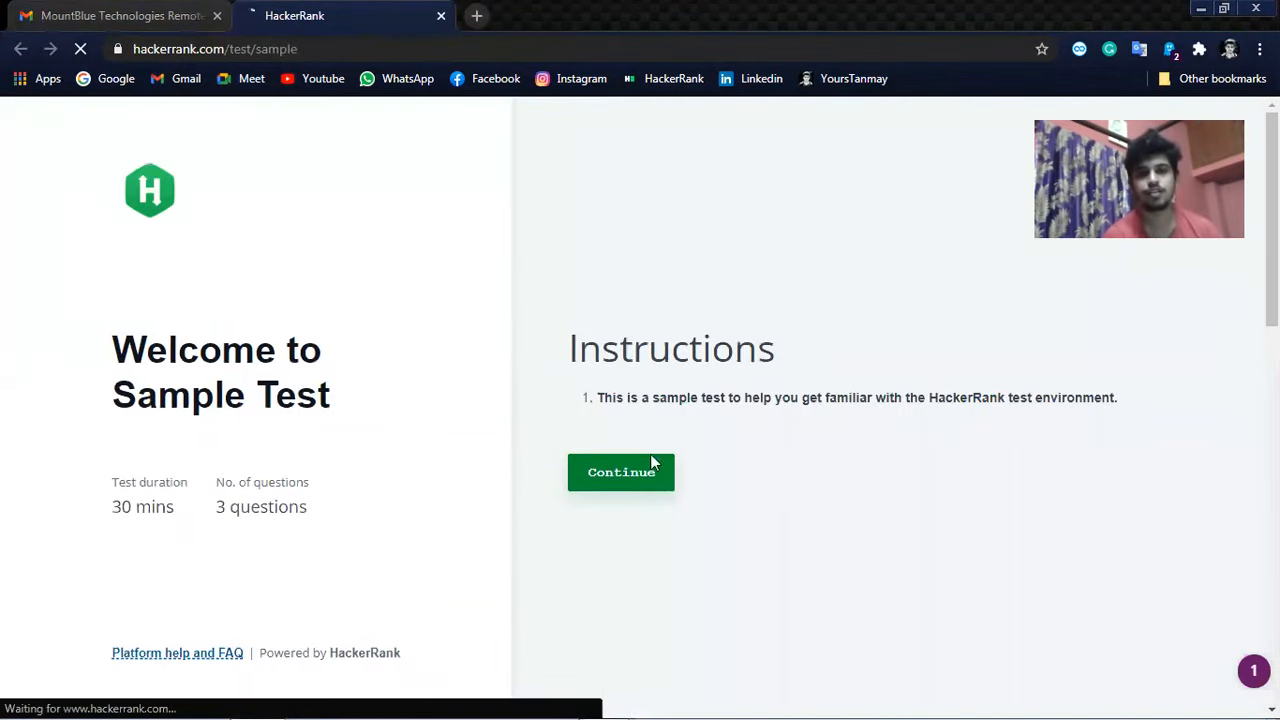
Read through the Sample Test instructions and its three-question list.
left_click(621, 472)
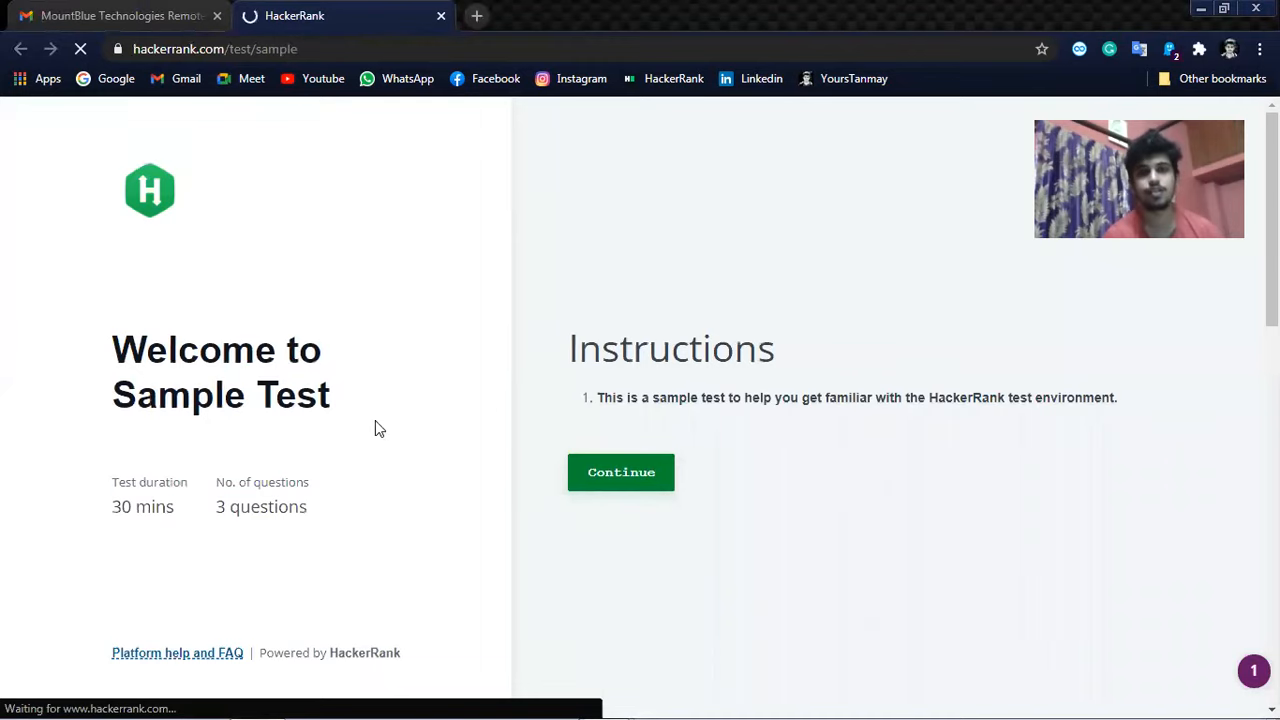
scroll("down", 3)
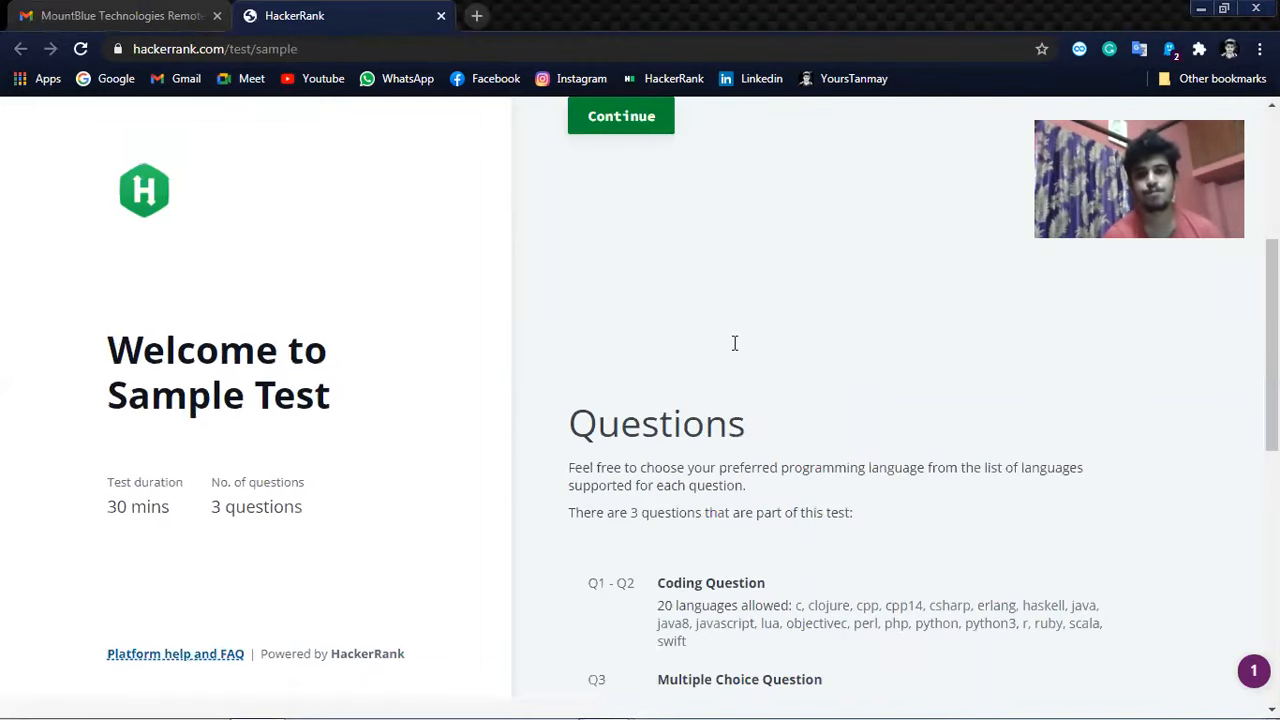
scroll("down", 3)
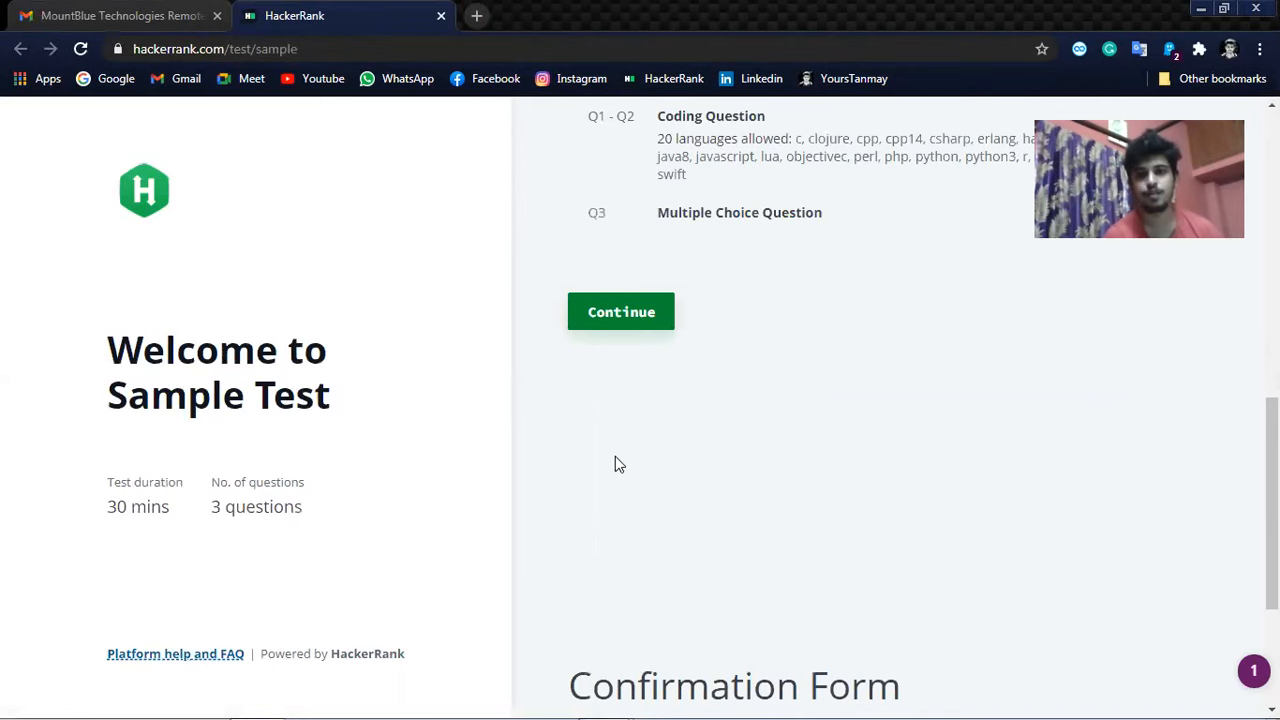
scroll("up", 3)
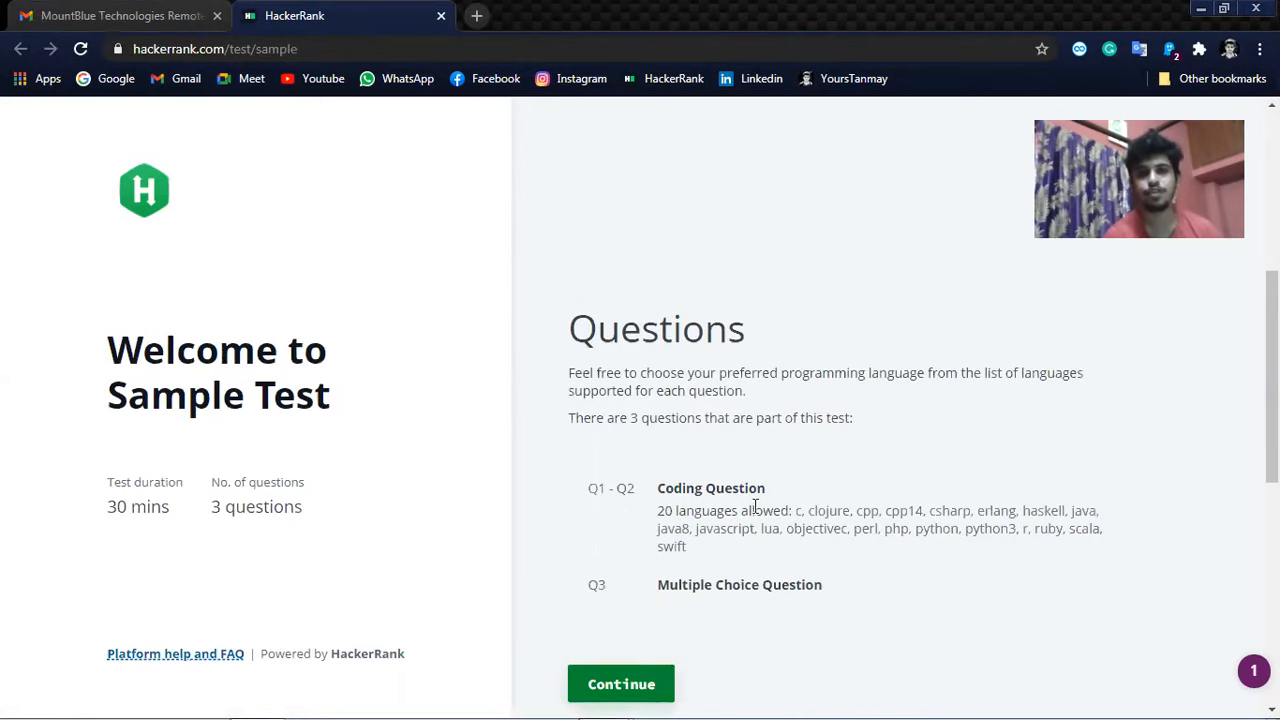
mouse_move(910, 574)
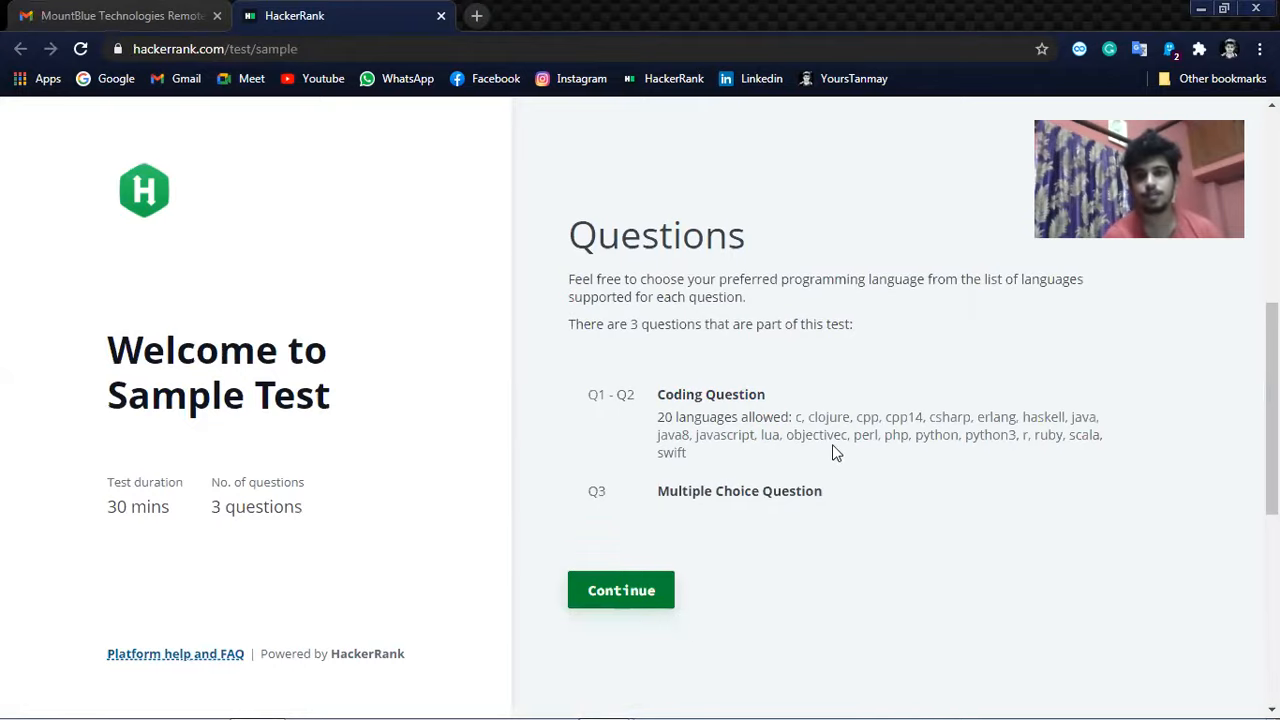
mouse_move(725, 518)
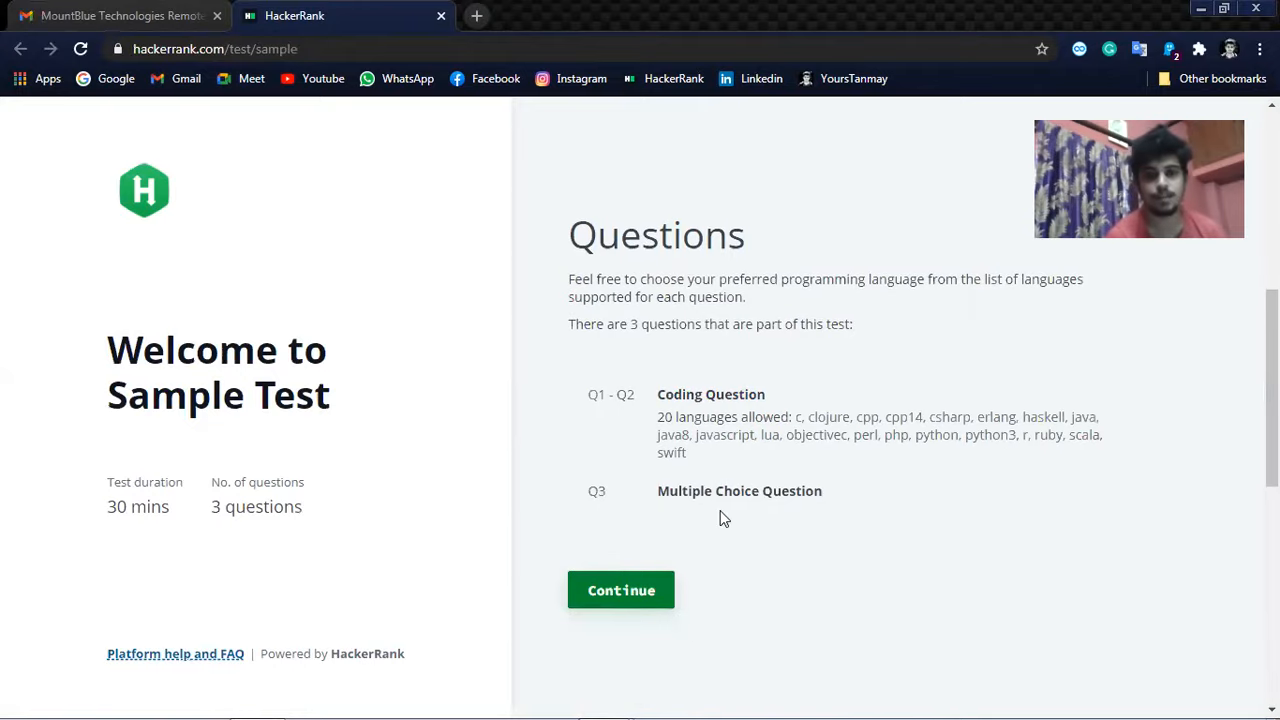
scroll("up", 3)
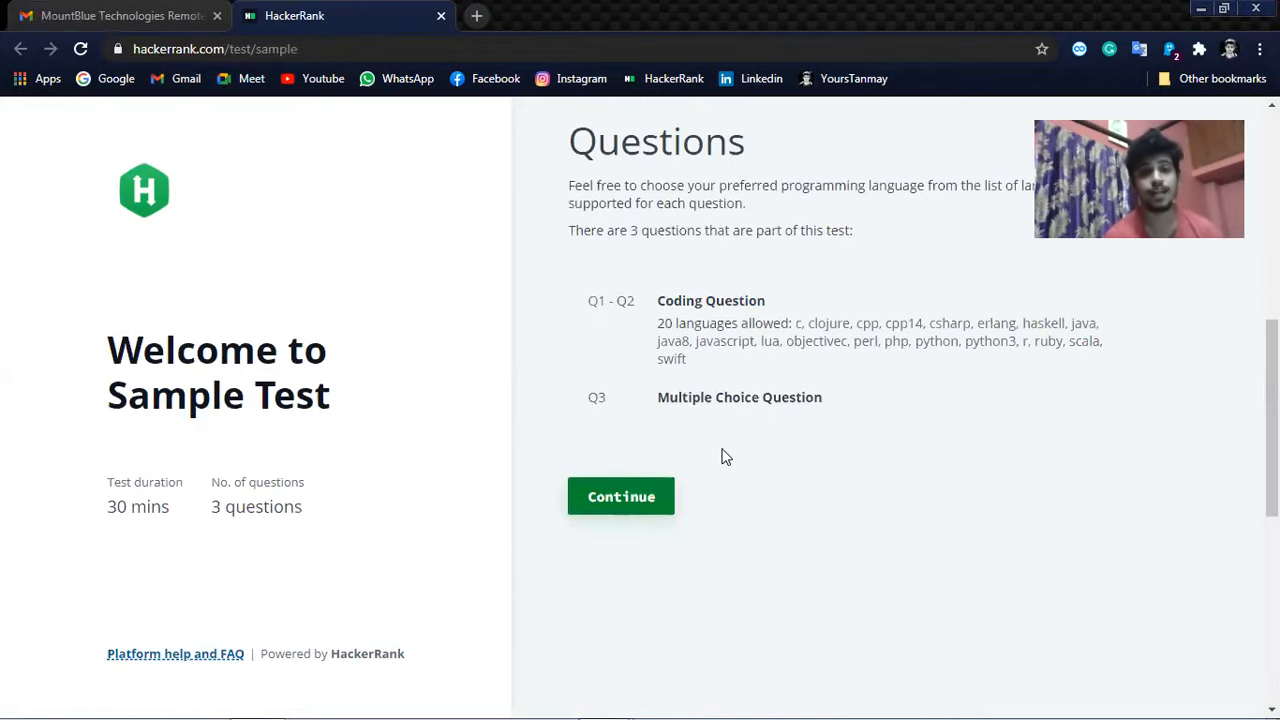
mouse_move(720, 440)
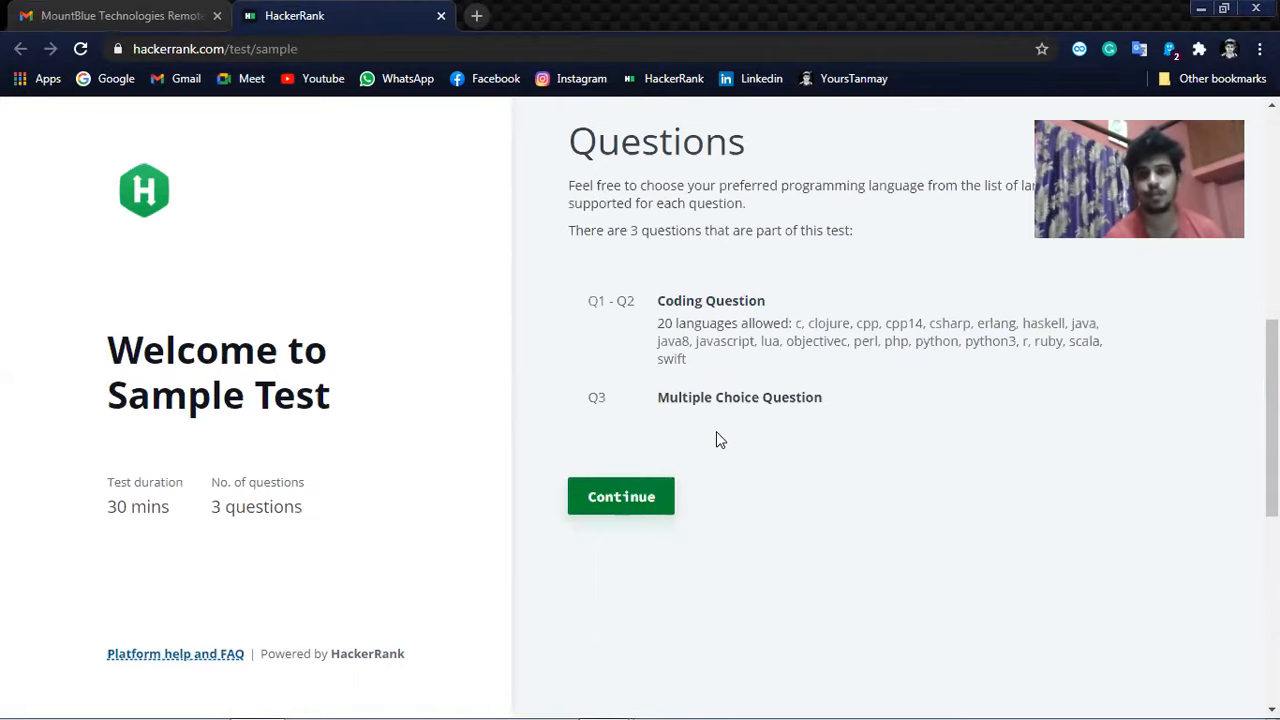
mouse_move(621, 497)
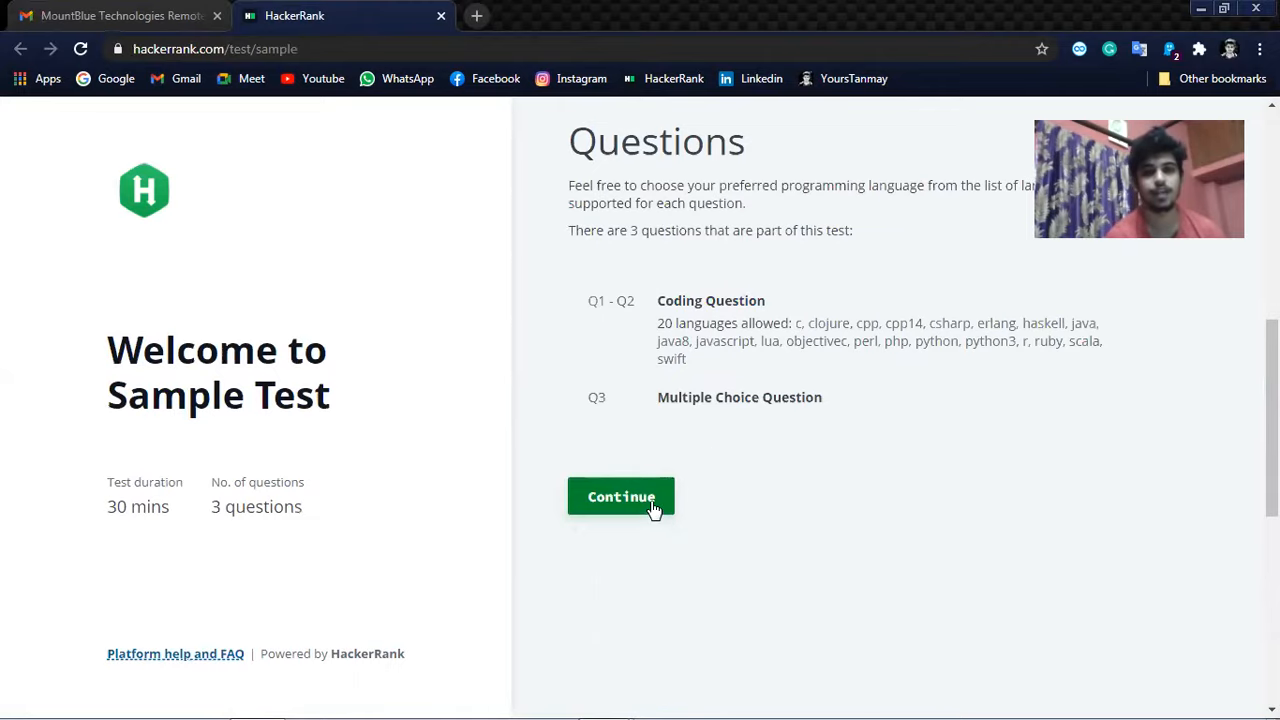
Start the test with the suggested login email and declaration agreed, then go to question 1.
left_click(621, 497)
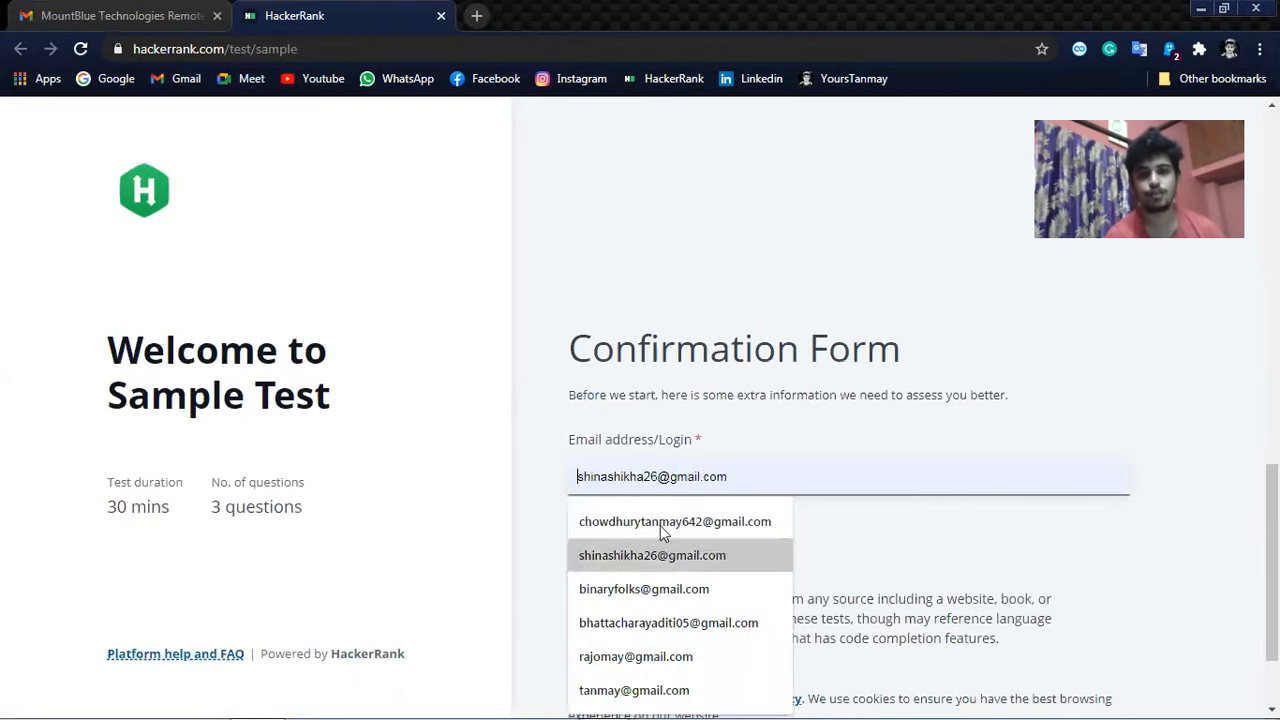
left_click(675, 521)
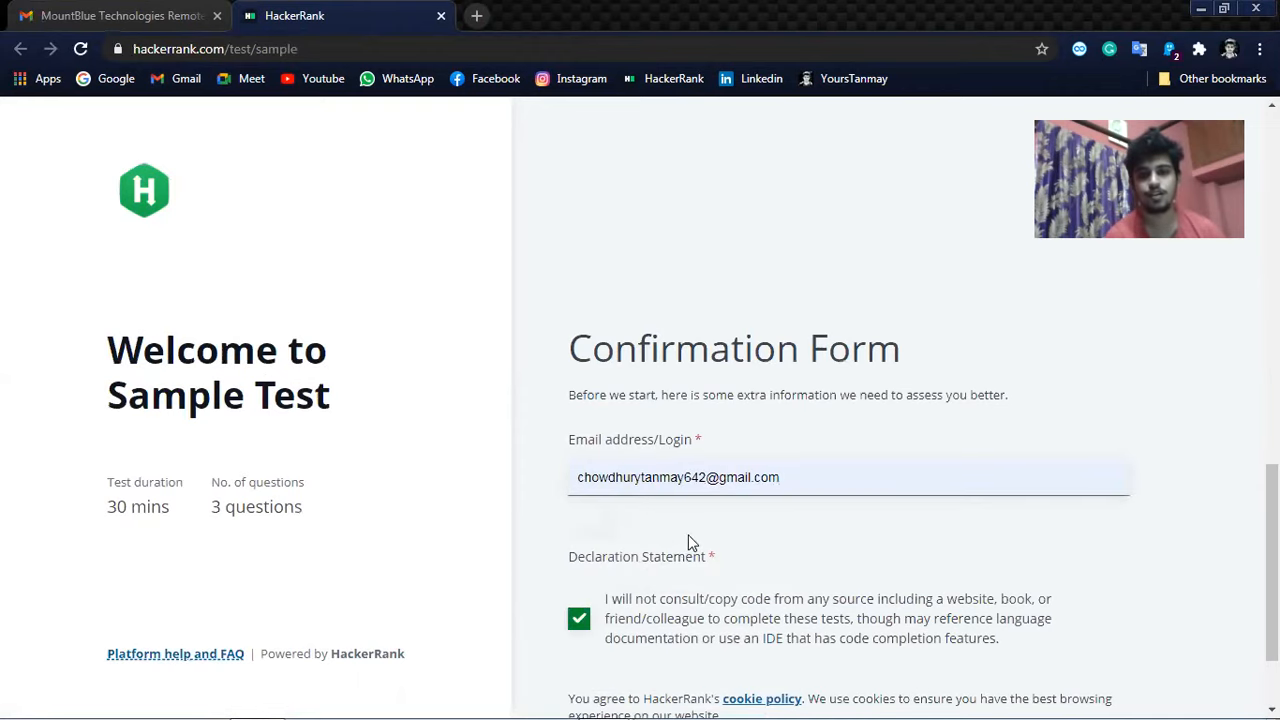
scroll("down", 3)
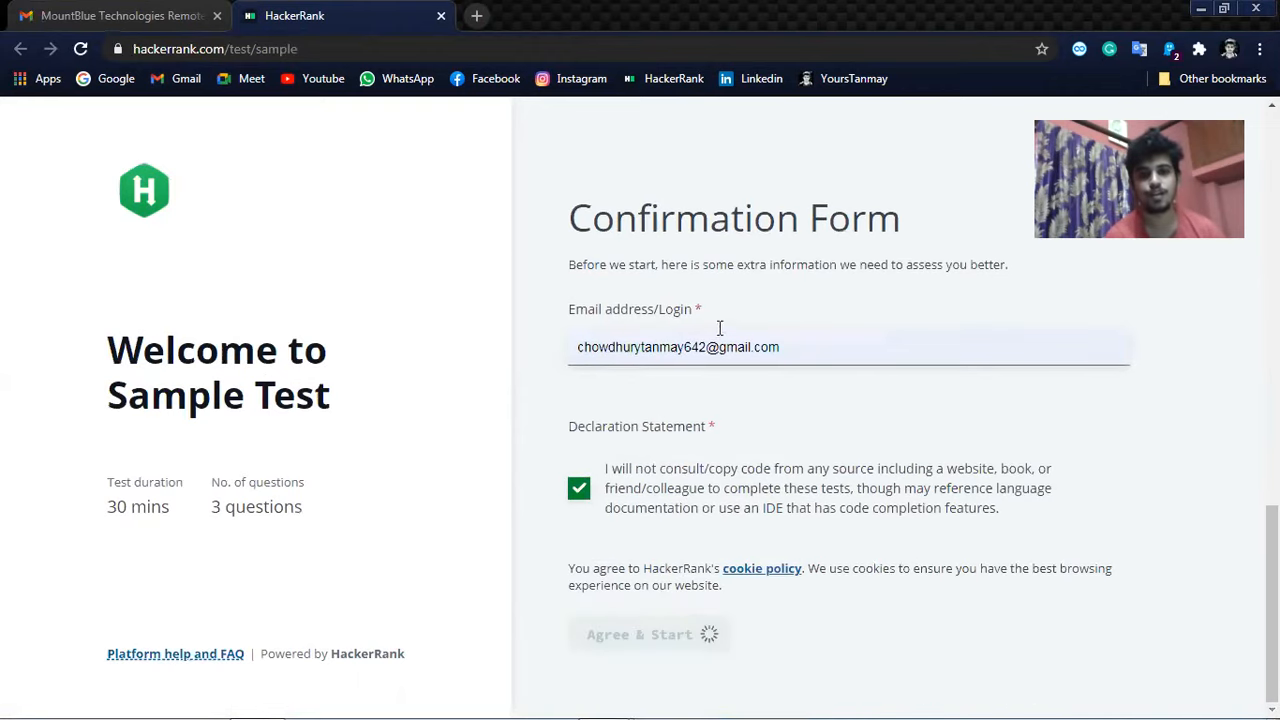
left_click(639, 634)
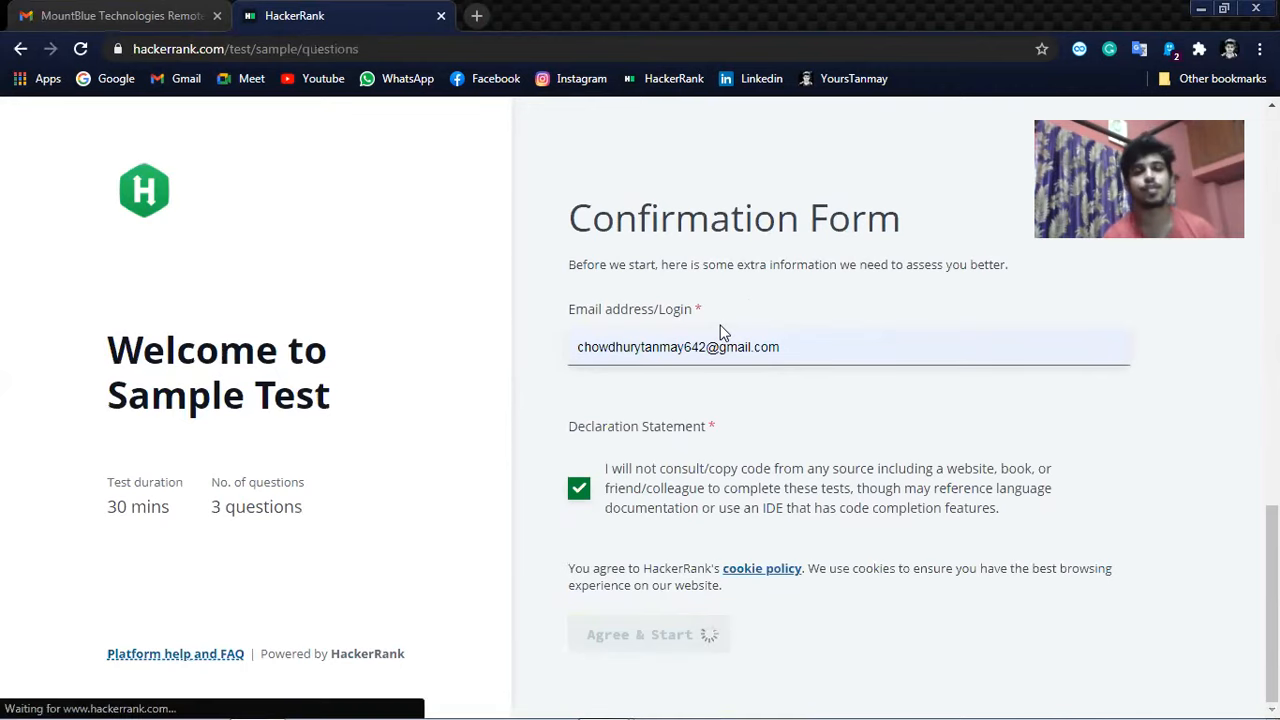
left_click(639, 634)
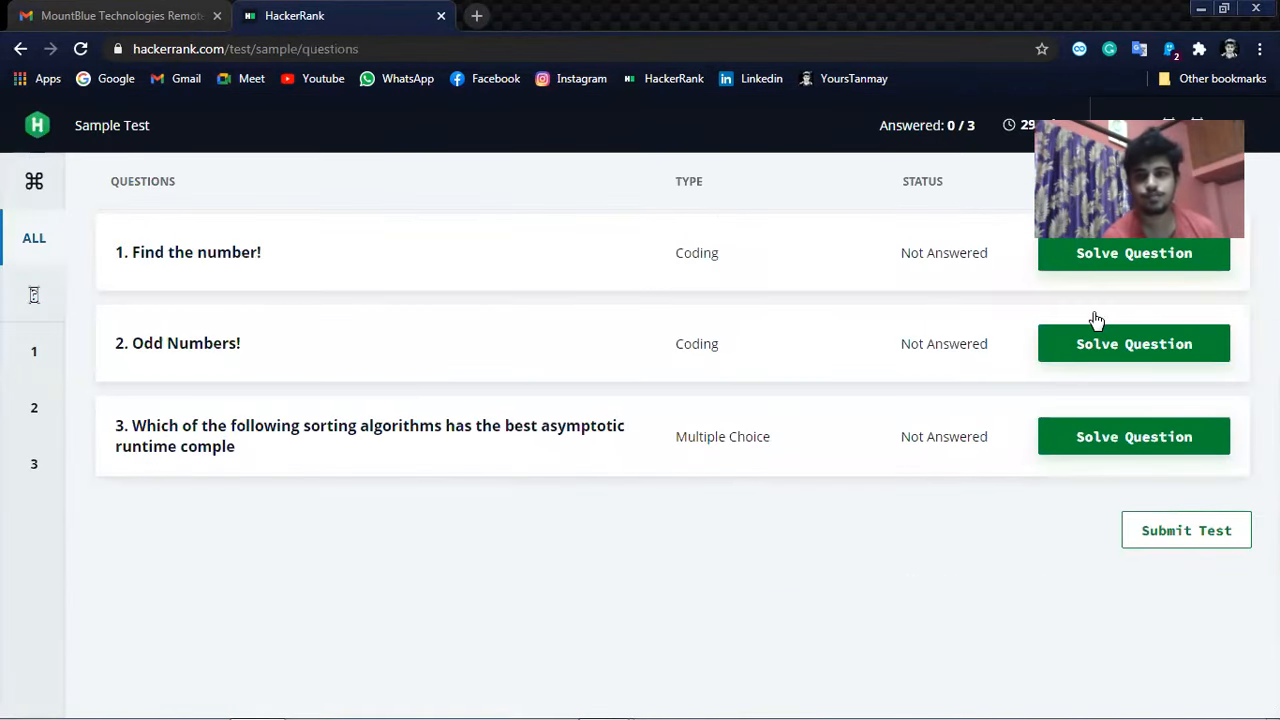
left_click(1133, 253)
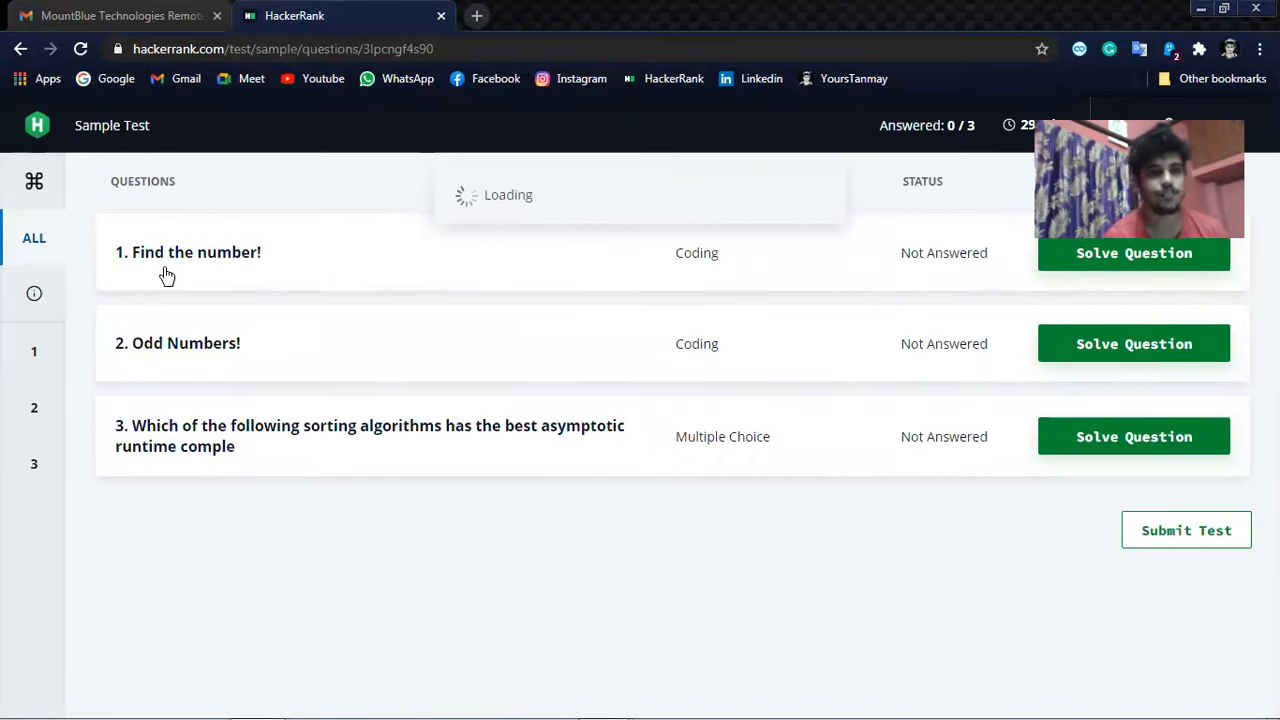
mouse_move(880, 317)
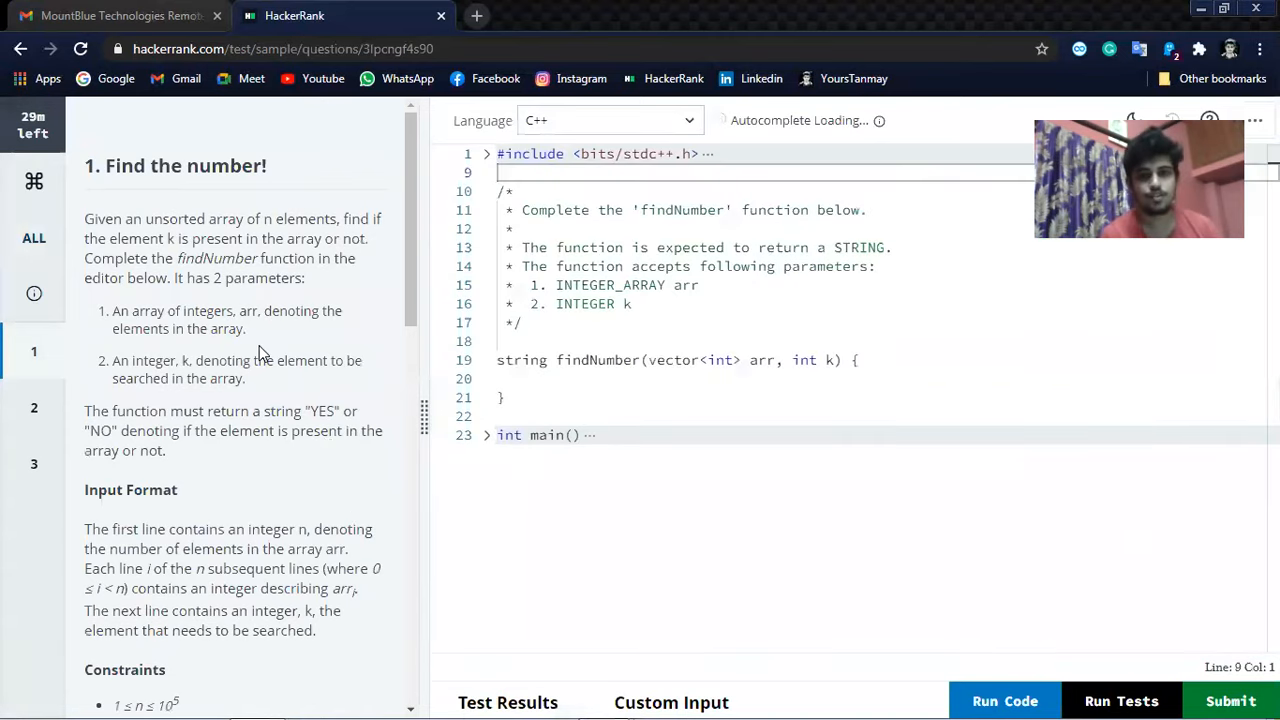
mouse_move(143, 481)
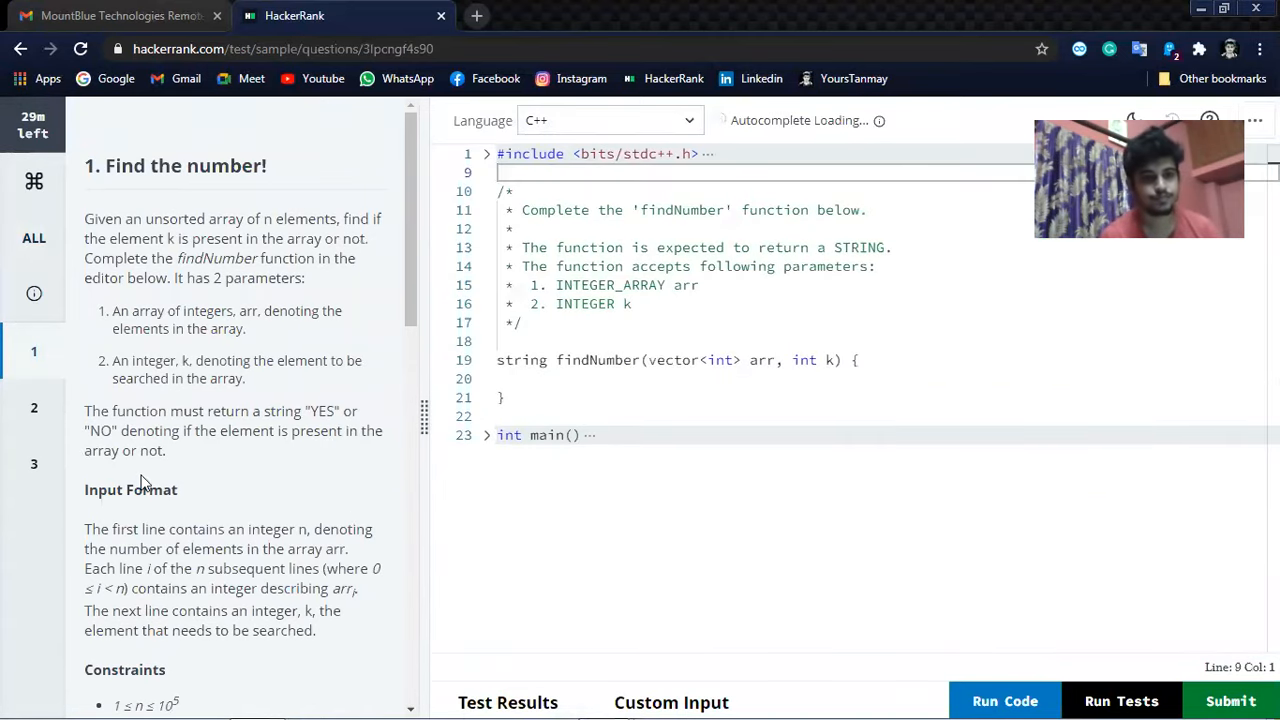
scroll("down", 3)
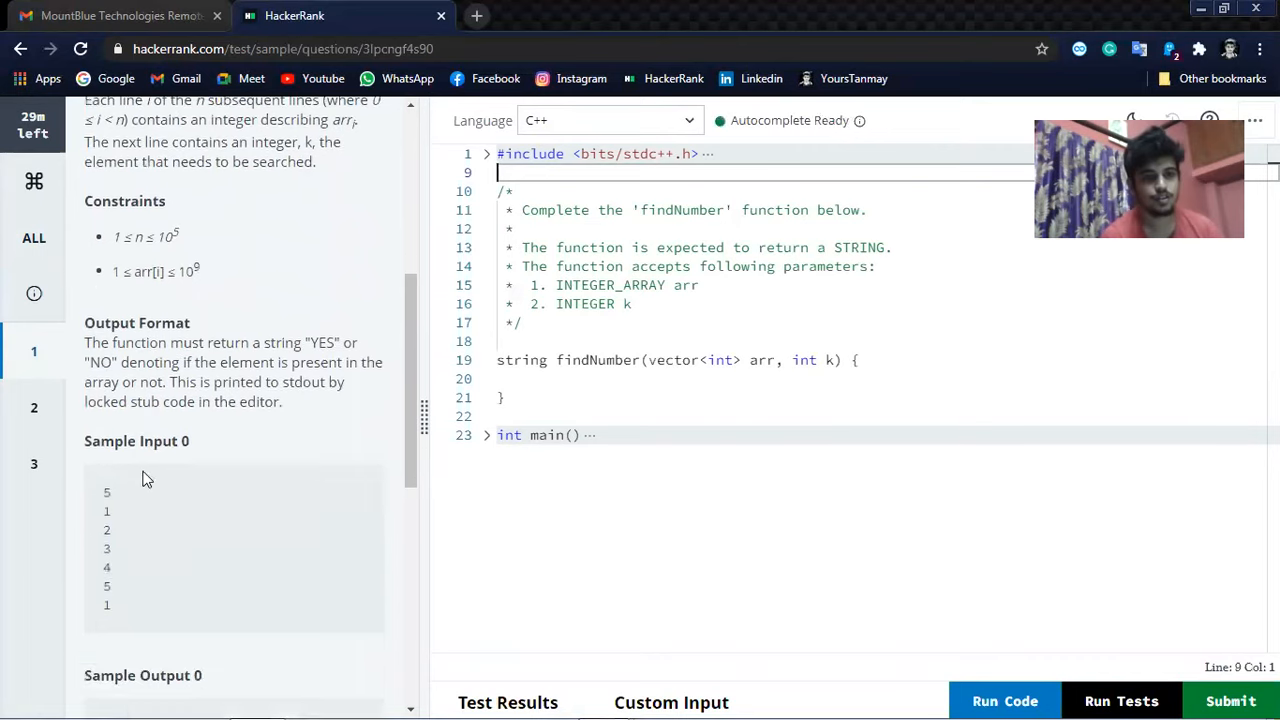
scroll("up", 3)
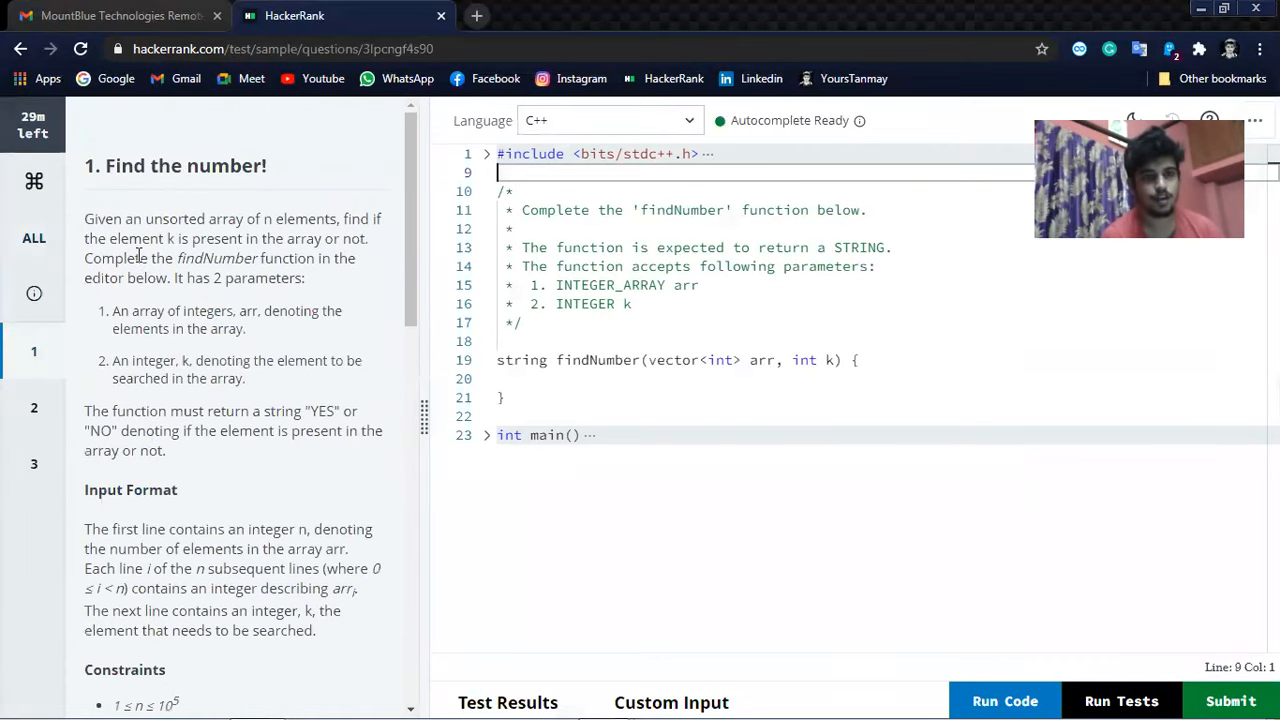
mouse_move(180, 233)
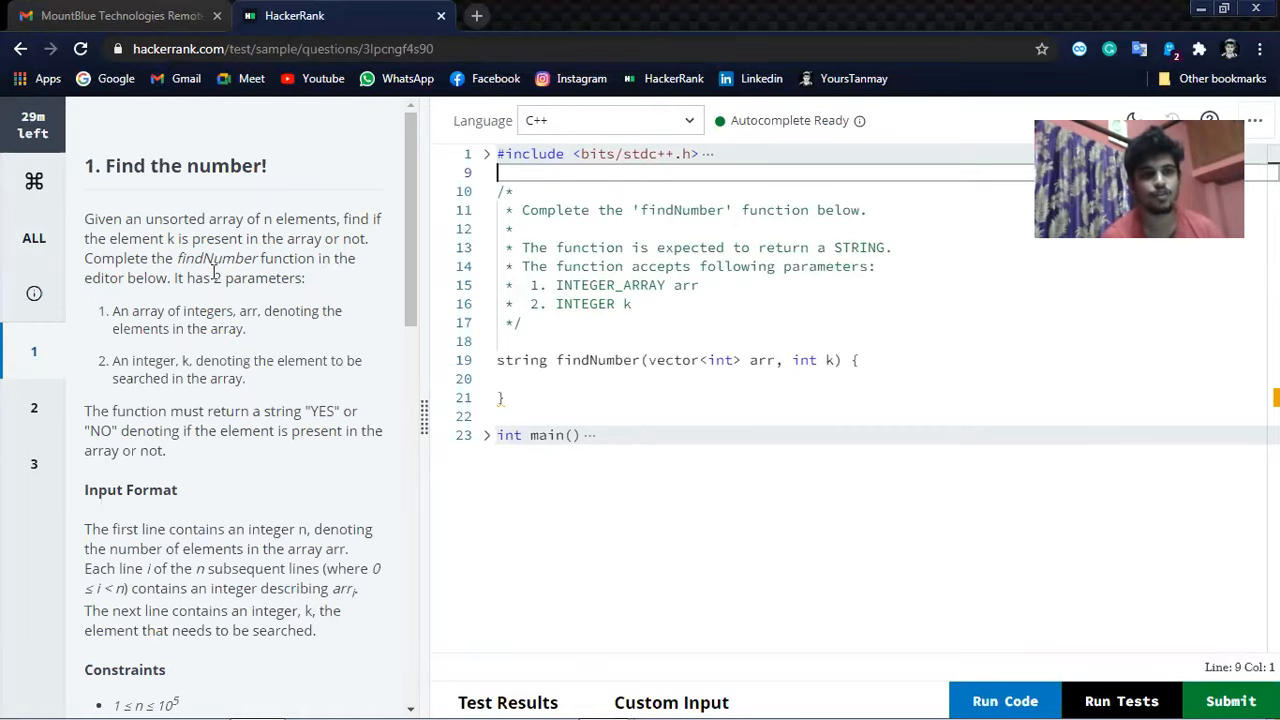
mouse_move(200, 272)
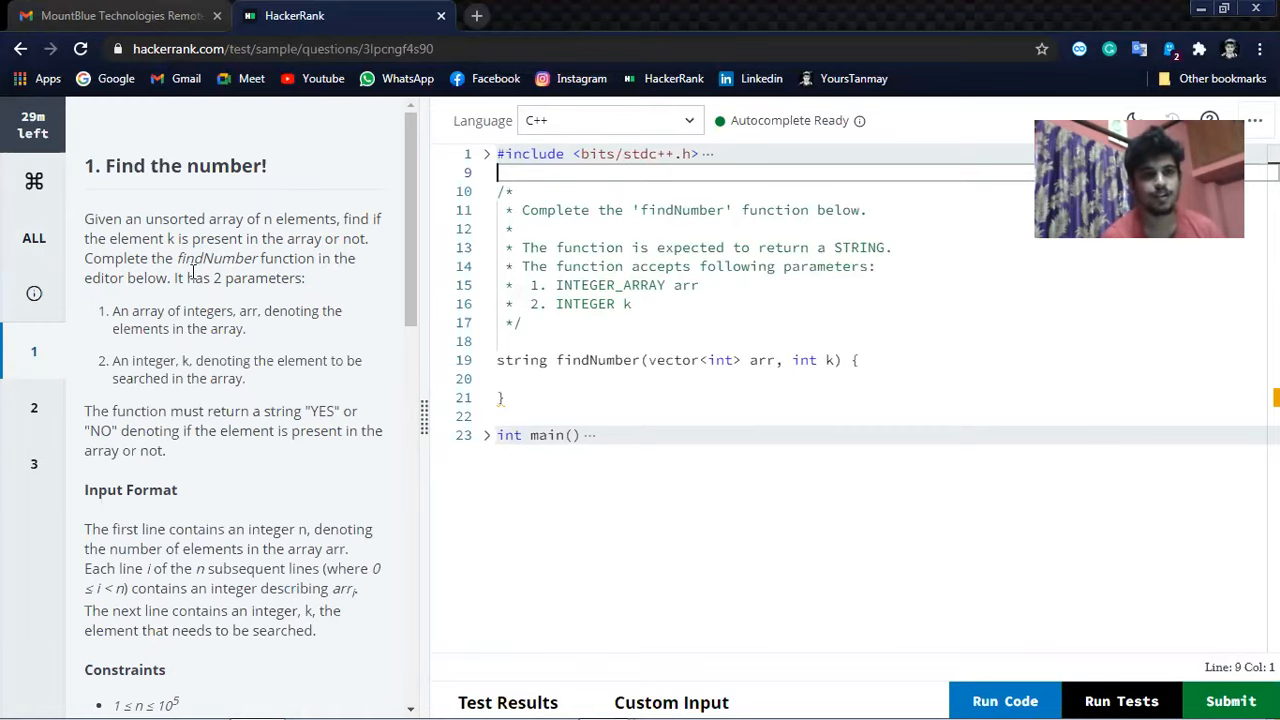
mouse_move(135, 307)
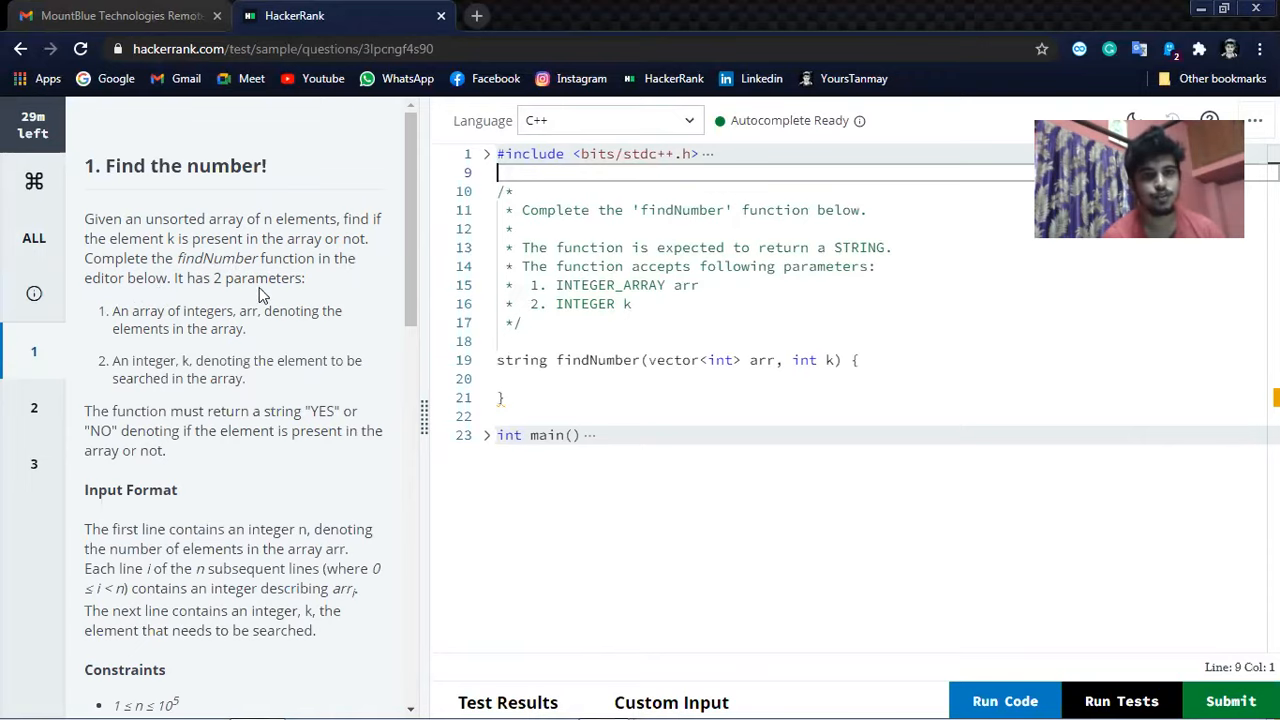
mouse_move(125, 322)
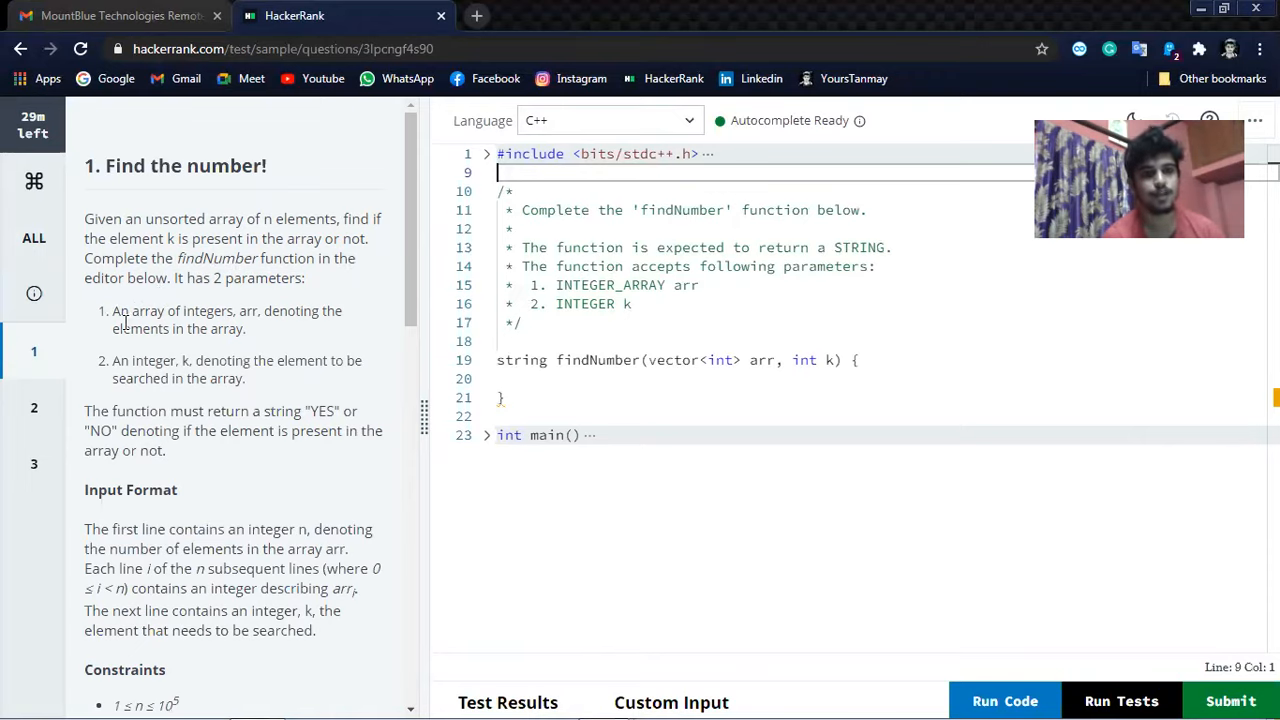
mouse_move(300, 338)
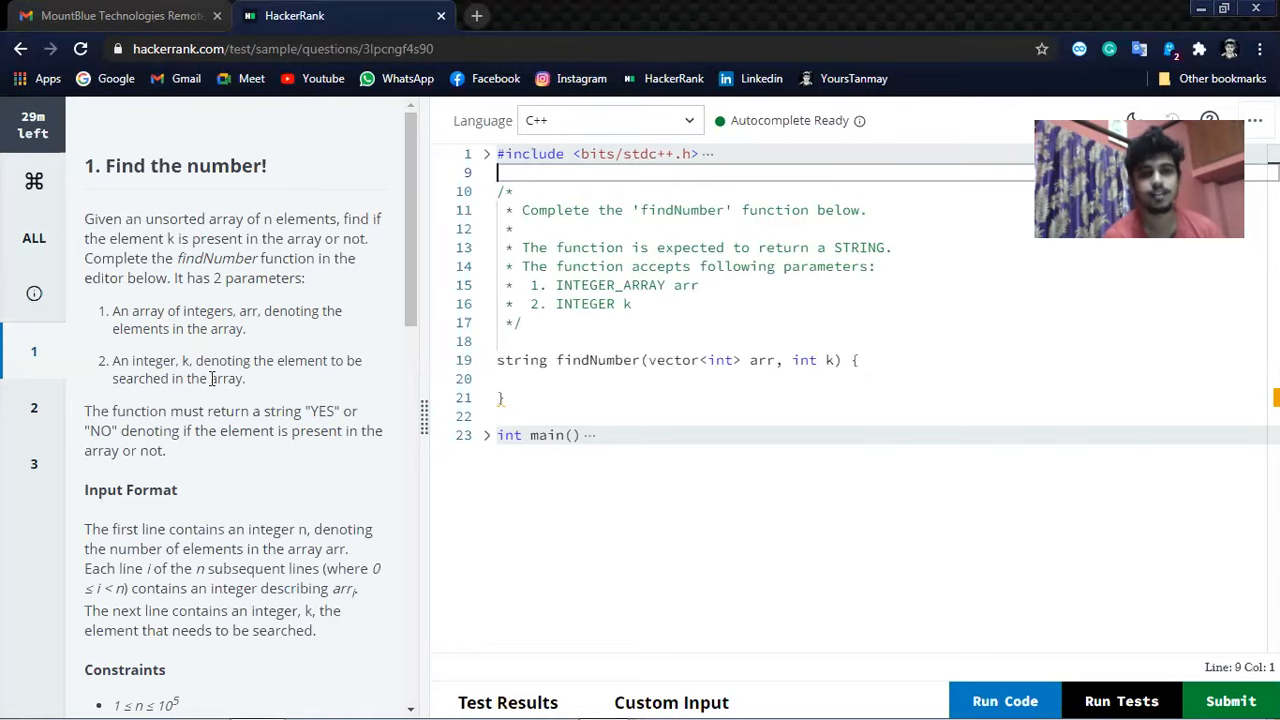
mouse_move(329, 381)
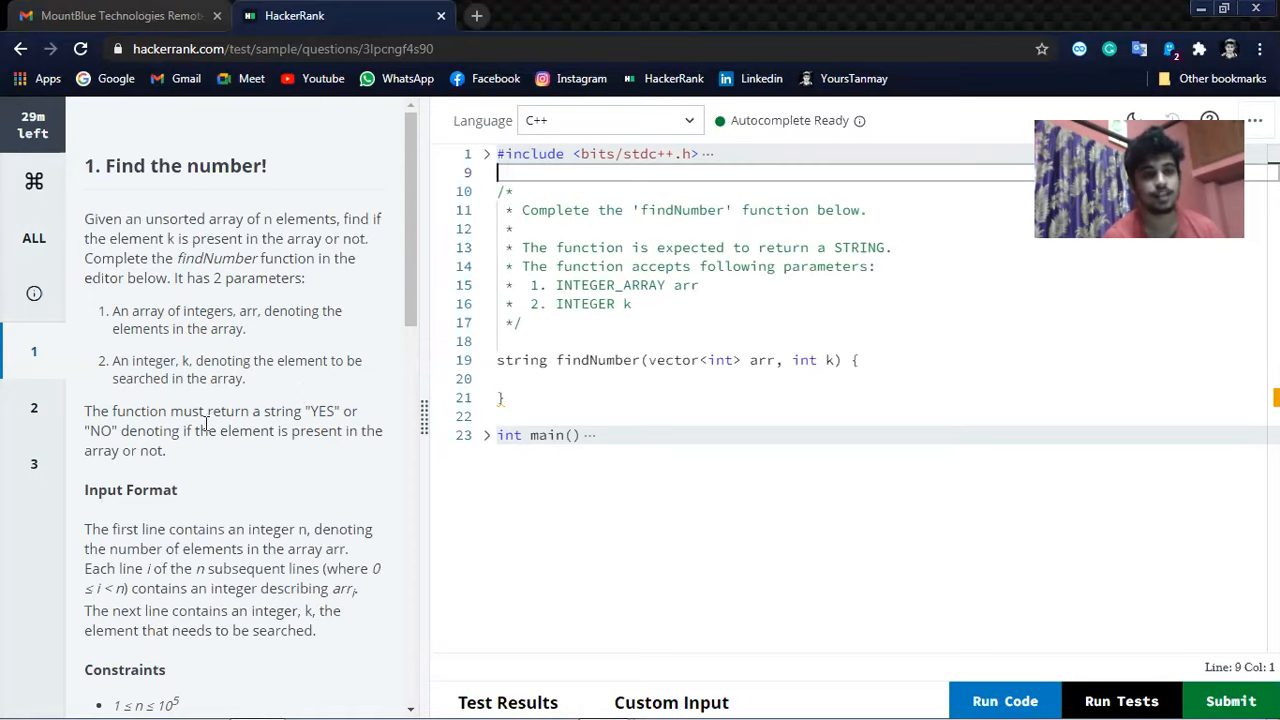
scroll("down", 3)
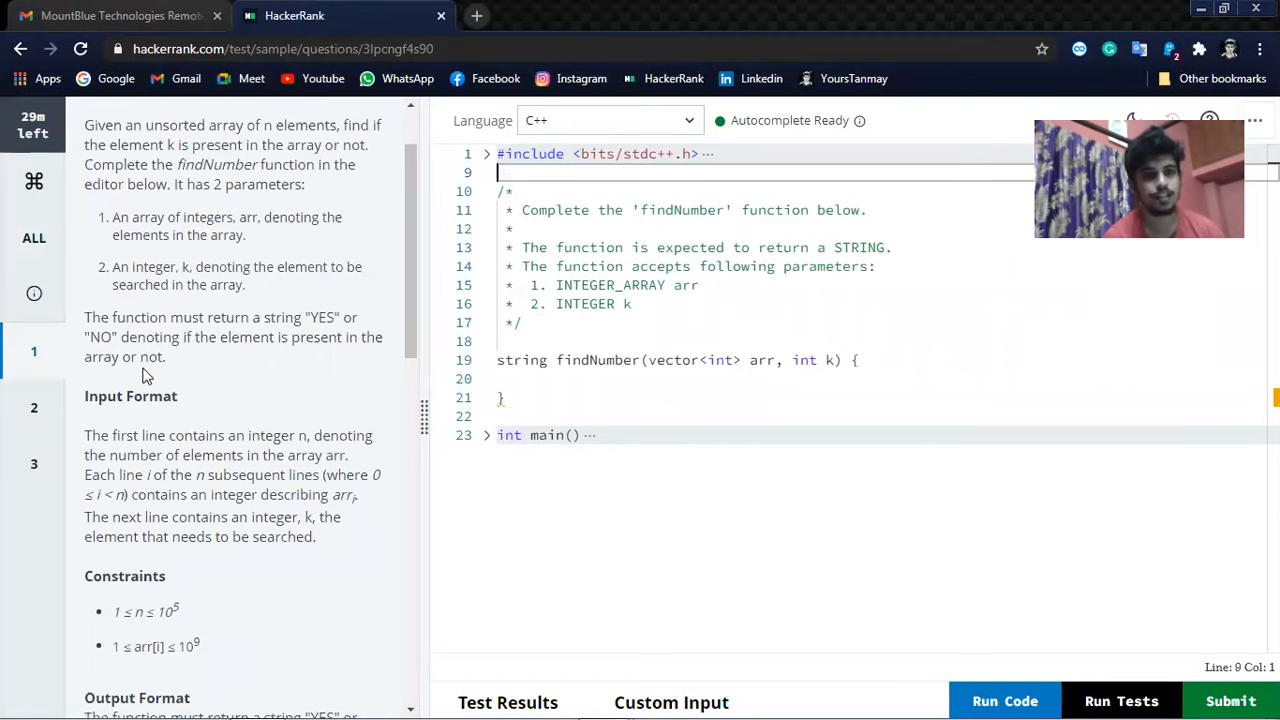
mouse_move(145, 360)
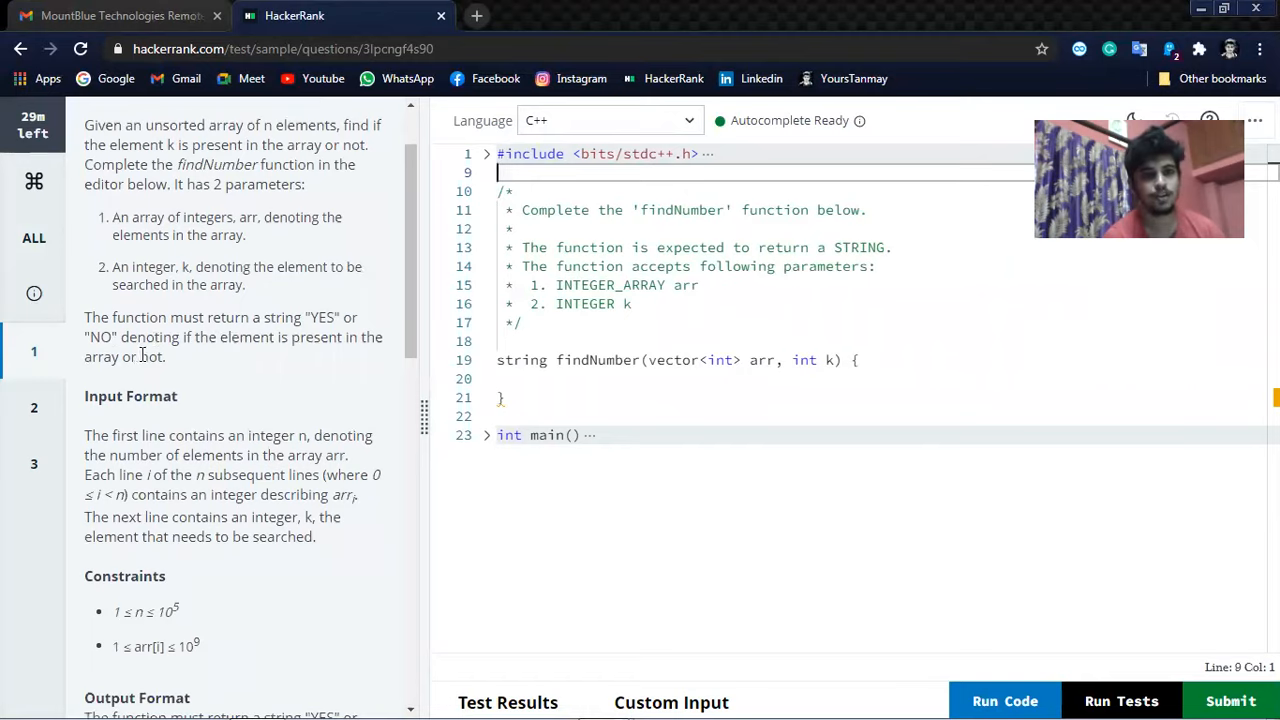
mouse_move(167, 393)
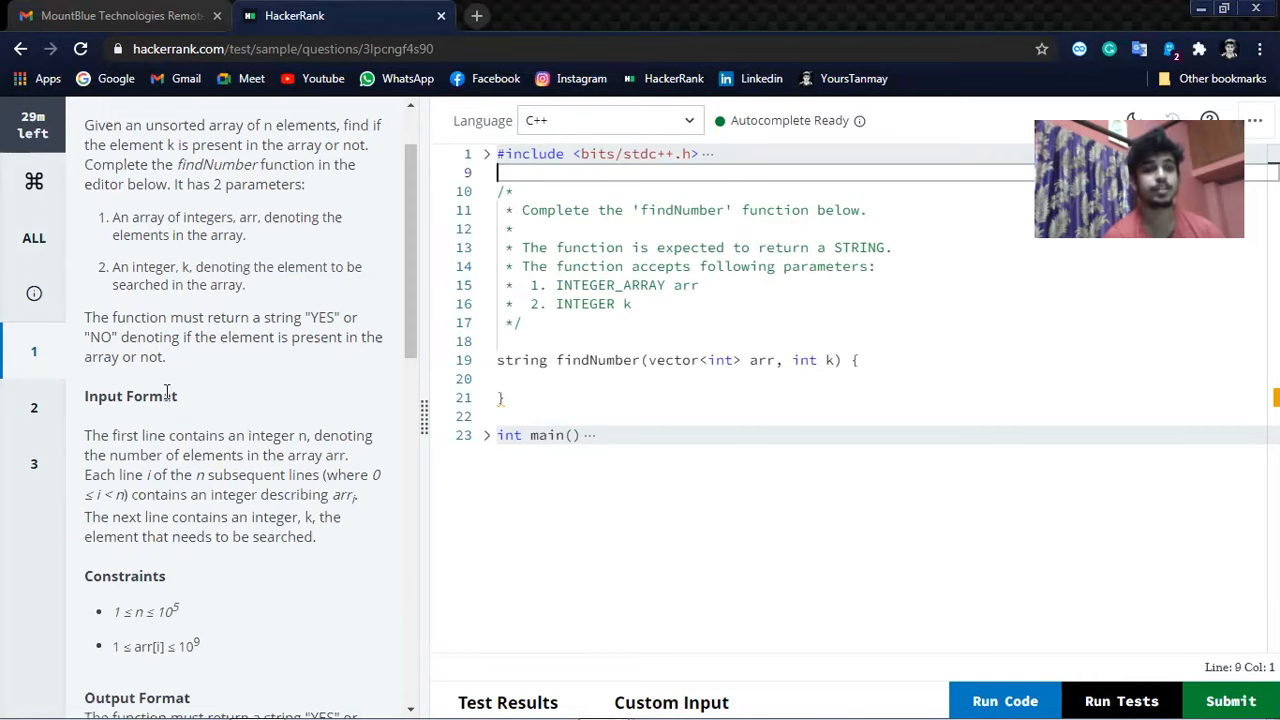
scroll("down", 3)
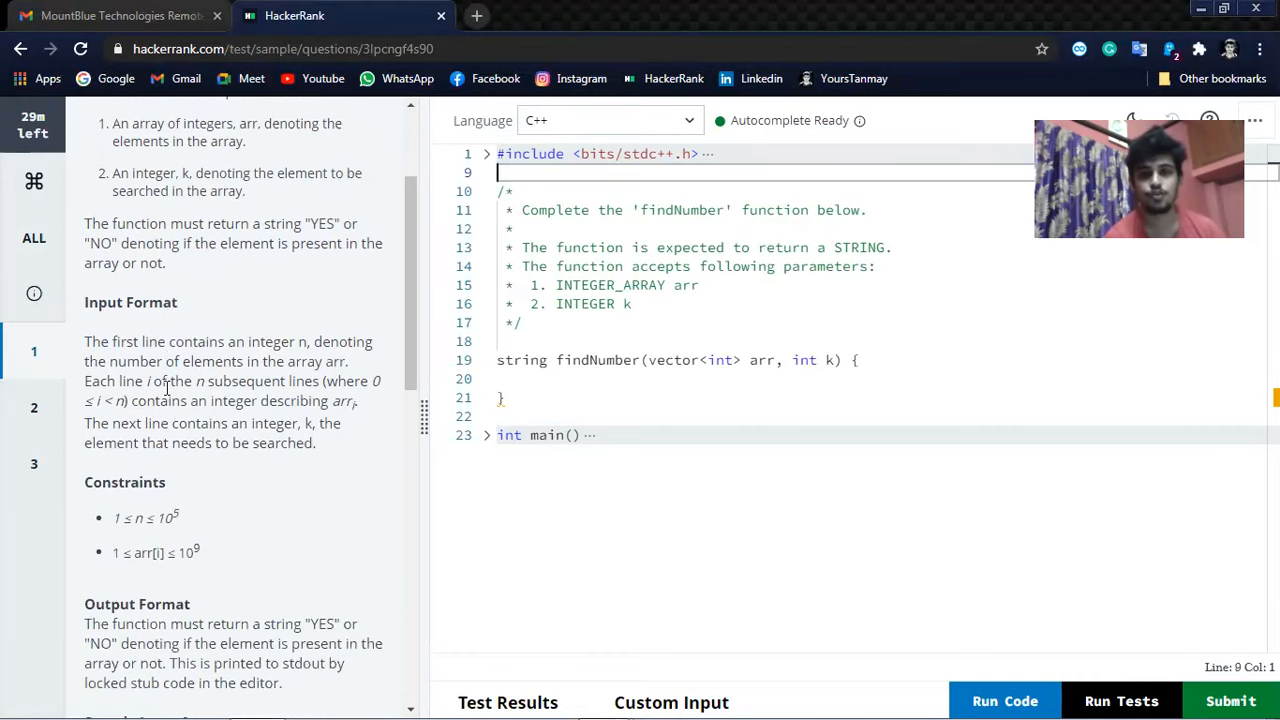
scroll("down", 3)
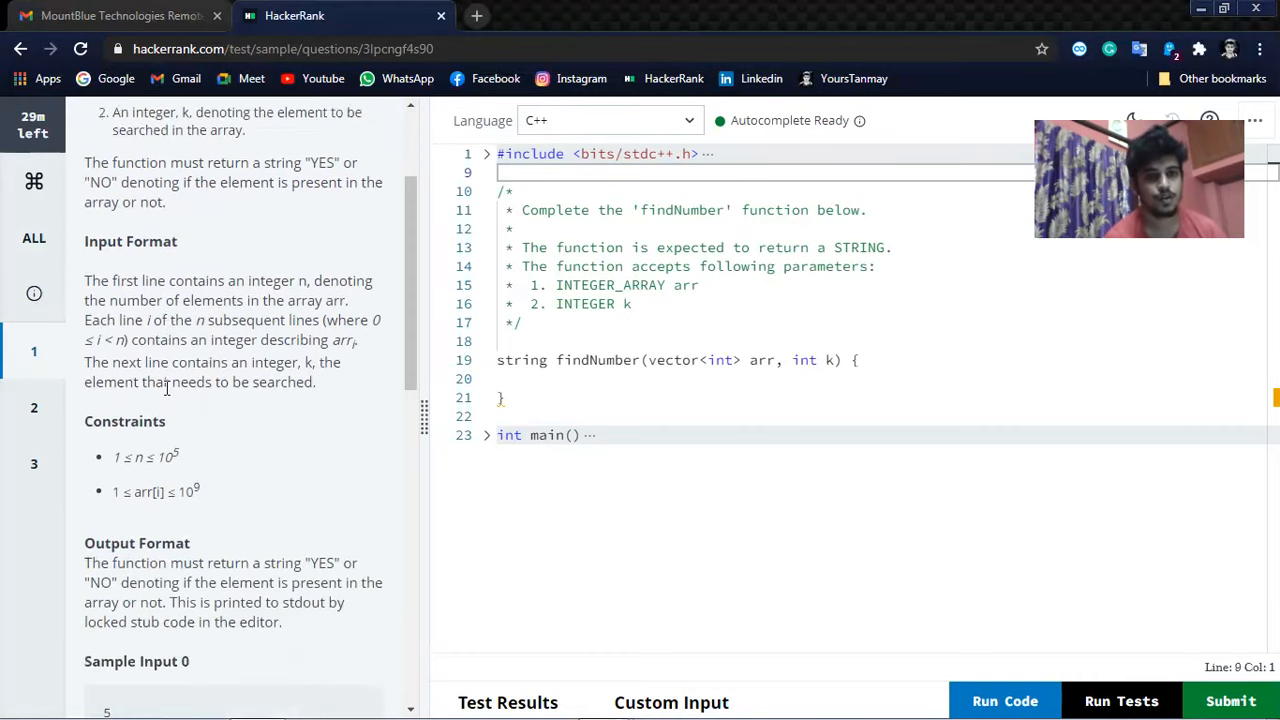
scroll("down", 3)
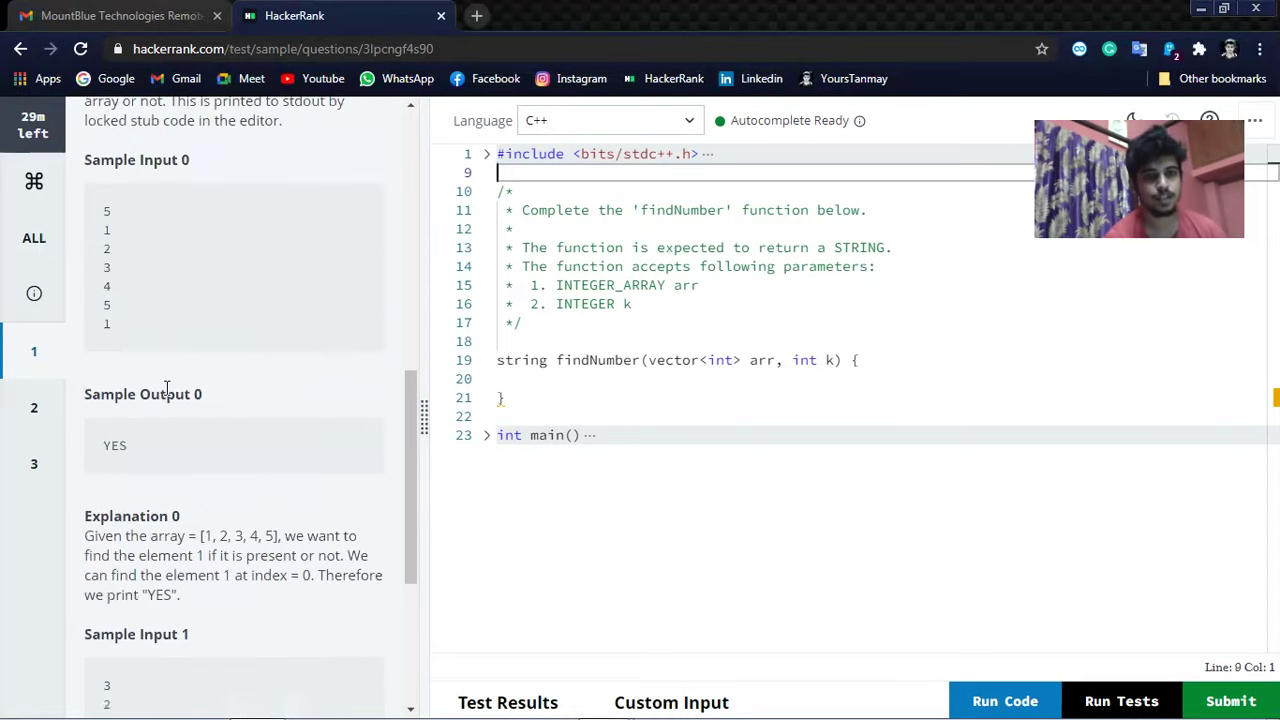
mouse_move(105, 245)
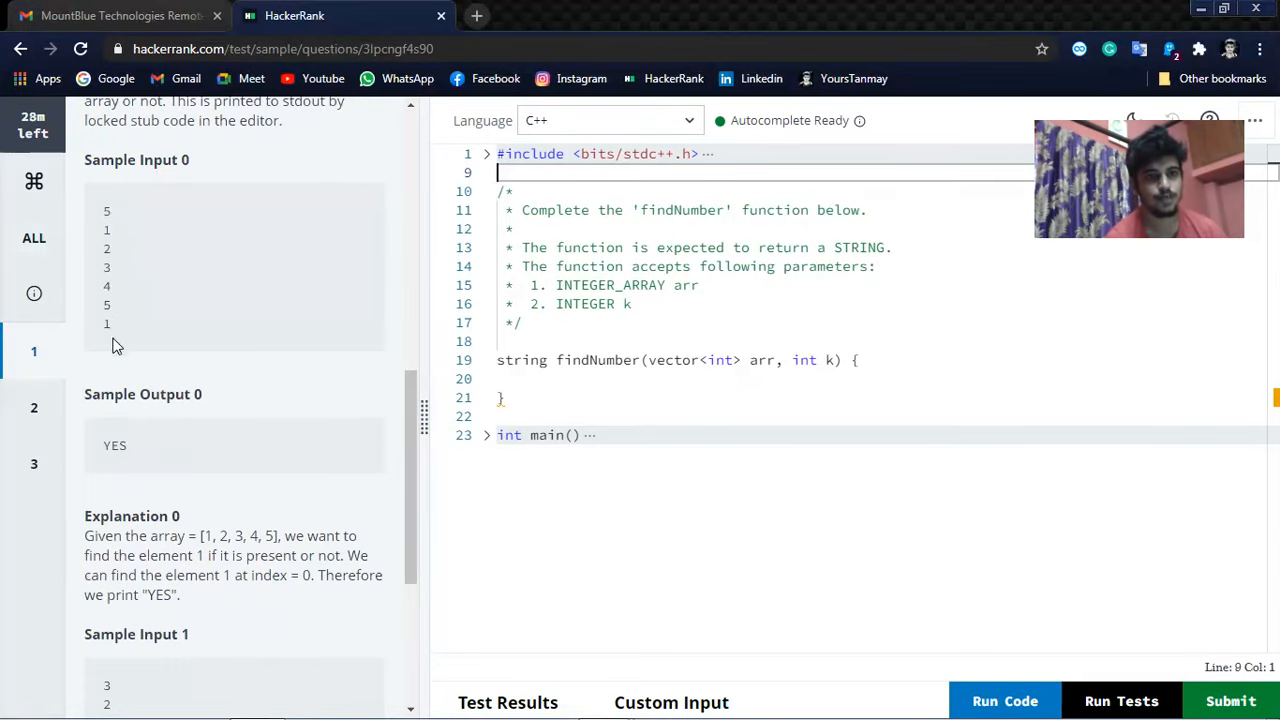
mouse_move(112, 336)
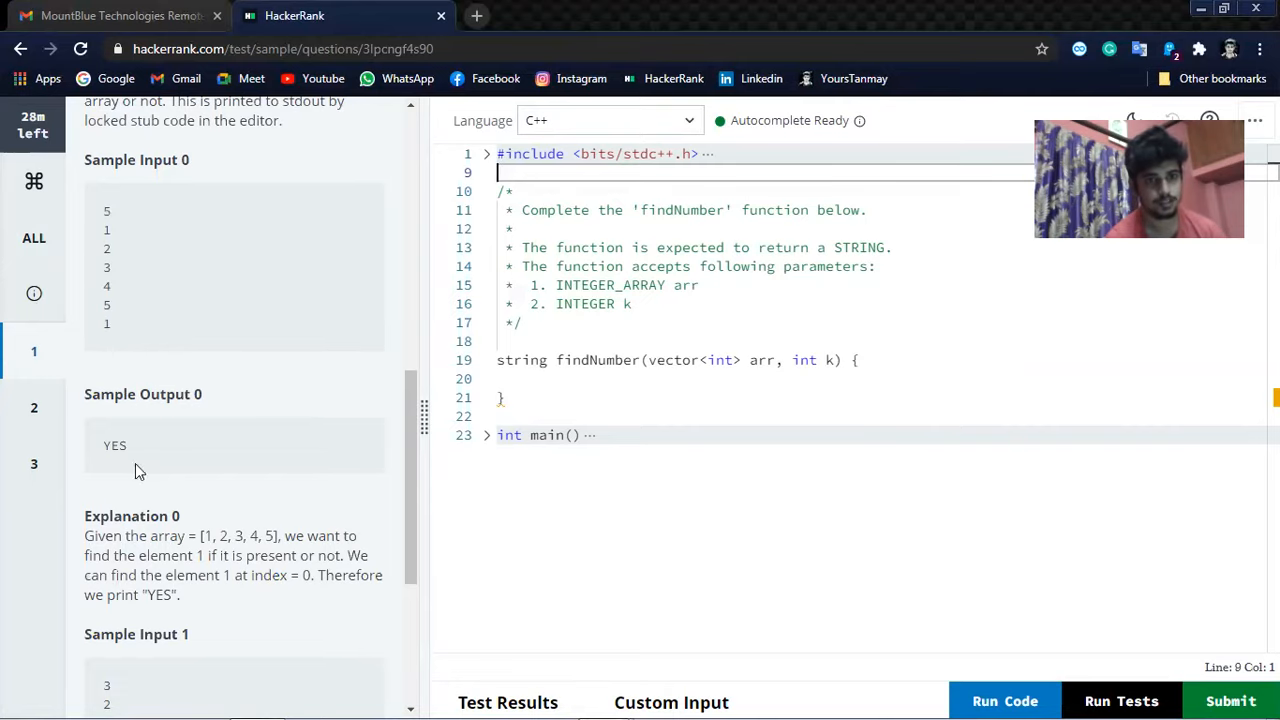
scroll("down", 3)
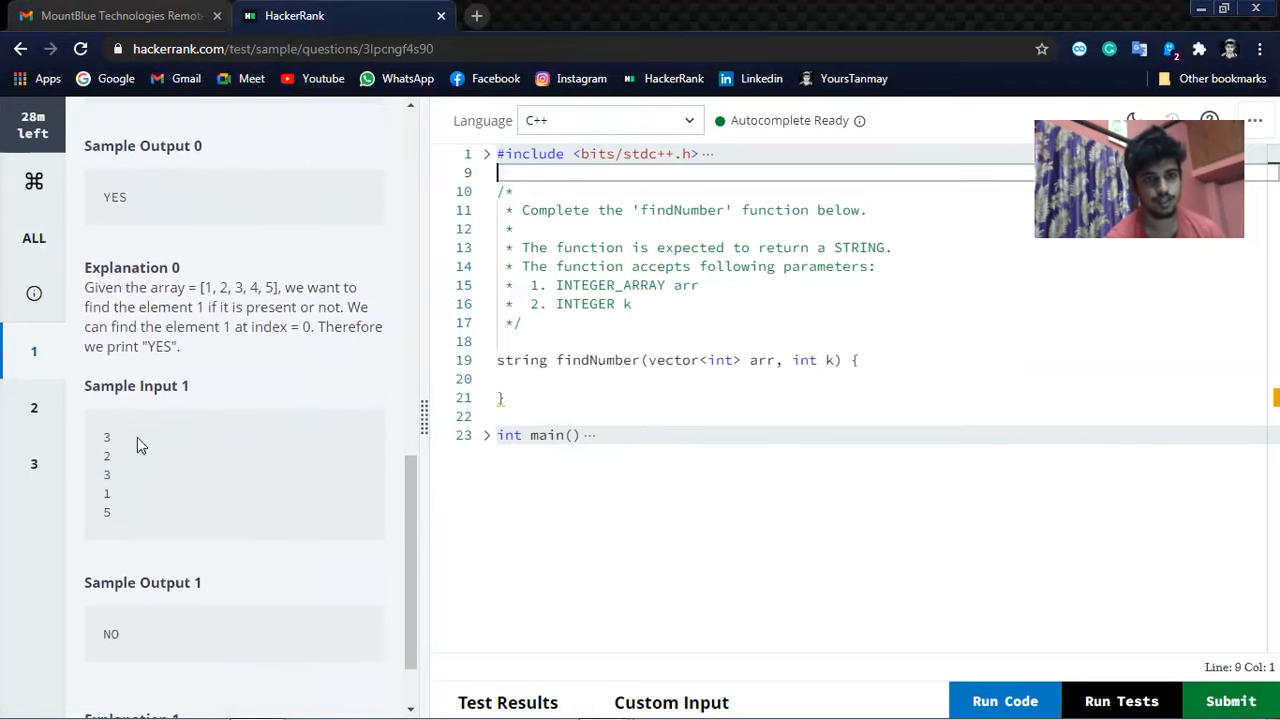
scroll("down", 3)
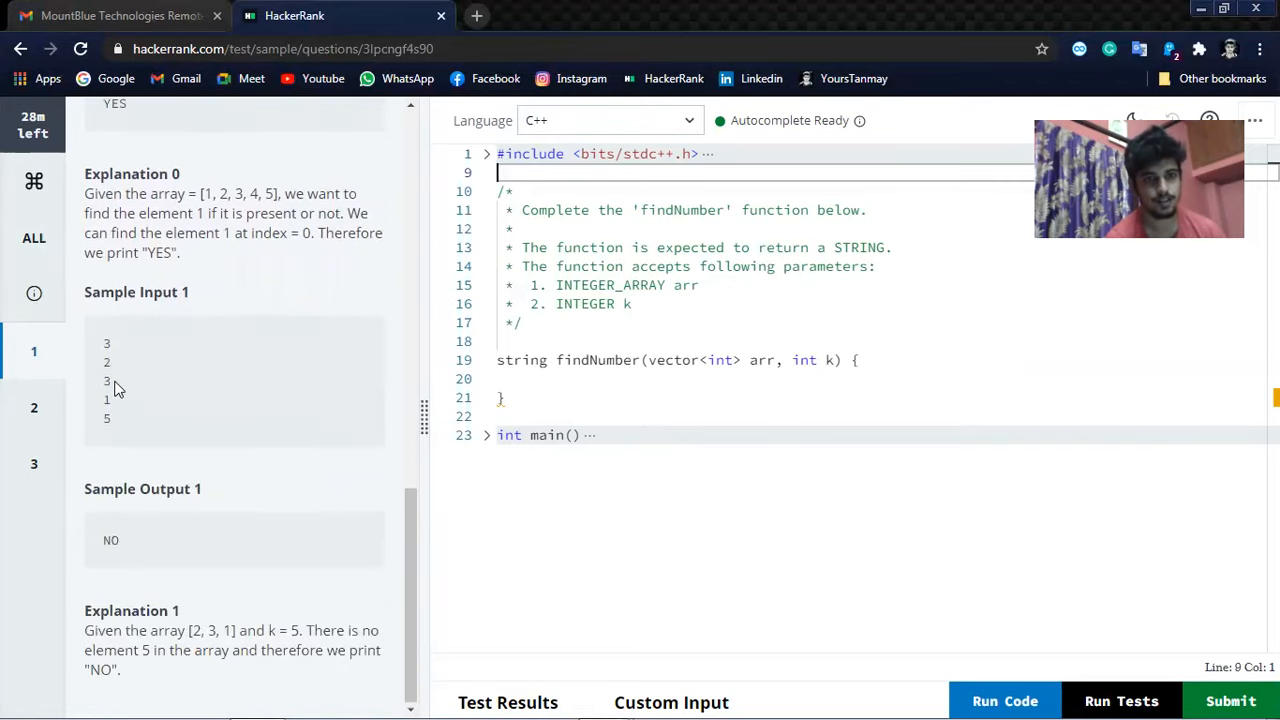
mouse_move(183, 476)
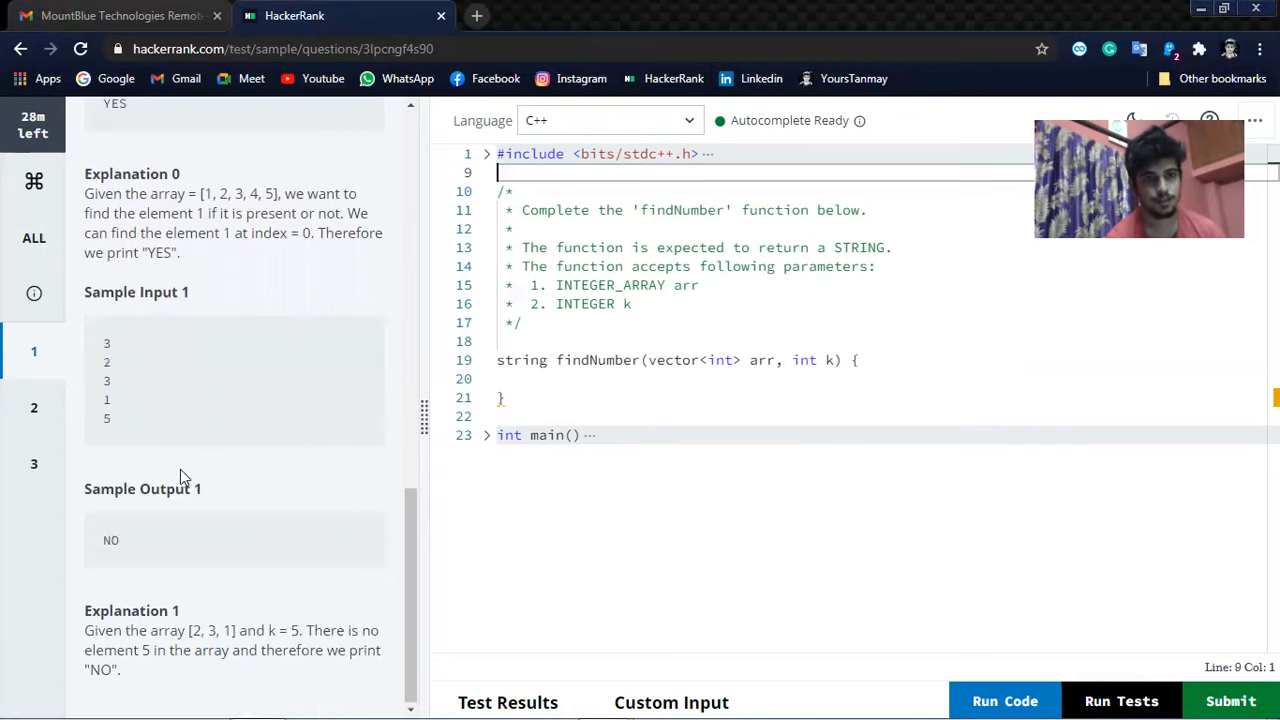
mouse_move(155, 363)
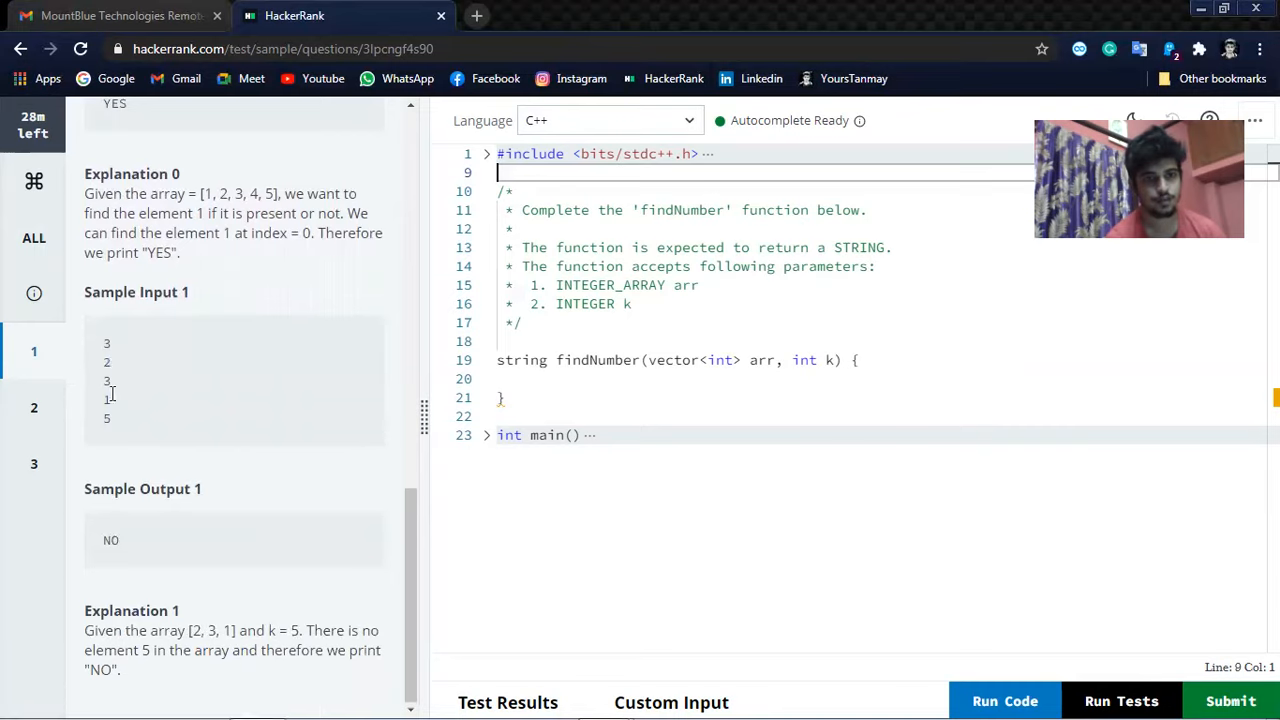
mouse_move(278, 570)
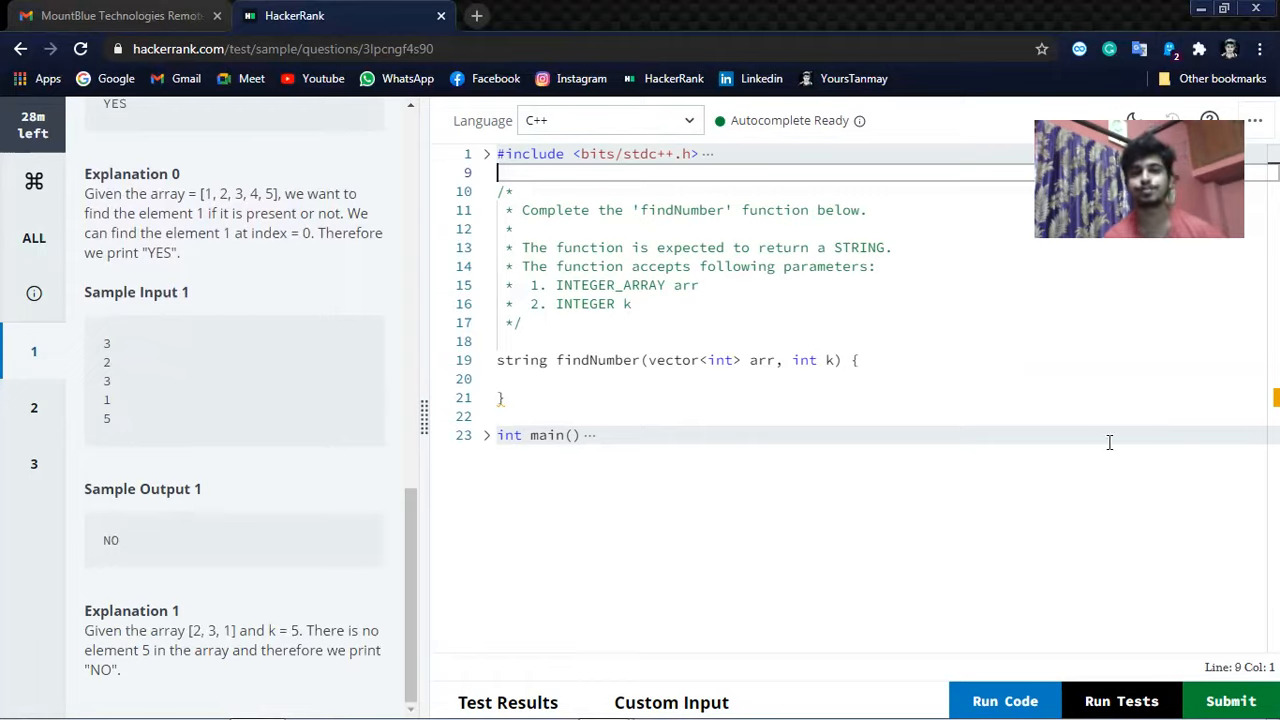
Write for(int i=0;i<=arr.size;i++){ inside findNumber with an empty body.
left_click(852, 360)
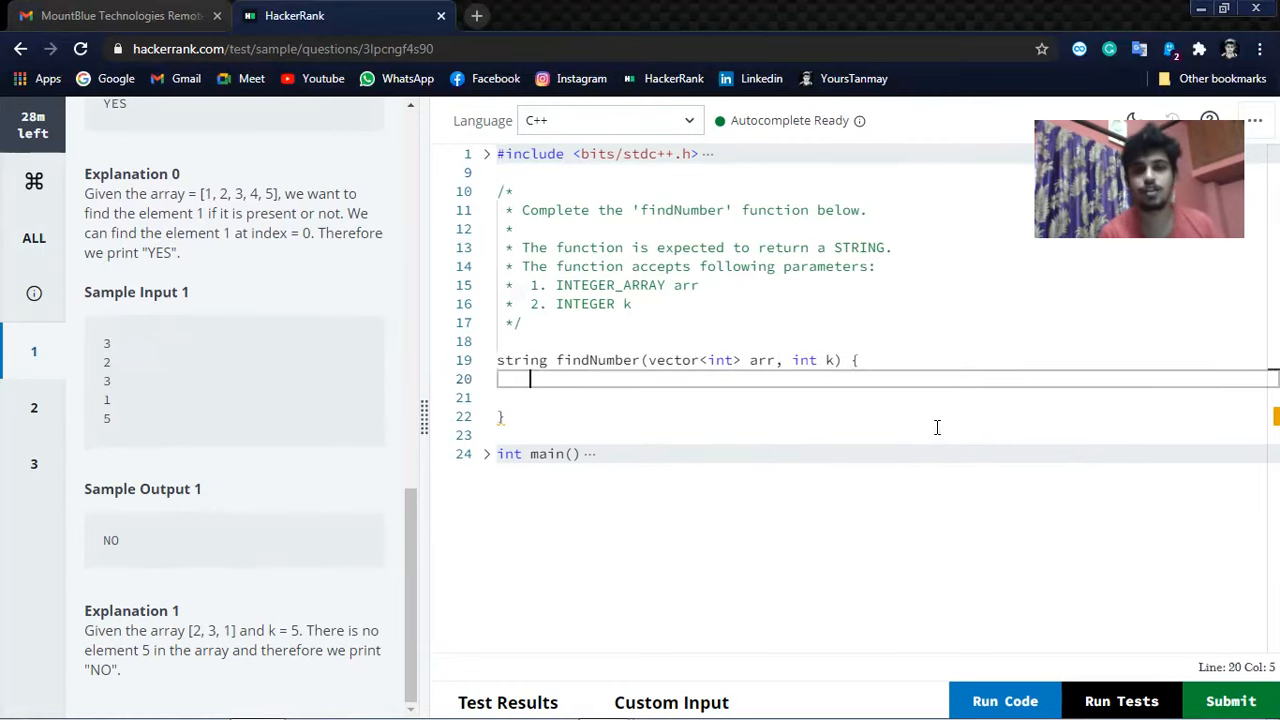
mouse_move(884, 373)
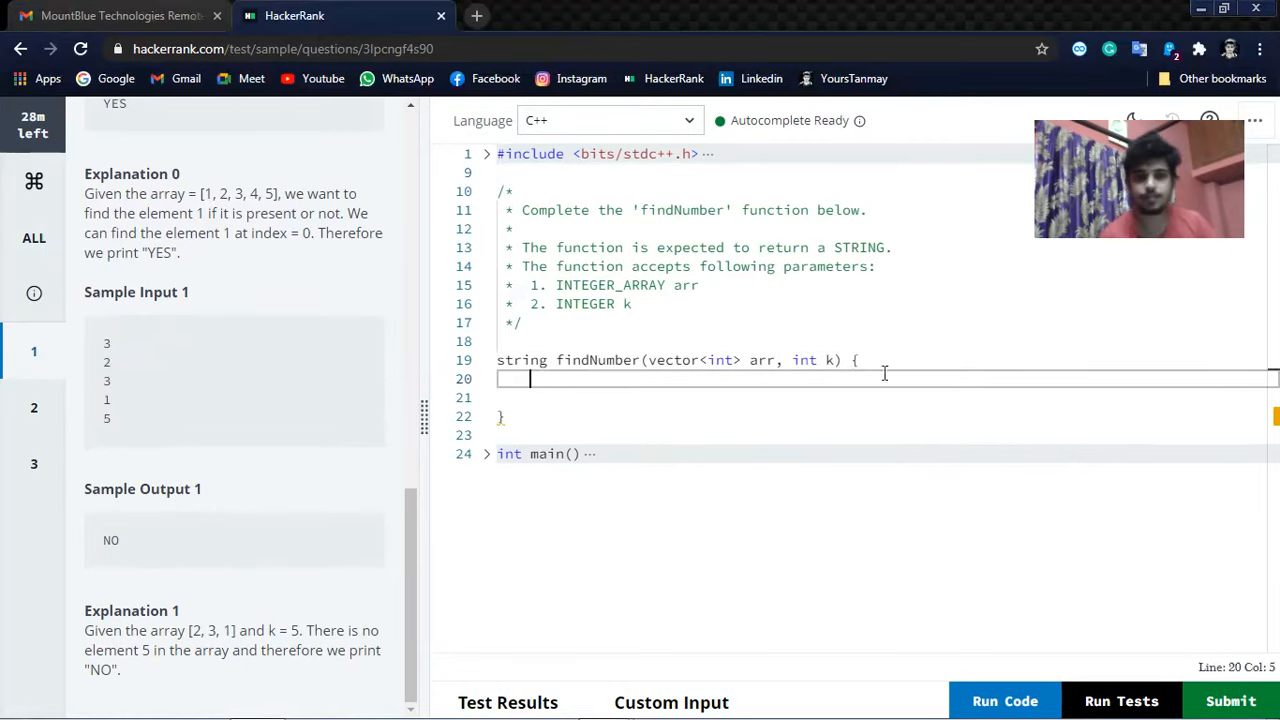
mouse_move(570, 403)
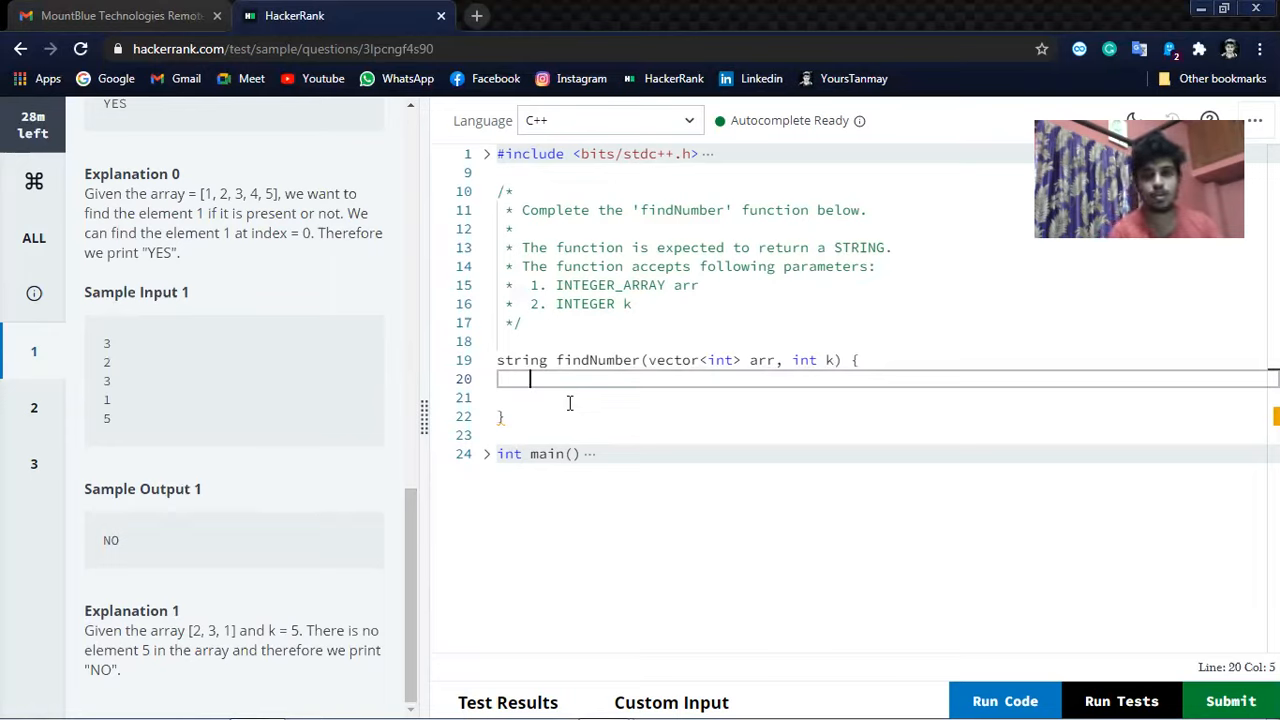
type("f")
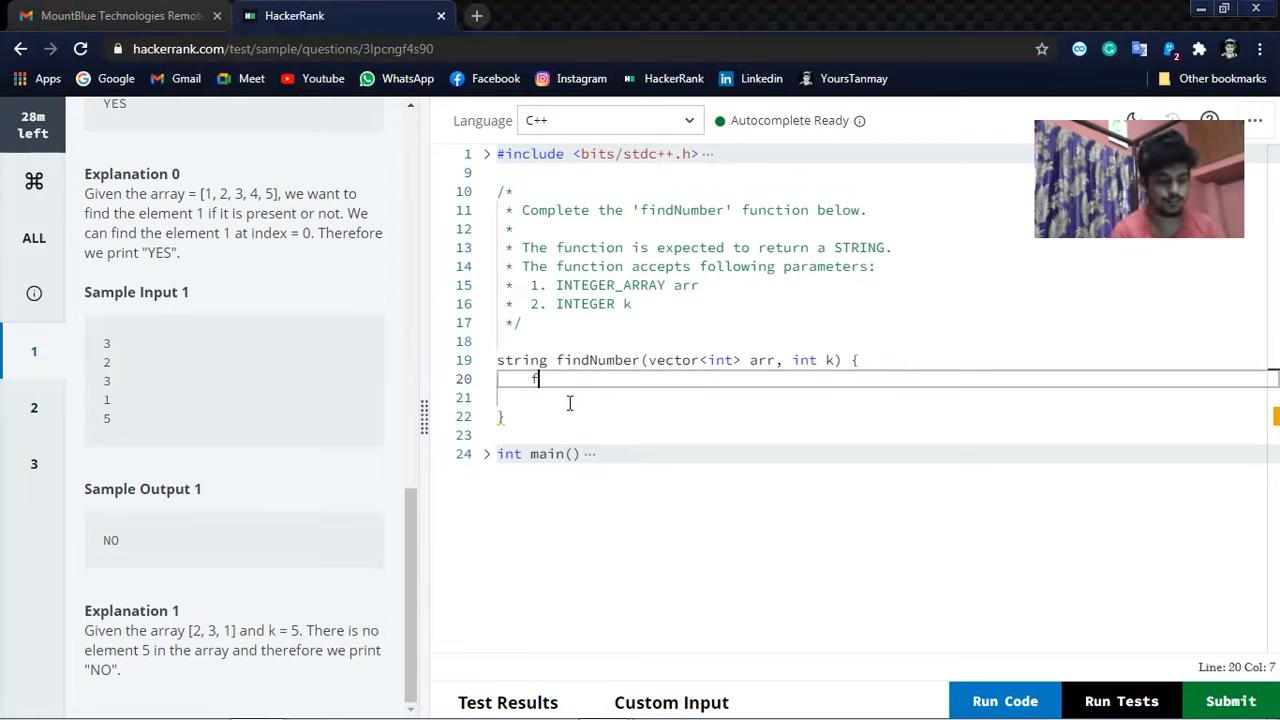
type("for()")
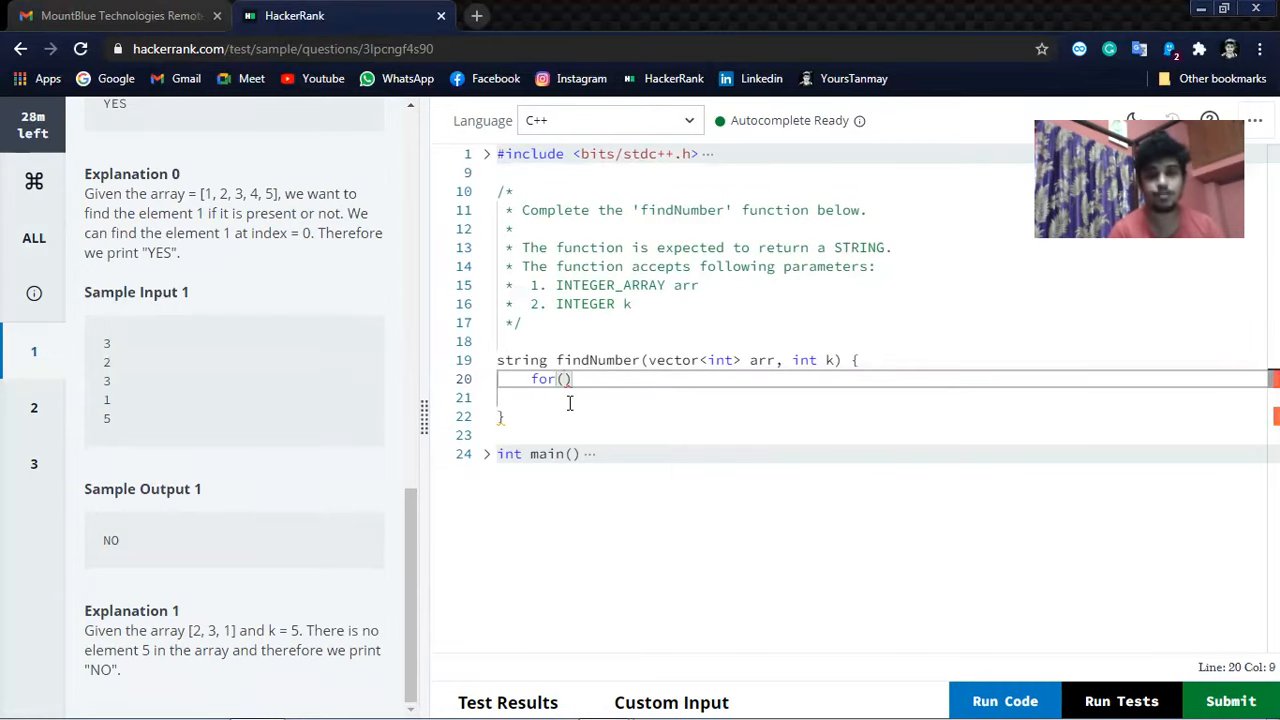
type("int")
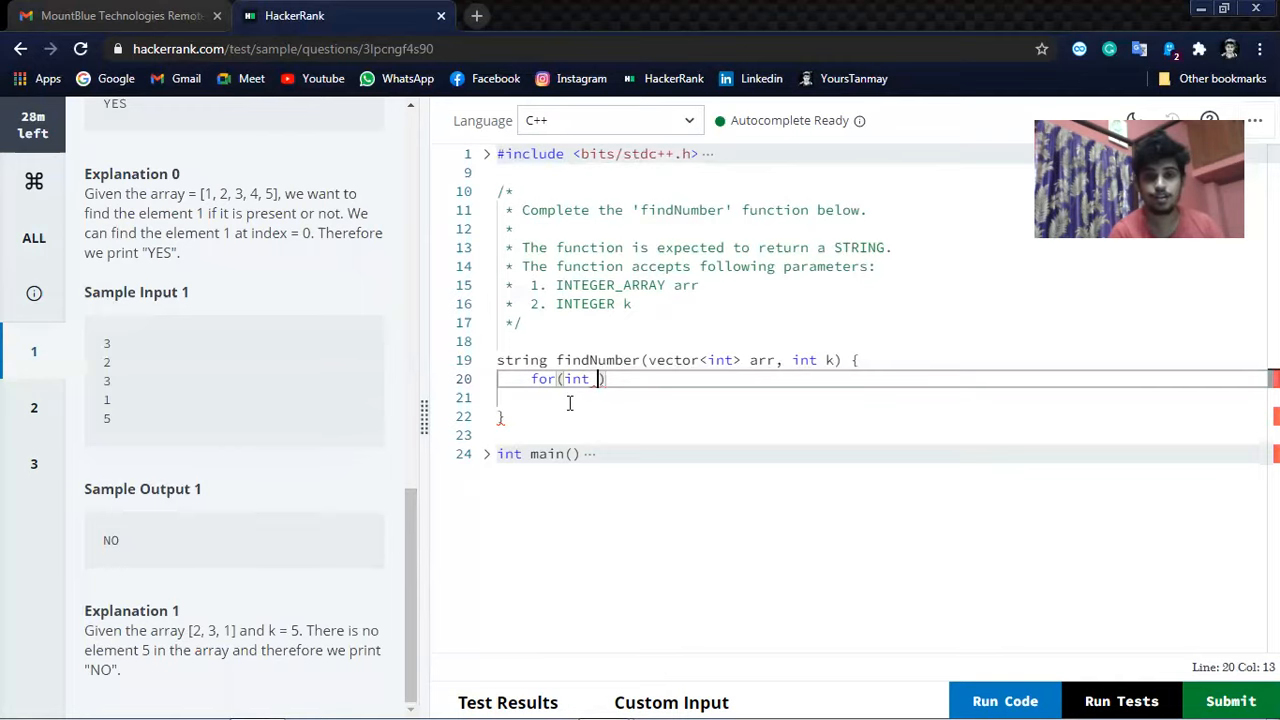
type("i")
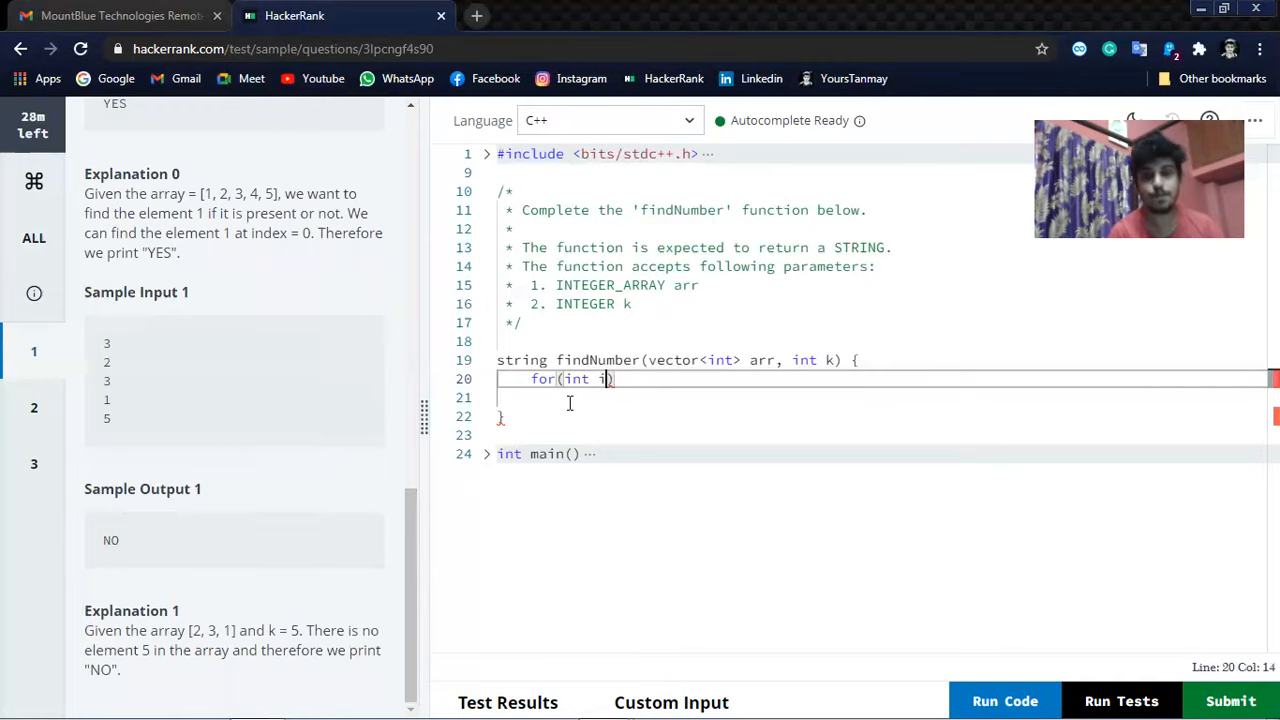
type("=")
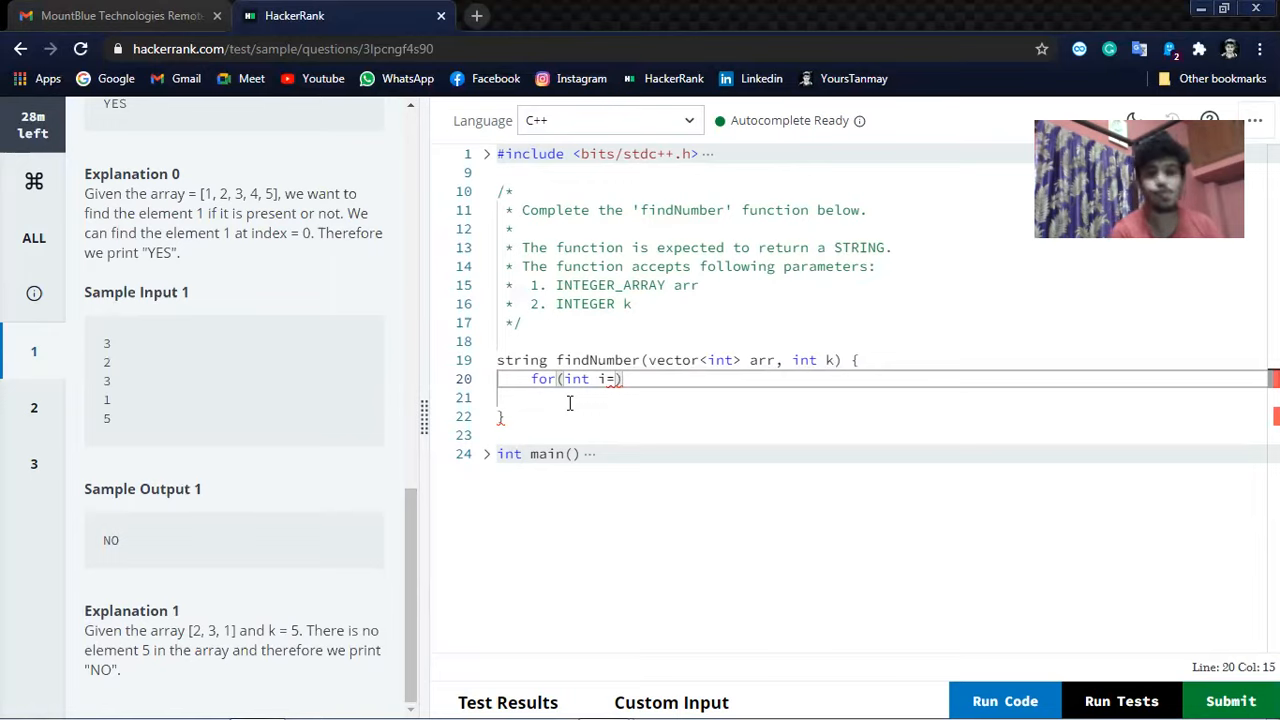
type("0")
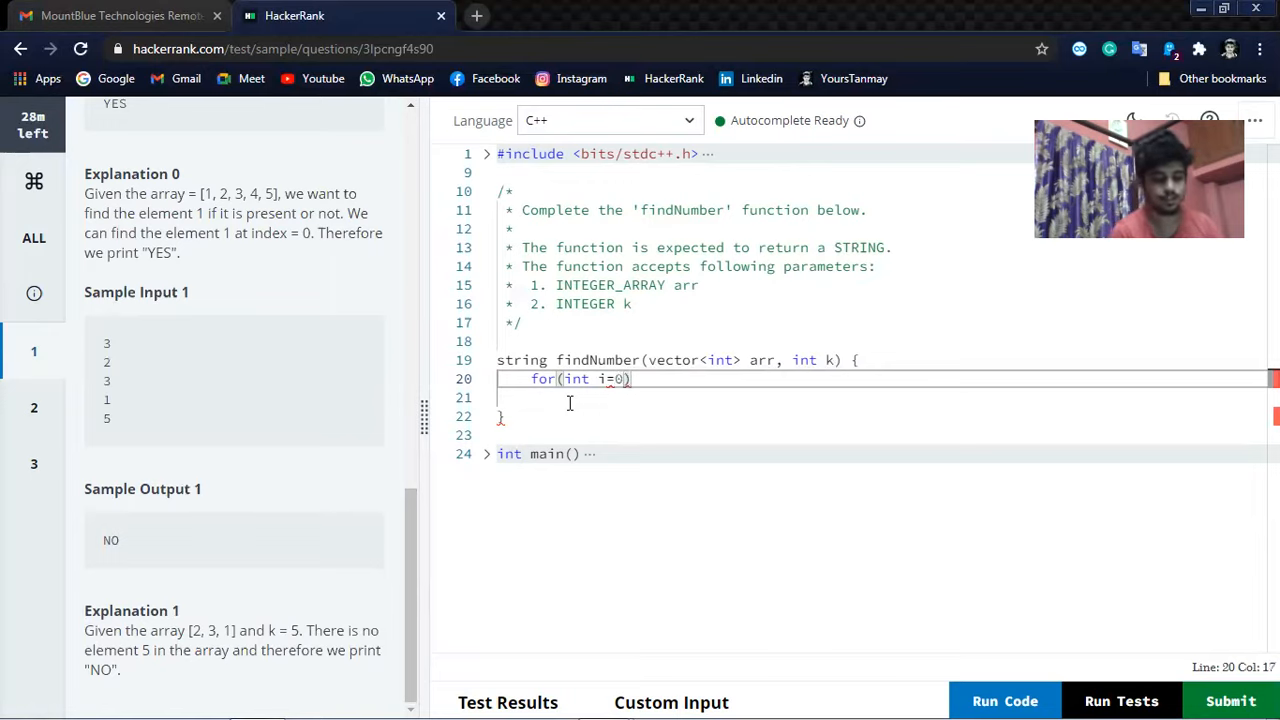
type(";i")
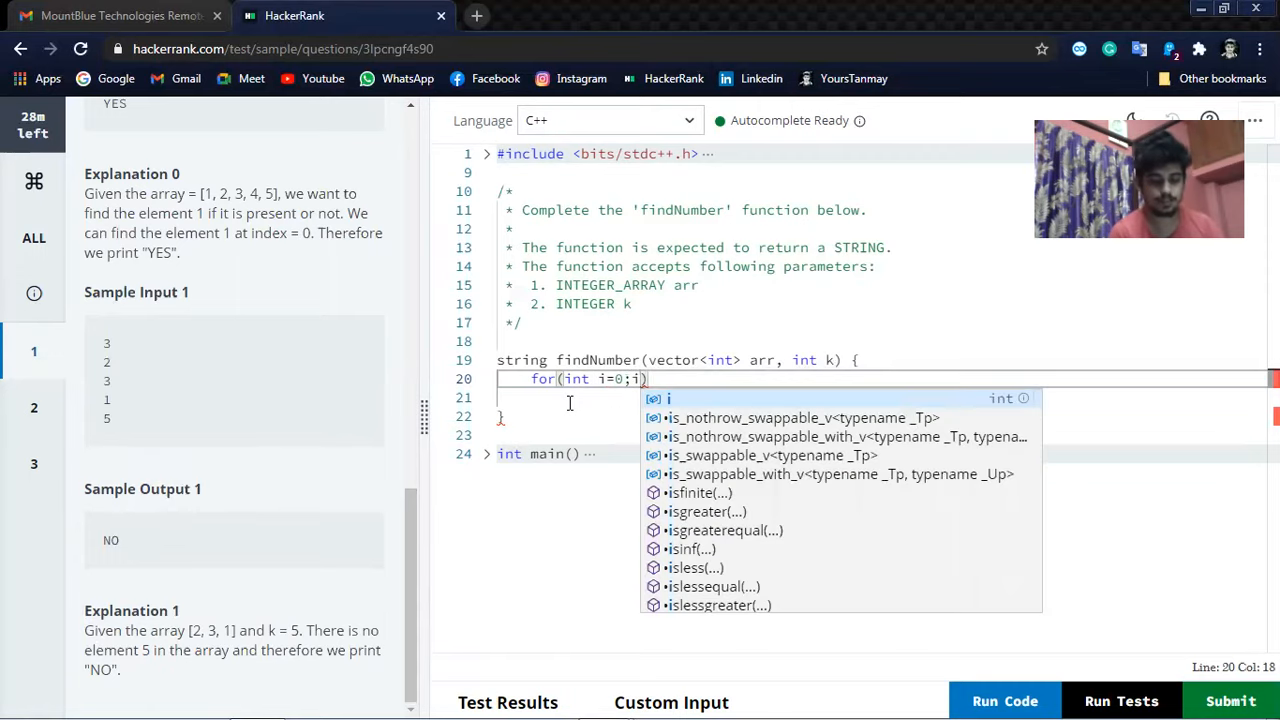
type("<=")
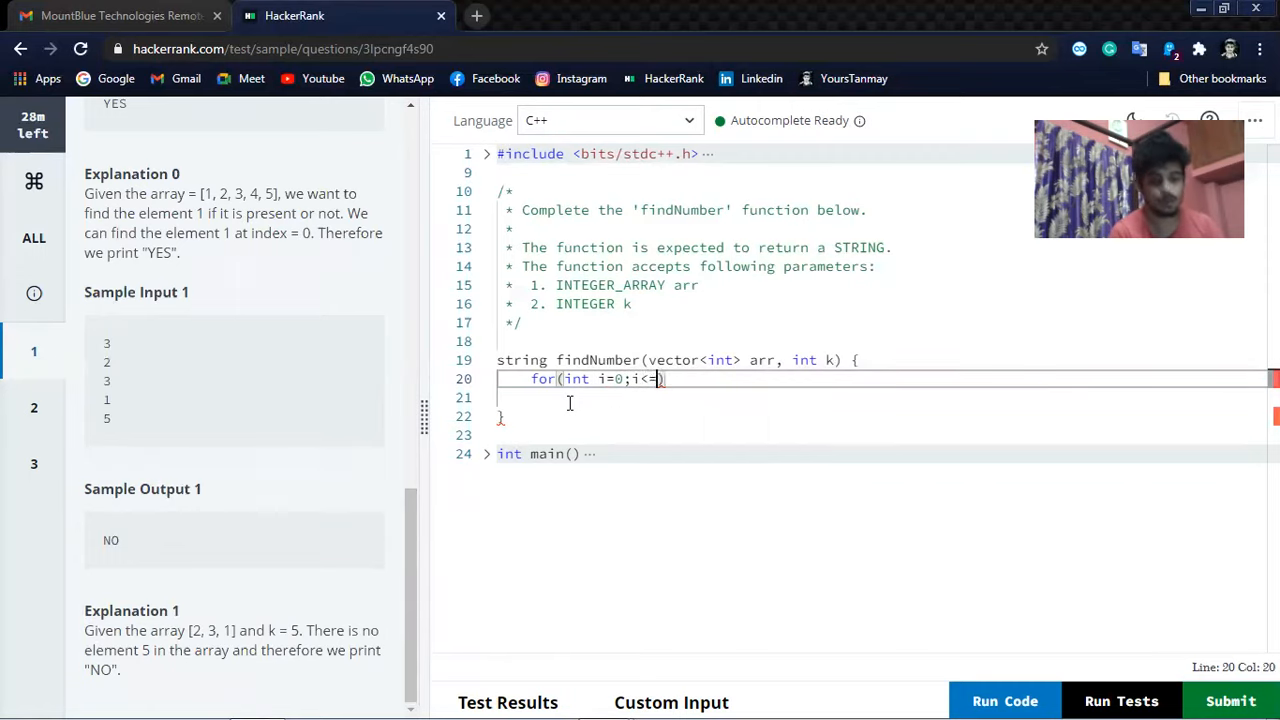
type("ar")
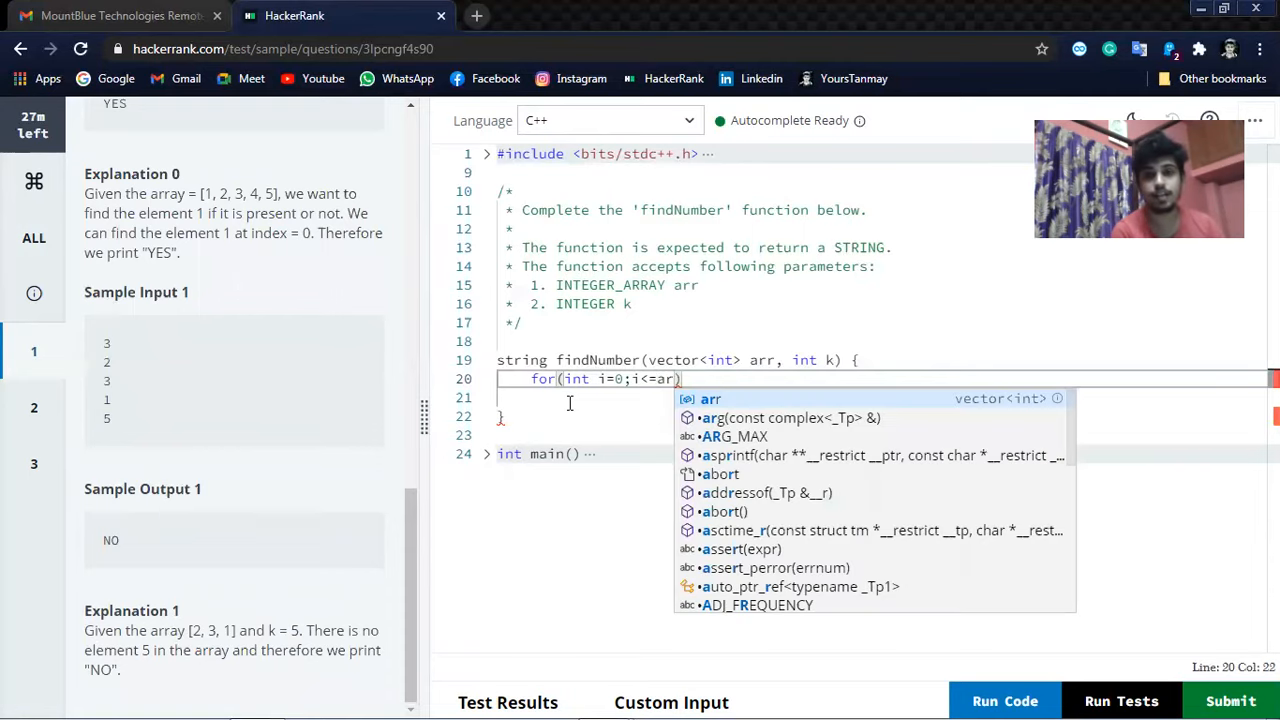
type("r.")
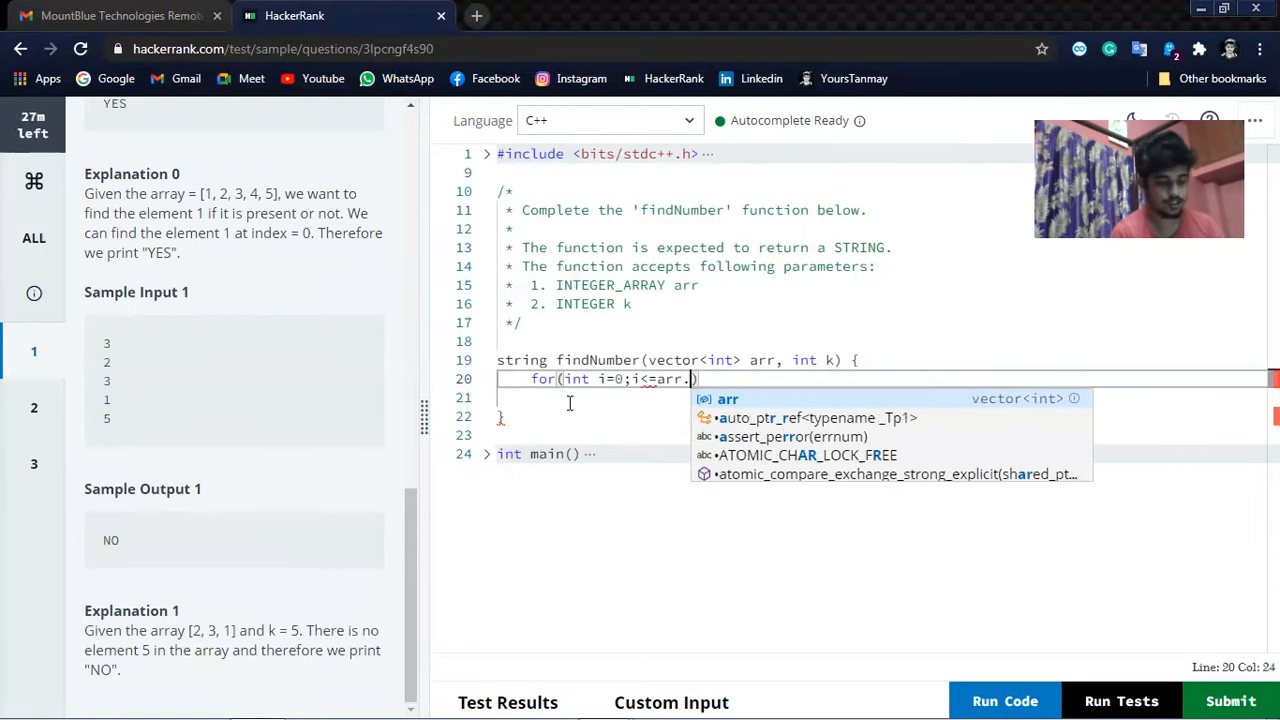
type("size(")
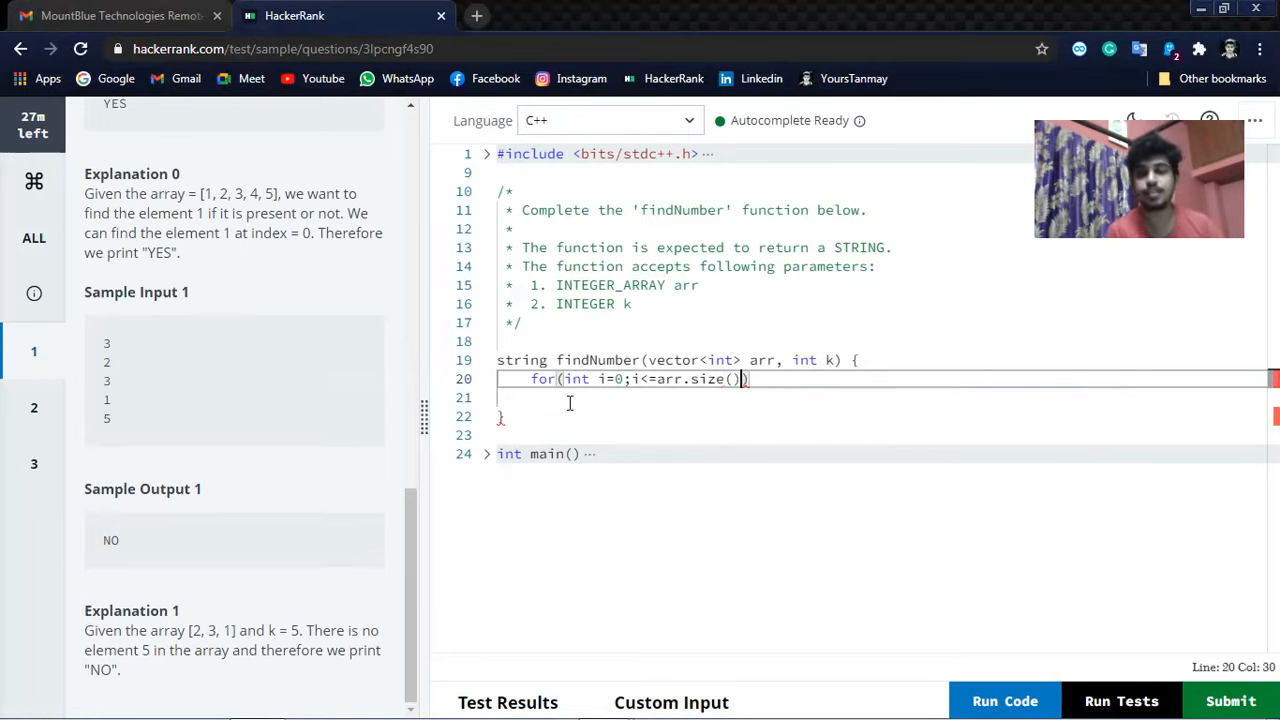
type(";)")
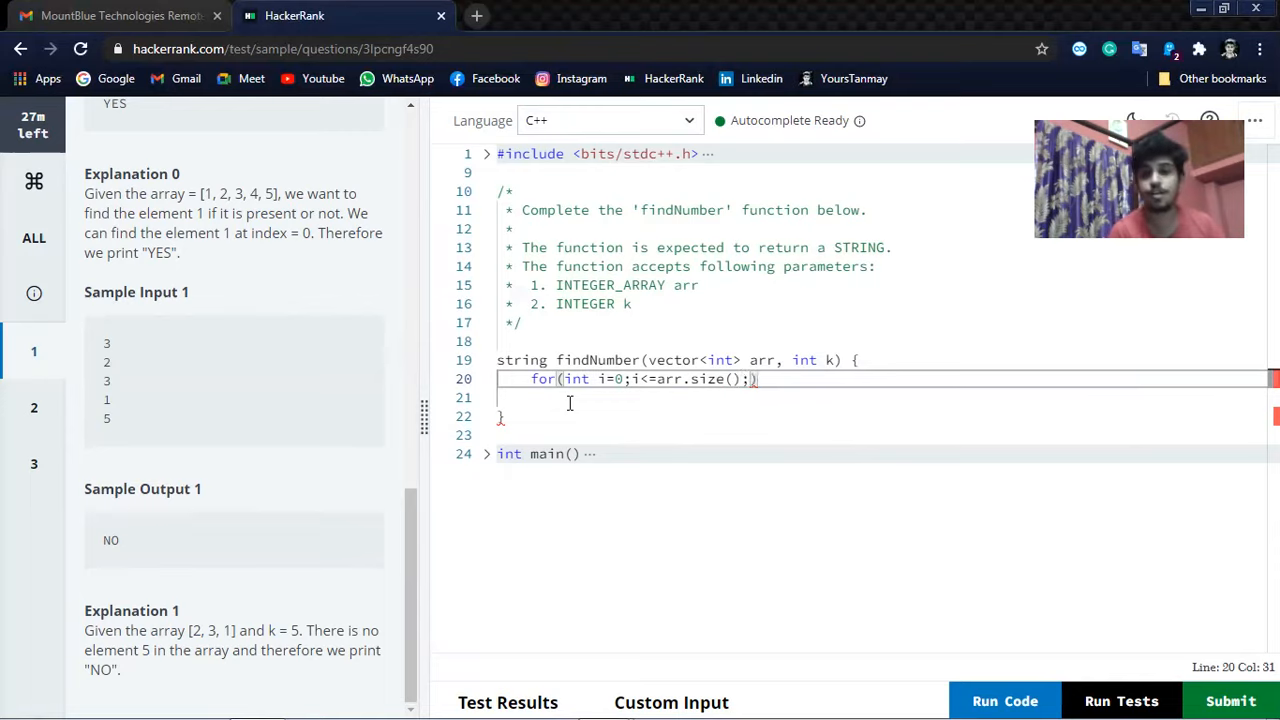
type("i++")
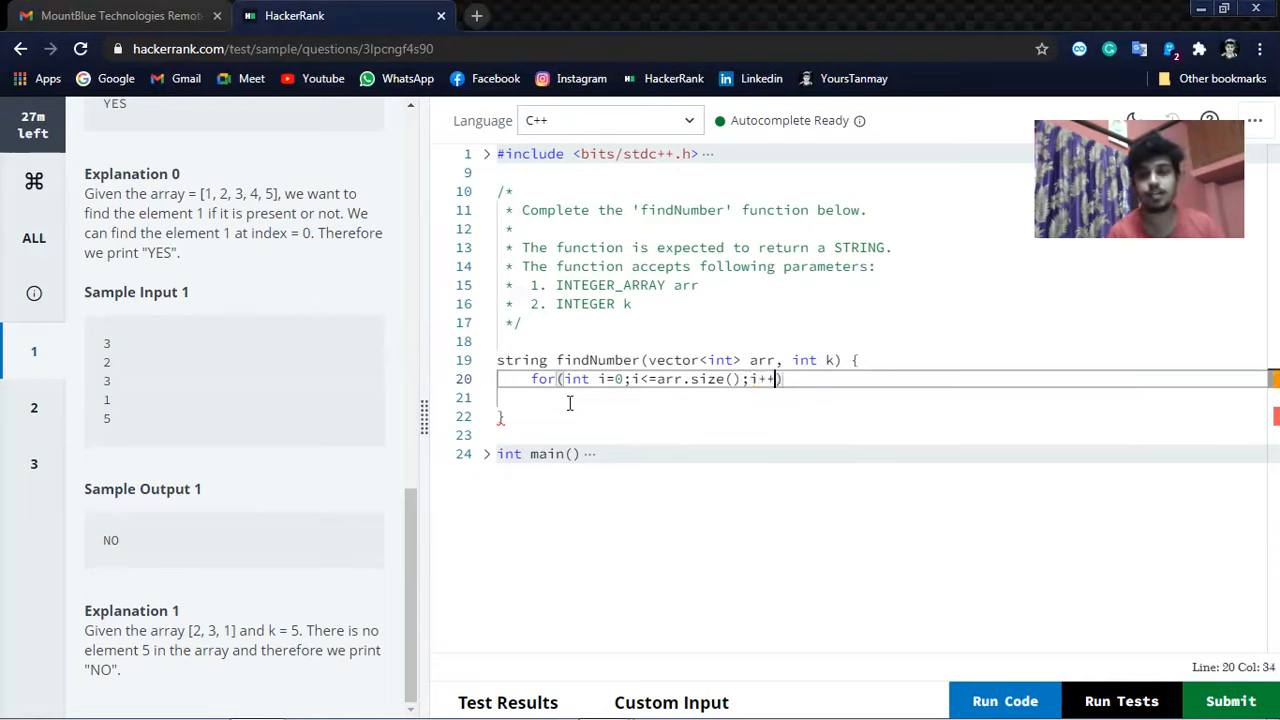
type("{")
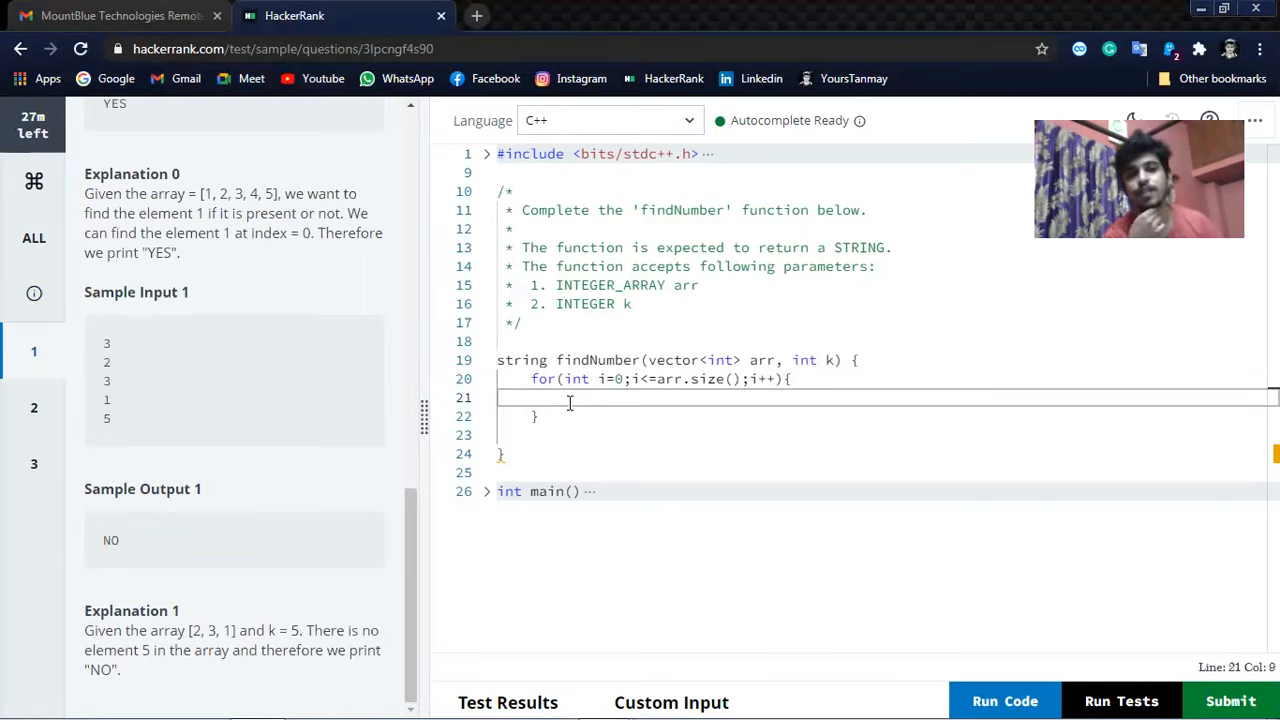
Add if(arr[i]==k){ inside the loop.
type("i")
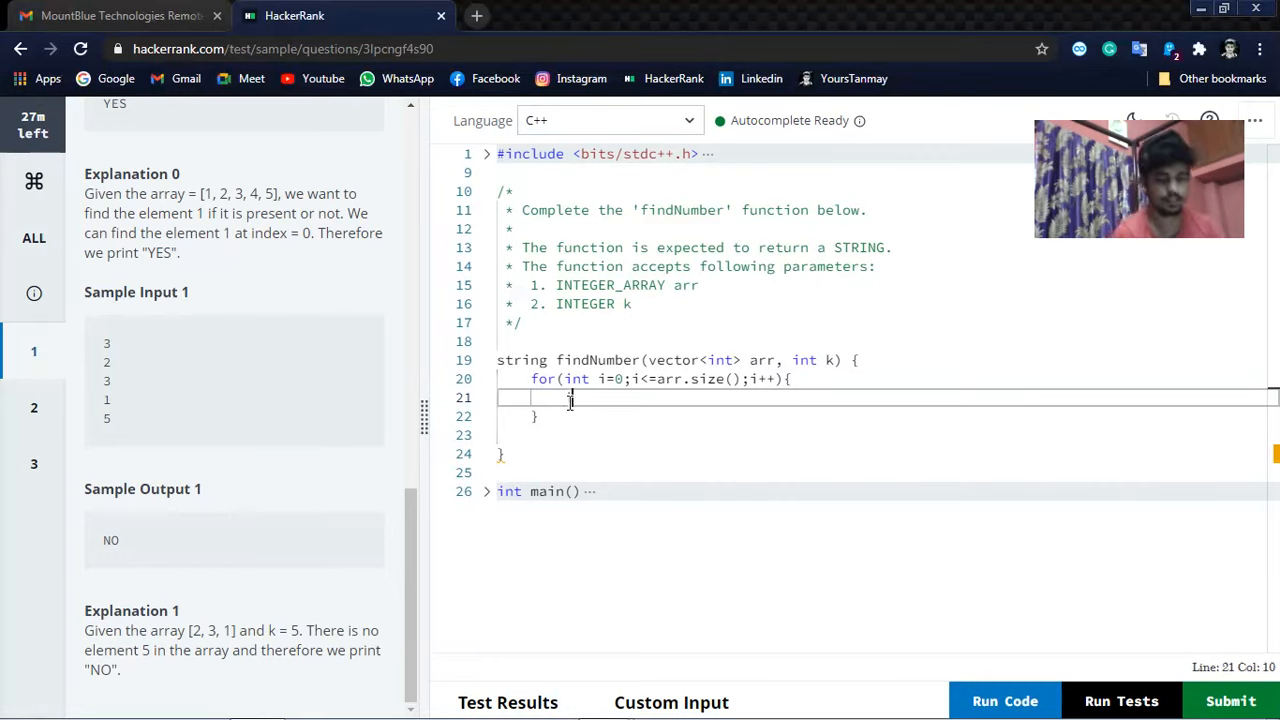
type("if()")
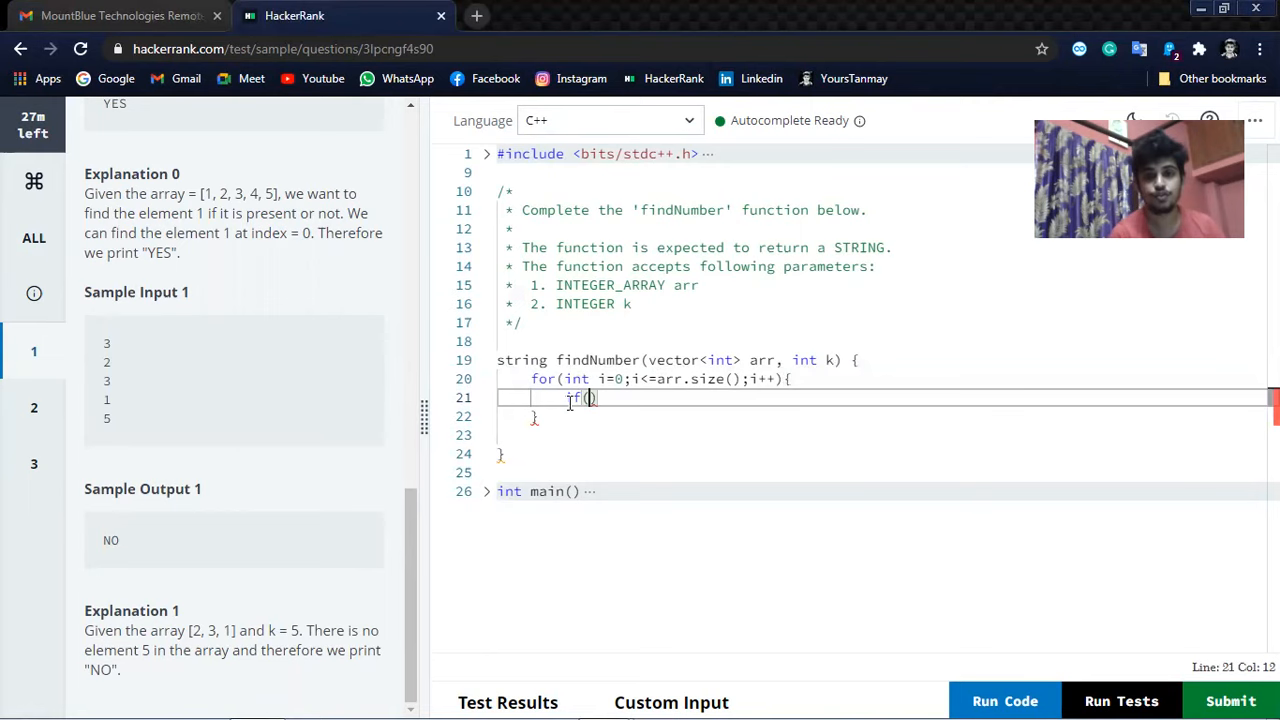
type("i")
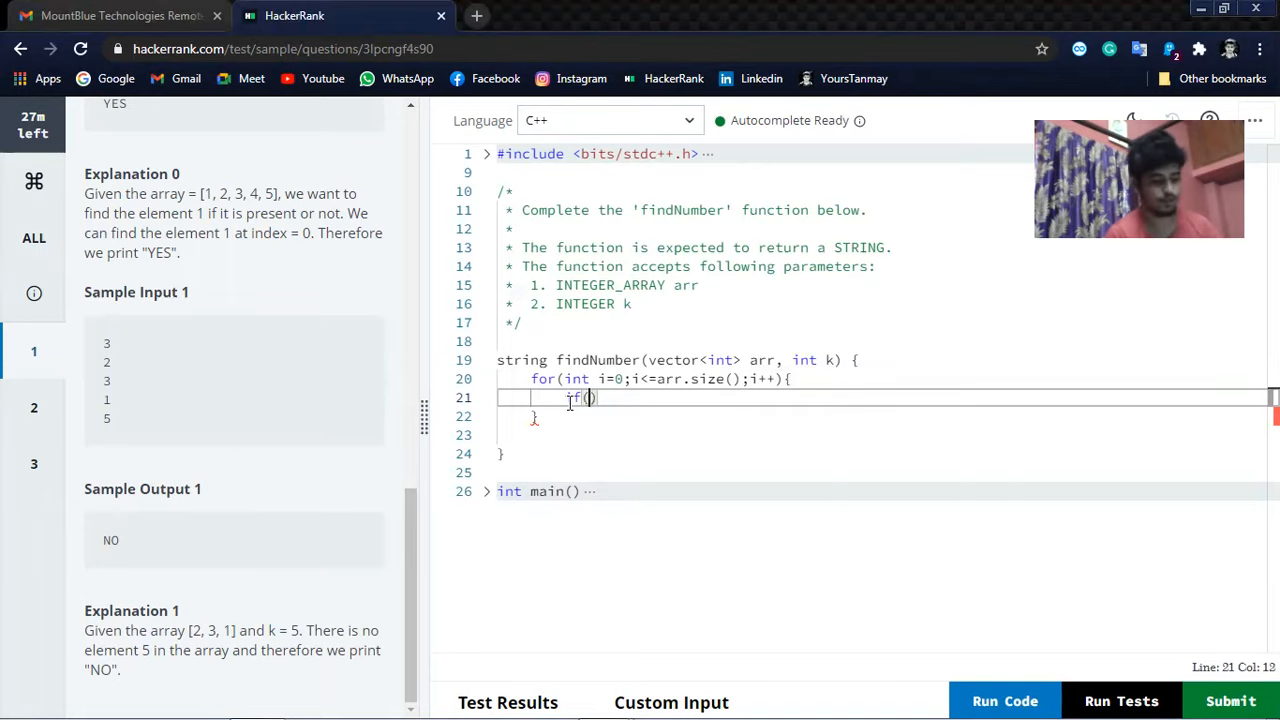
type("arr[")
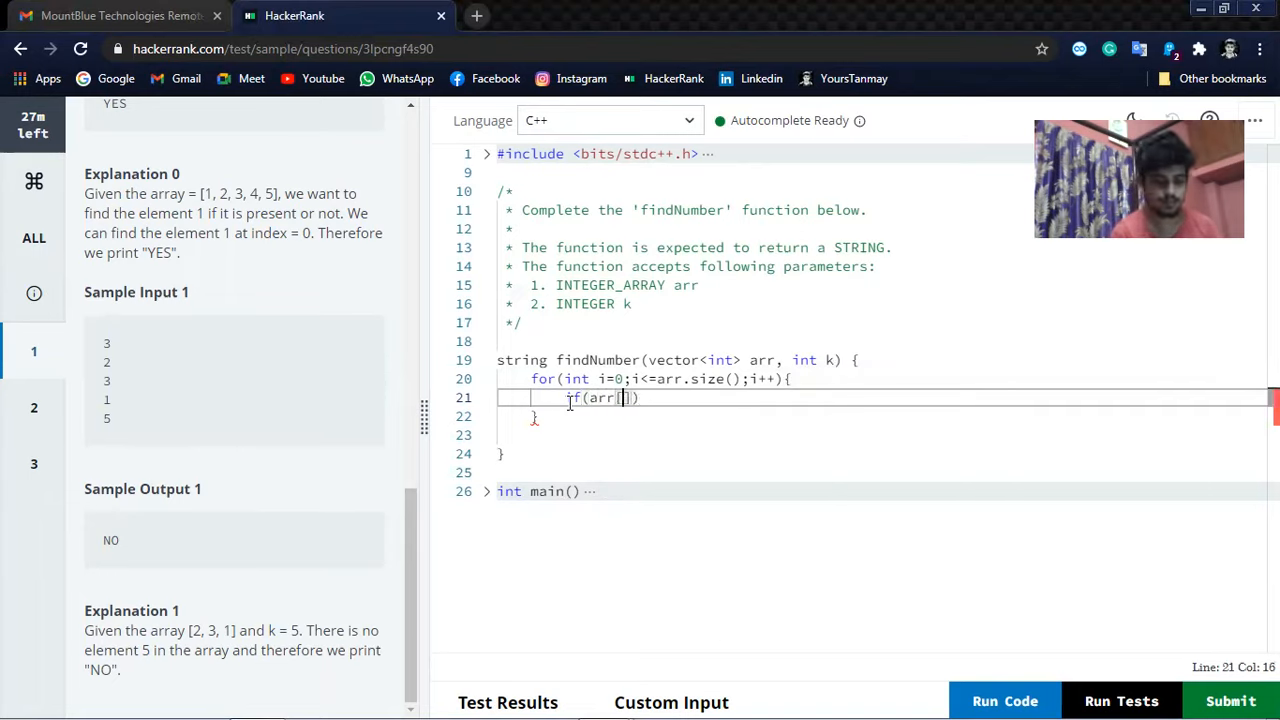
type("i]")
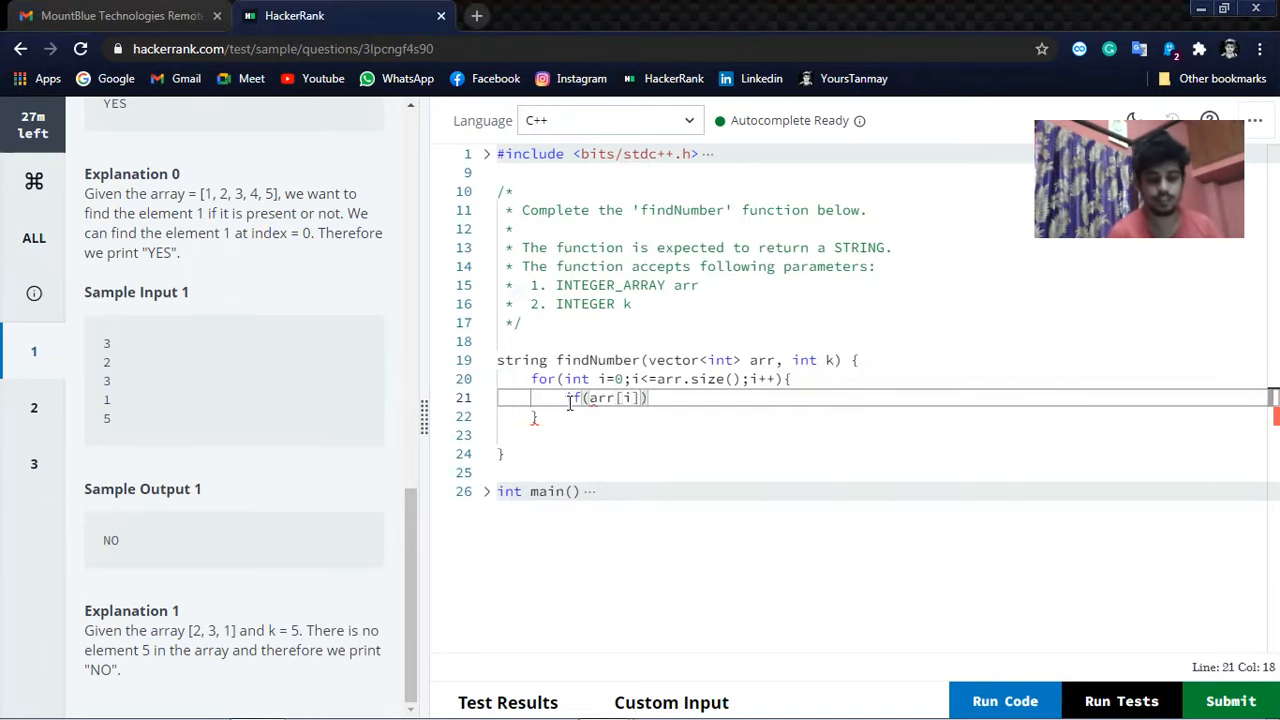
type("==")
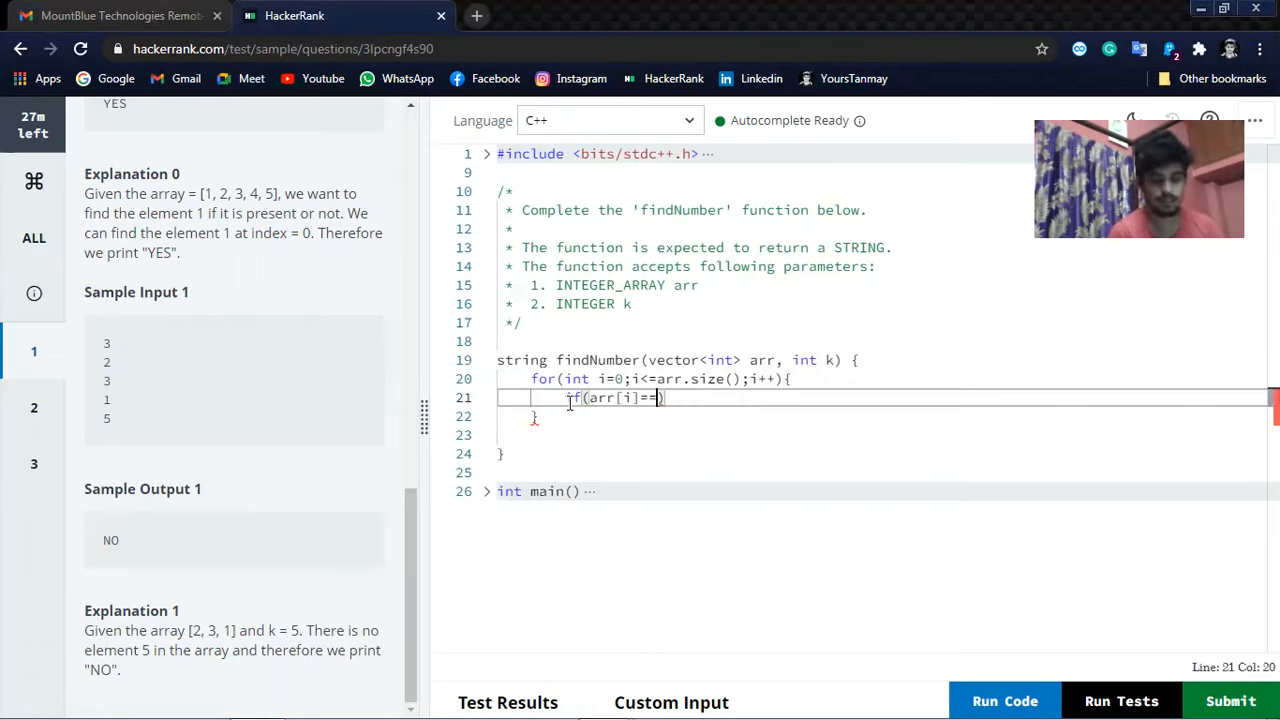
type("k")
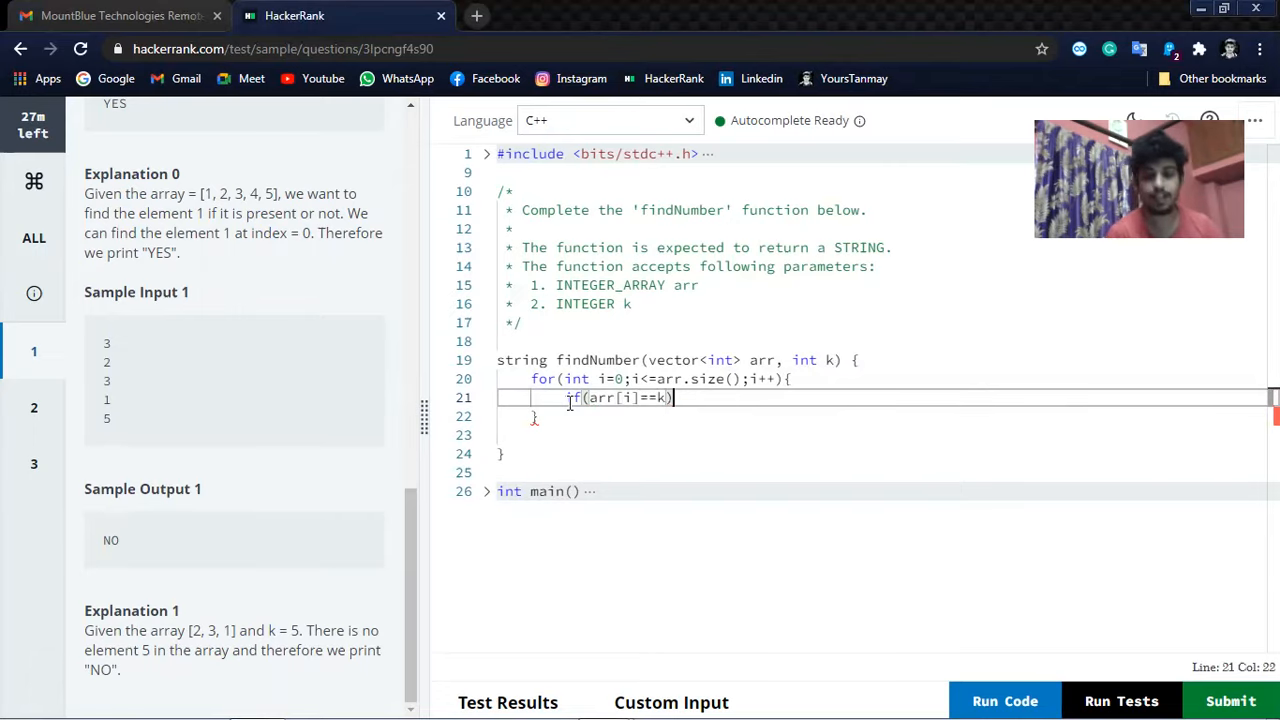
type("{")
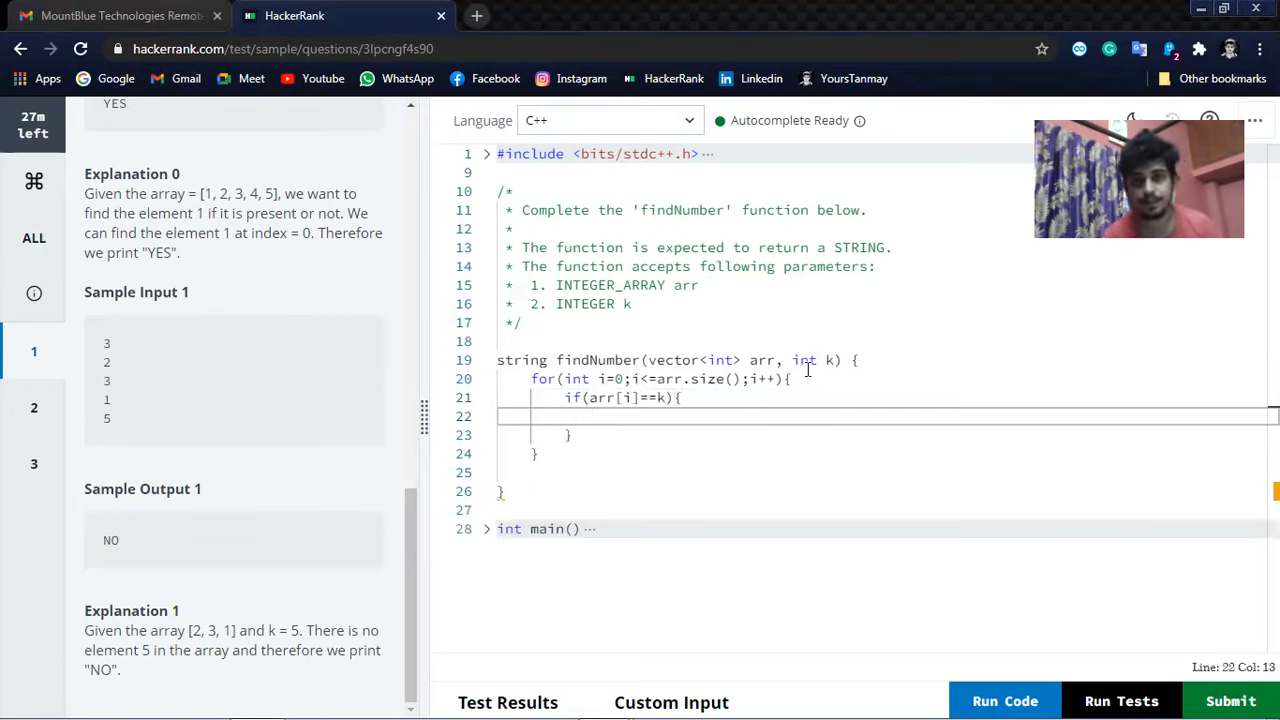
mouse_move(118, 442)
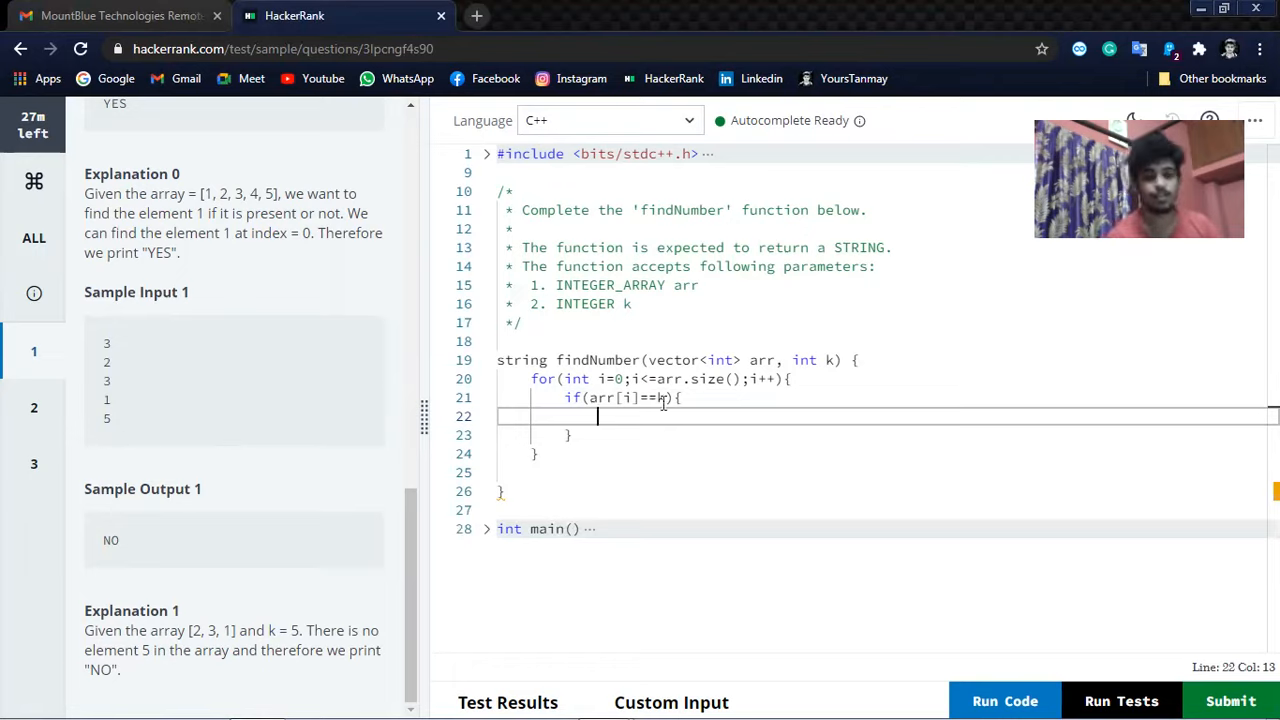
Return "YES" inside the if block and begin a line after the loop.
type("reutn")
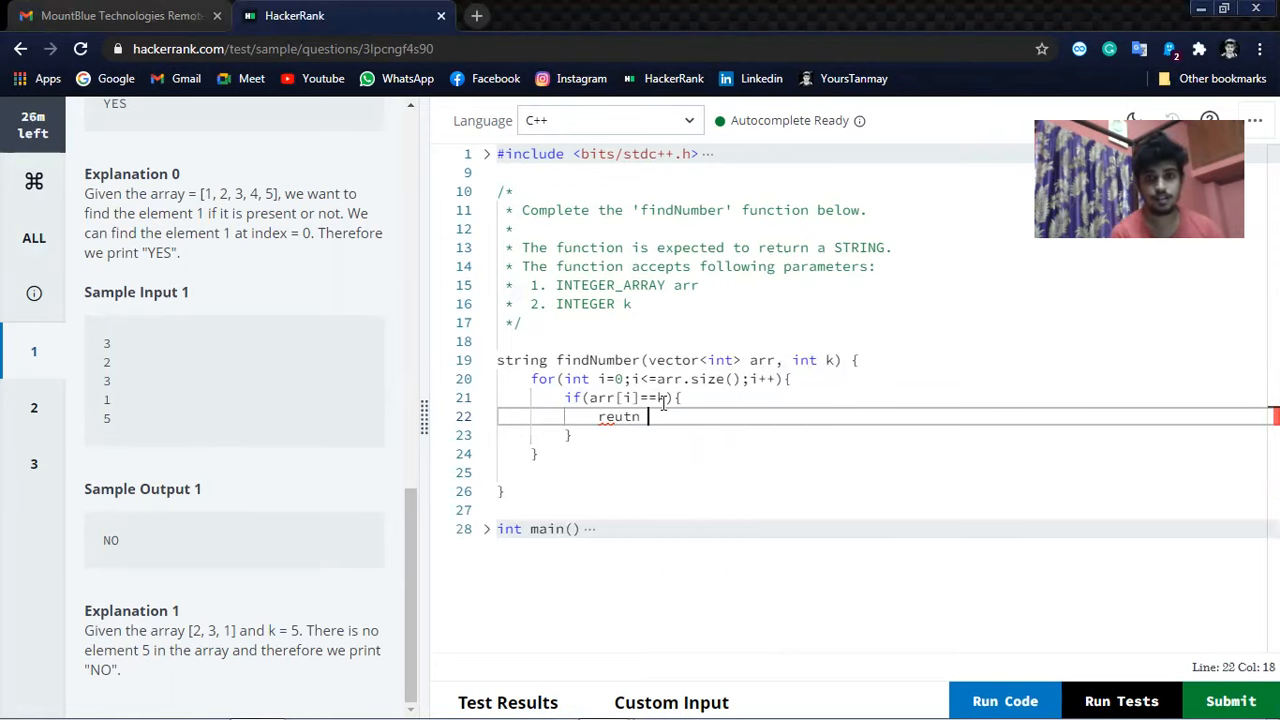
type("return \"")
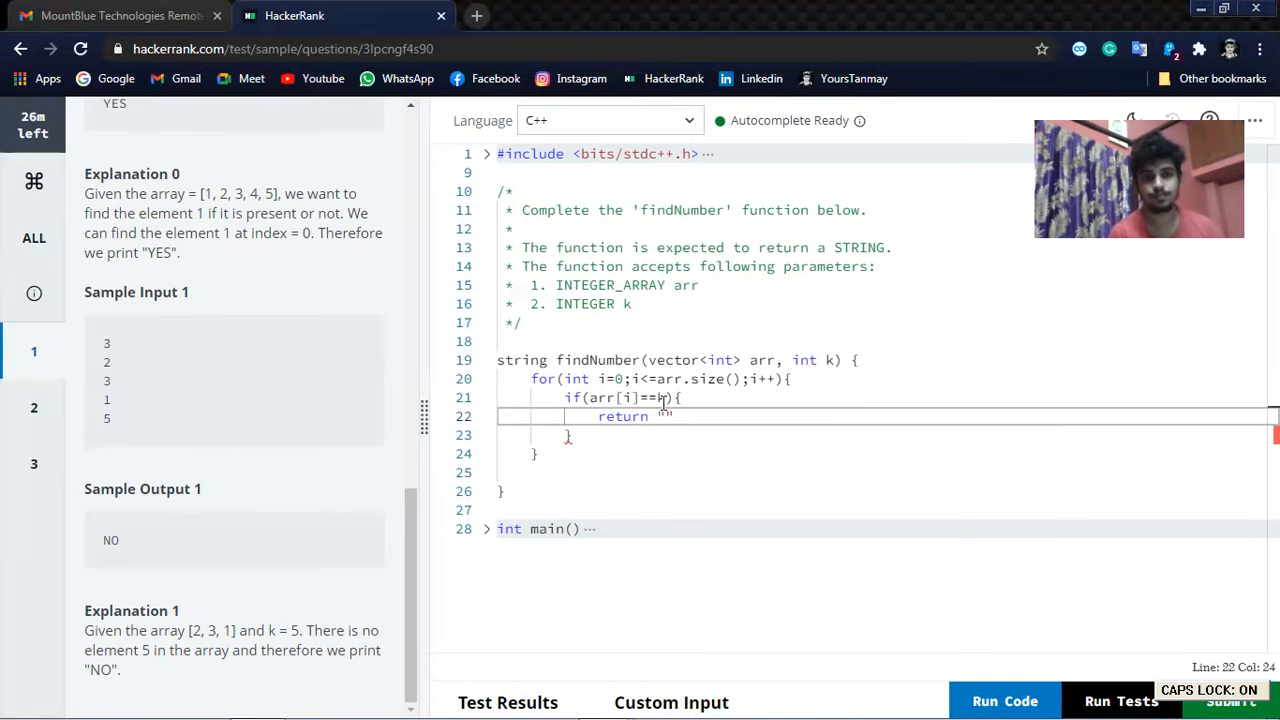
type("\"YES\"")
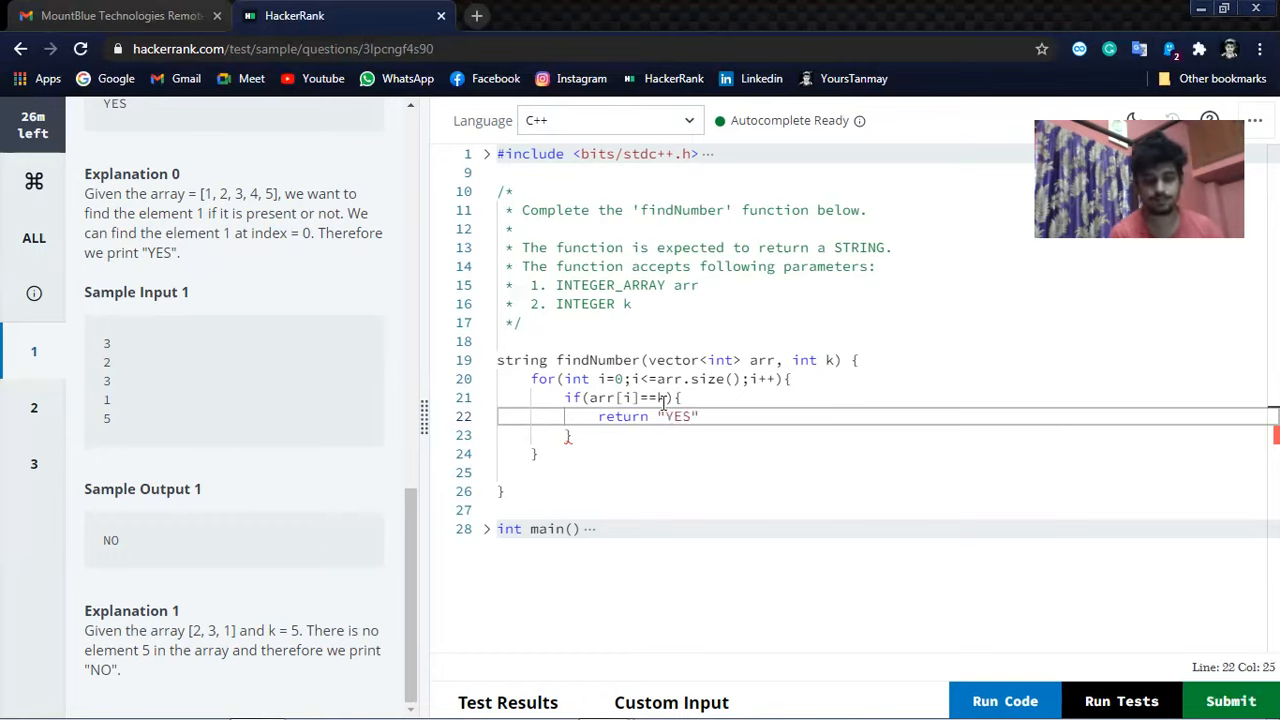
type(";")
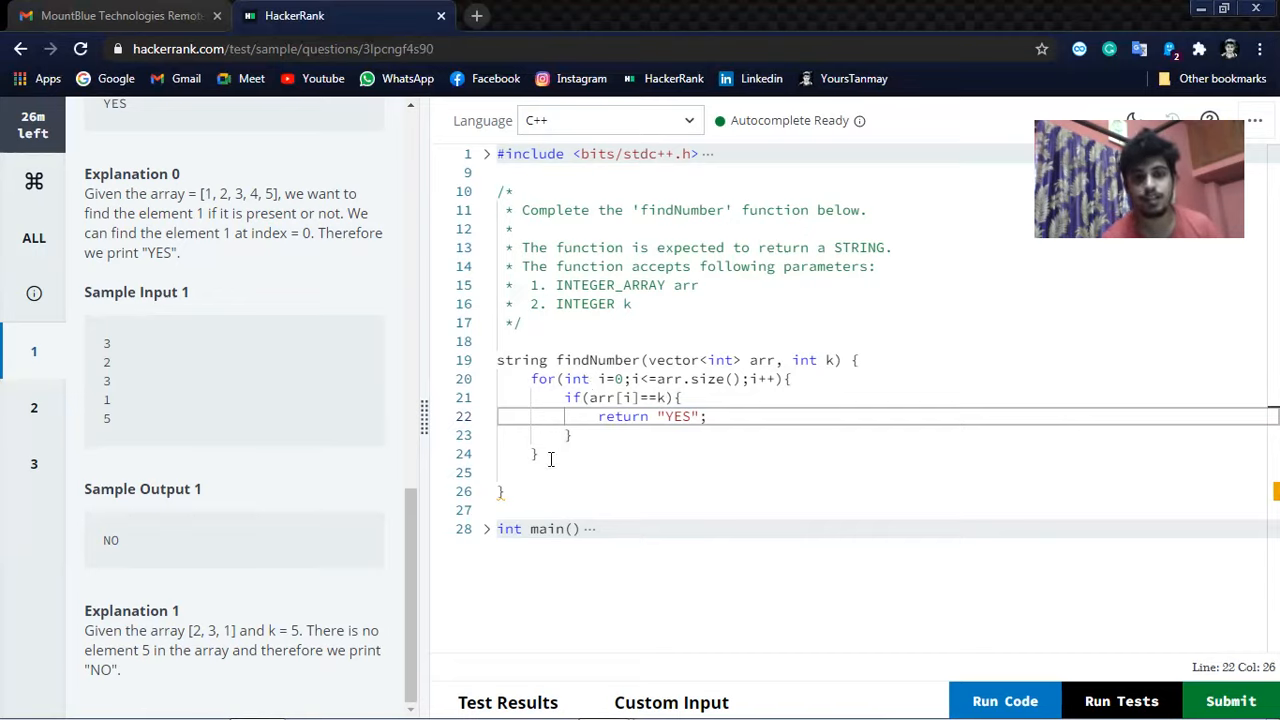
key("Enter")
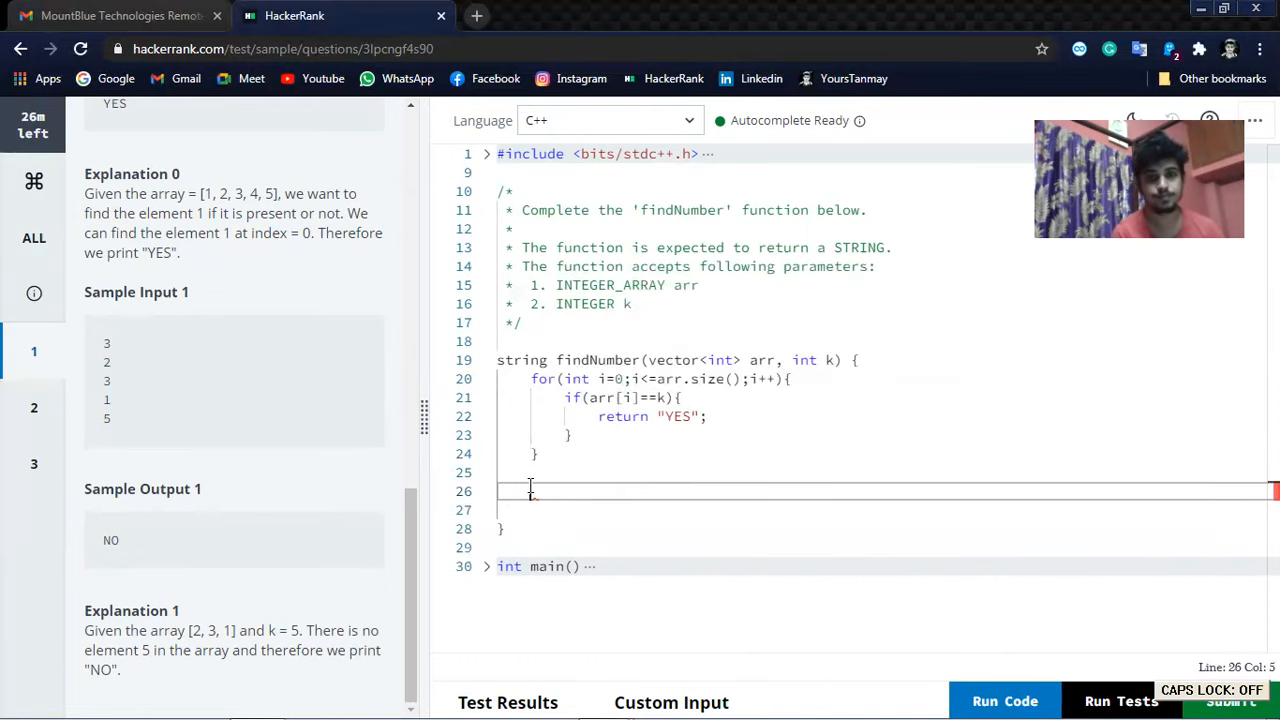
Add return "NO"; after the loop to finish findNumber.
type("return expression;")
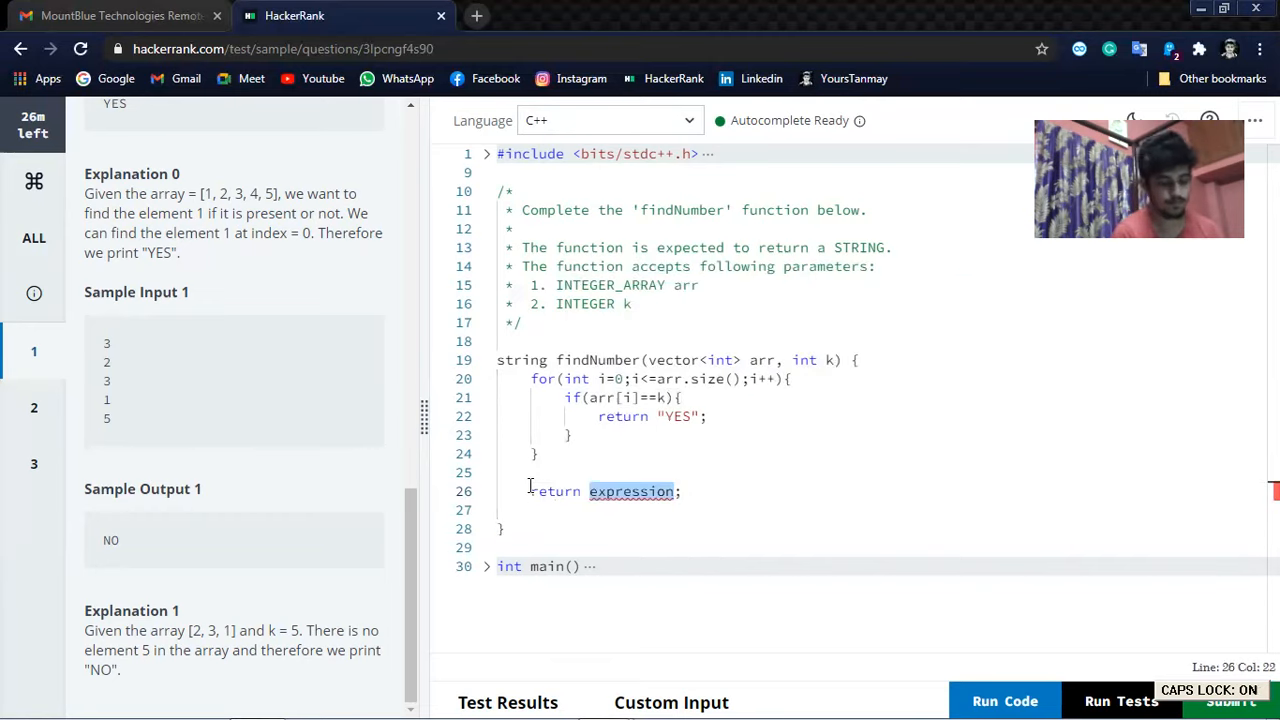
type("\"")
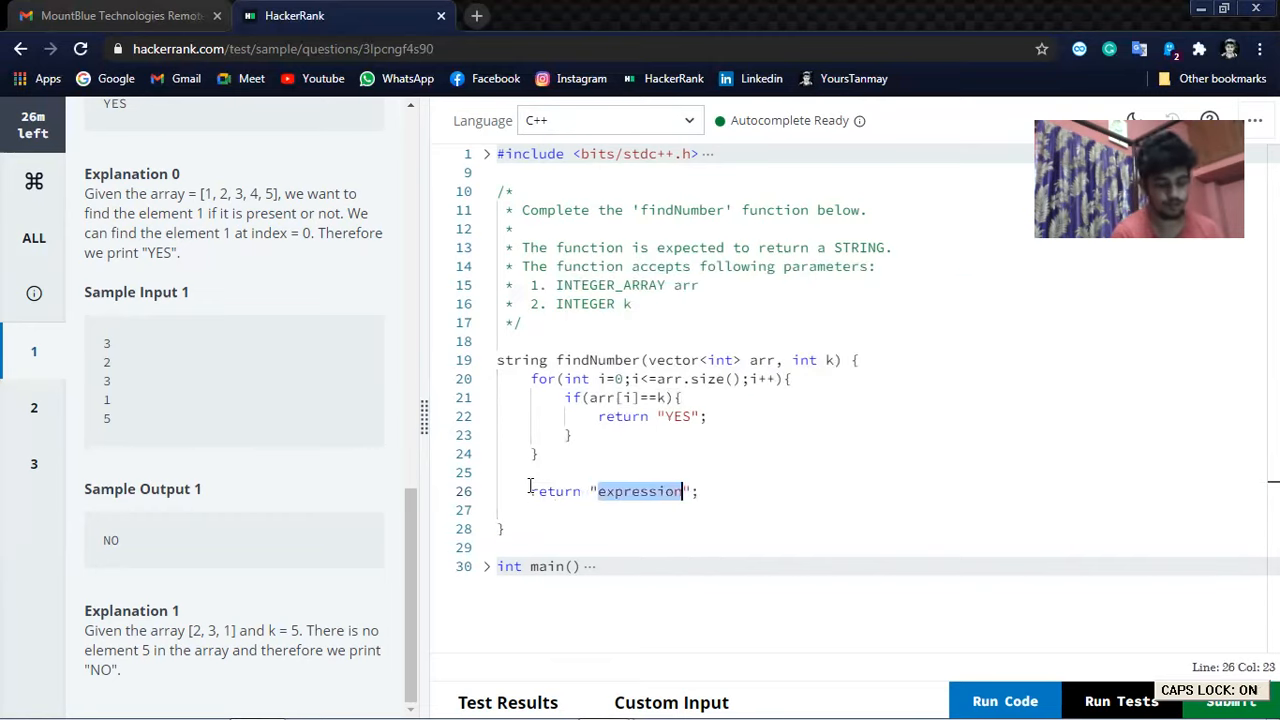
type("NO")
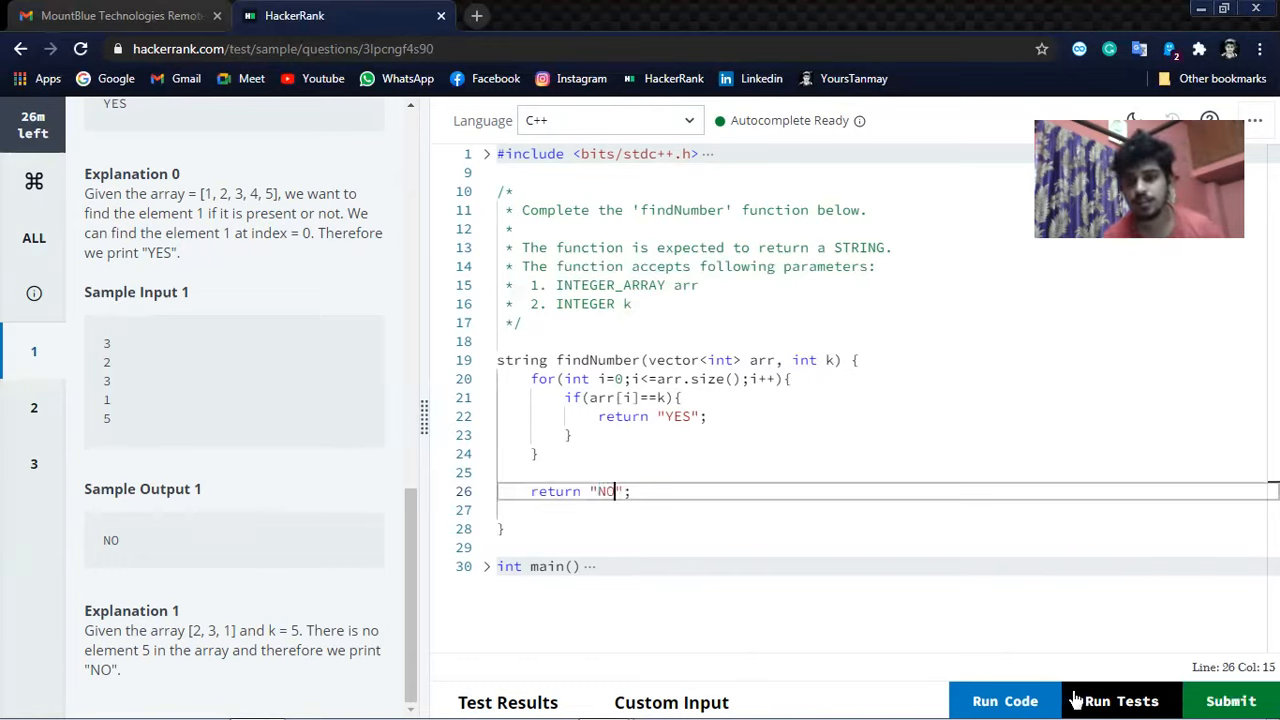
Run the findNumber solution against all test cases and confirm every one passes.
left_click(1121, 700)
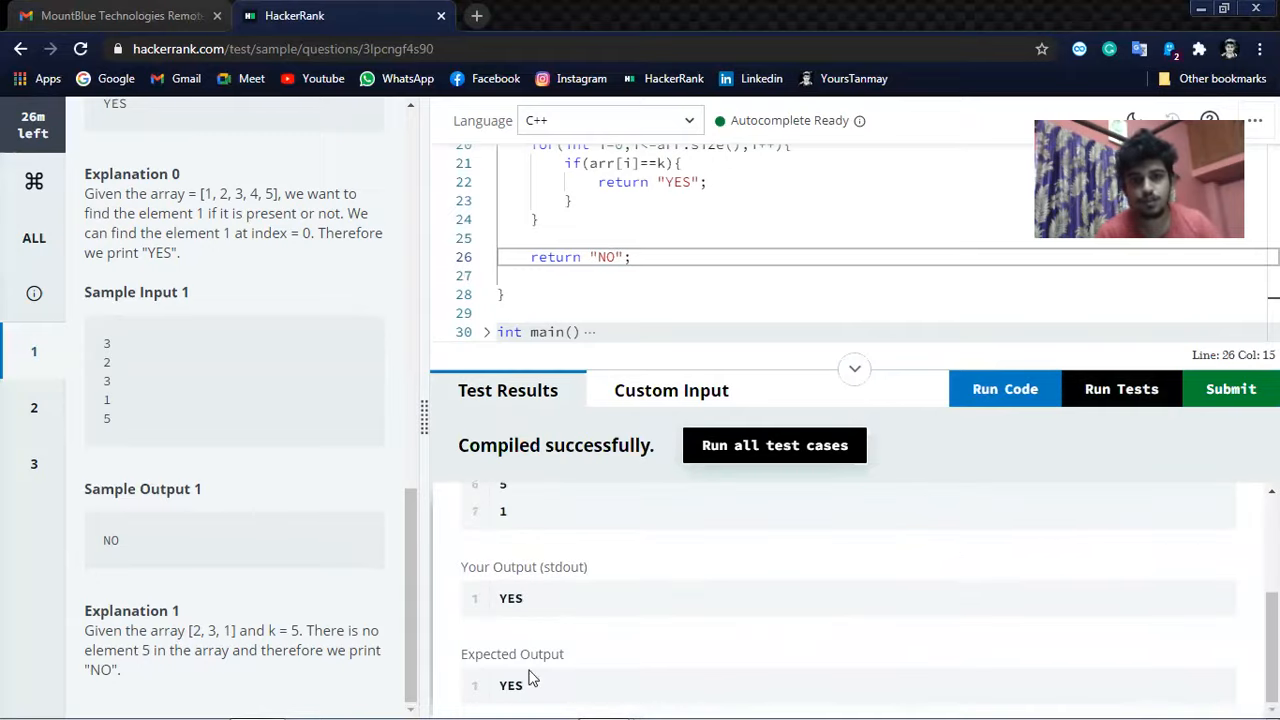
mouse_move(781, 475)
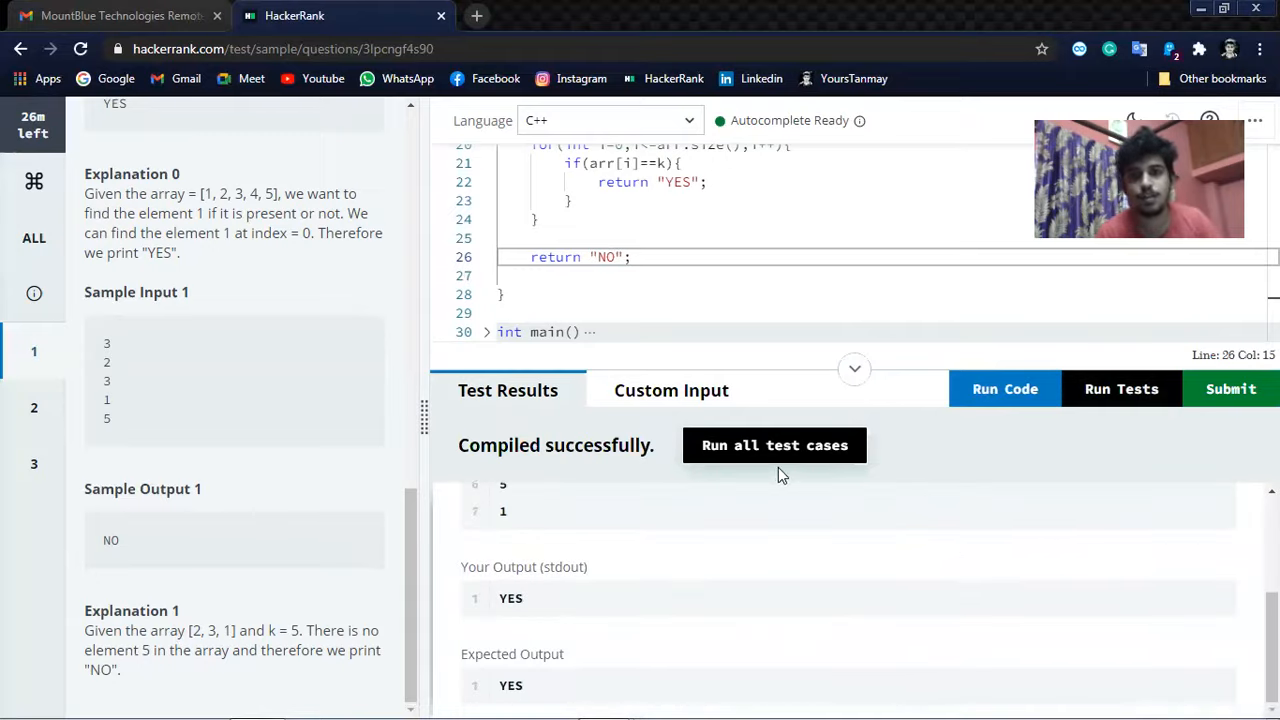
left_click(774, 445)
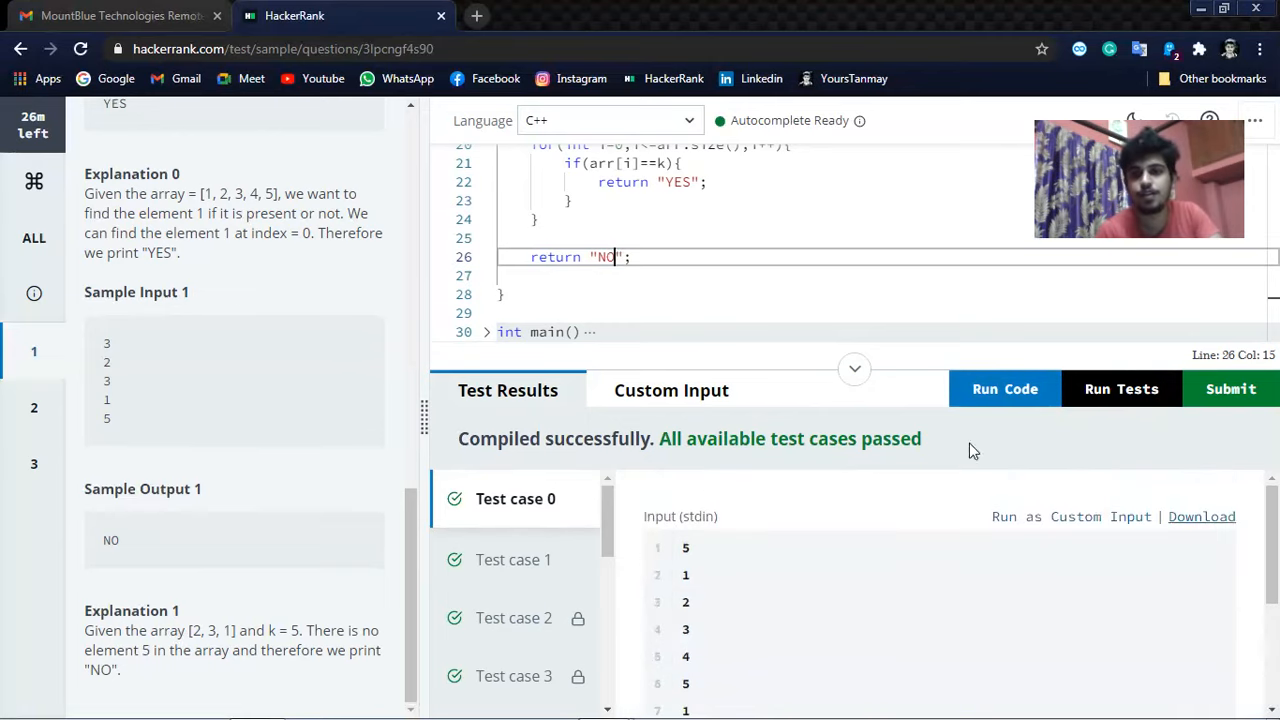
mouse_move(854, 370)
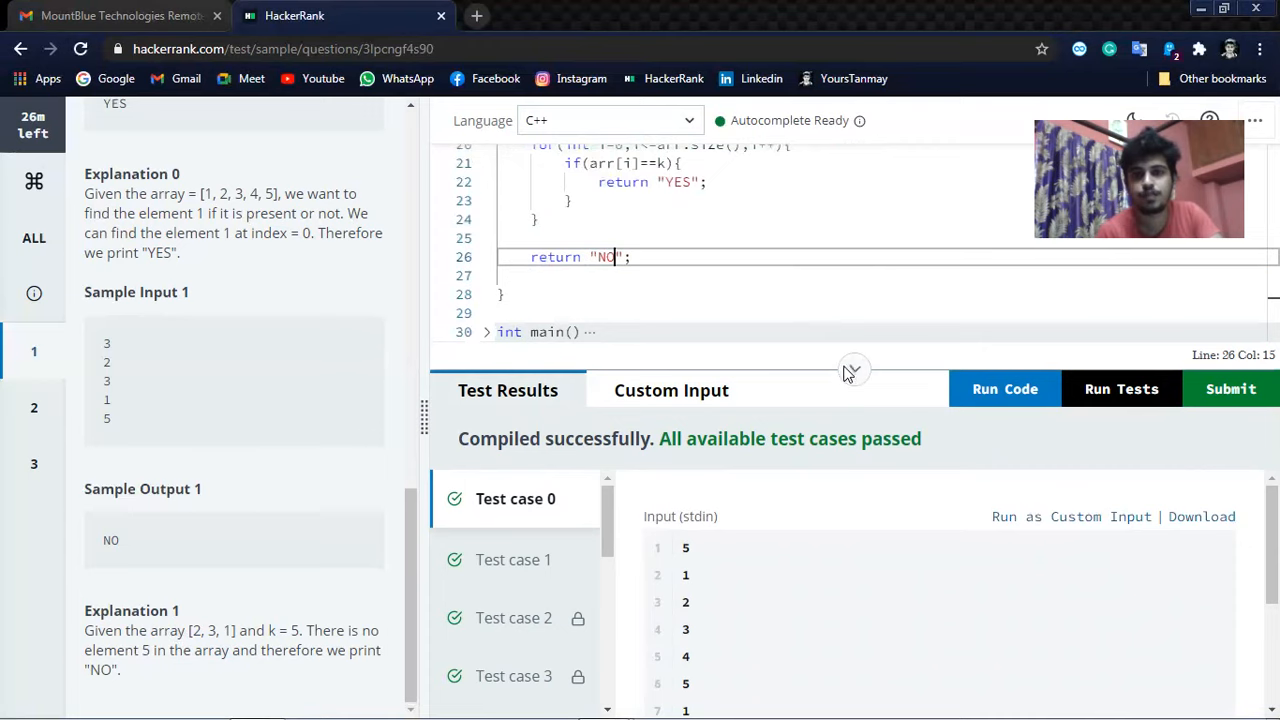
left_click(853, 368)
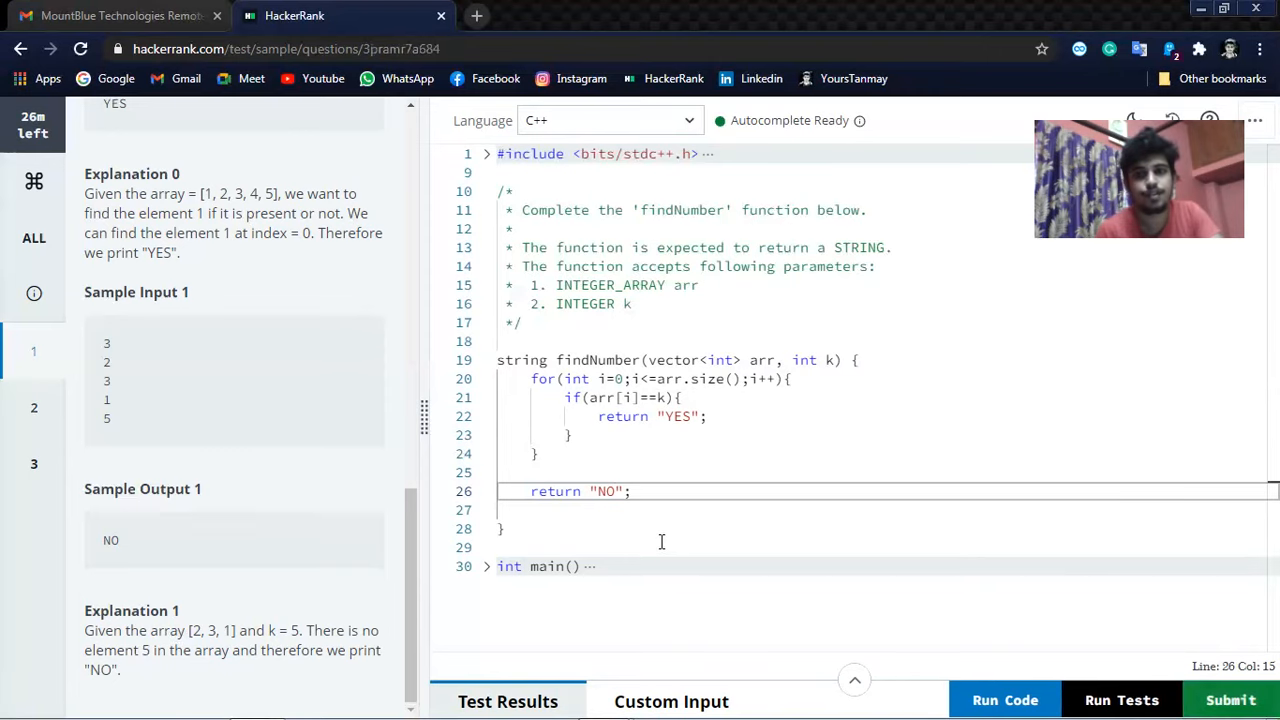
left_click(33, 407)
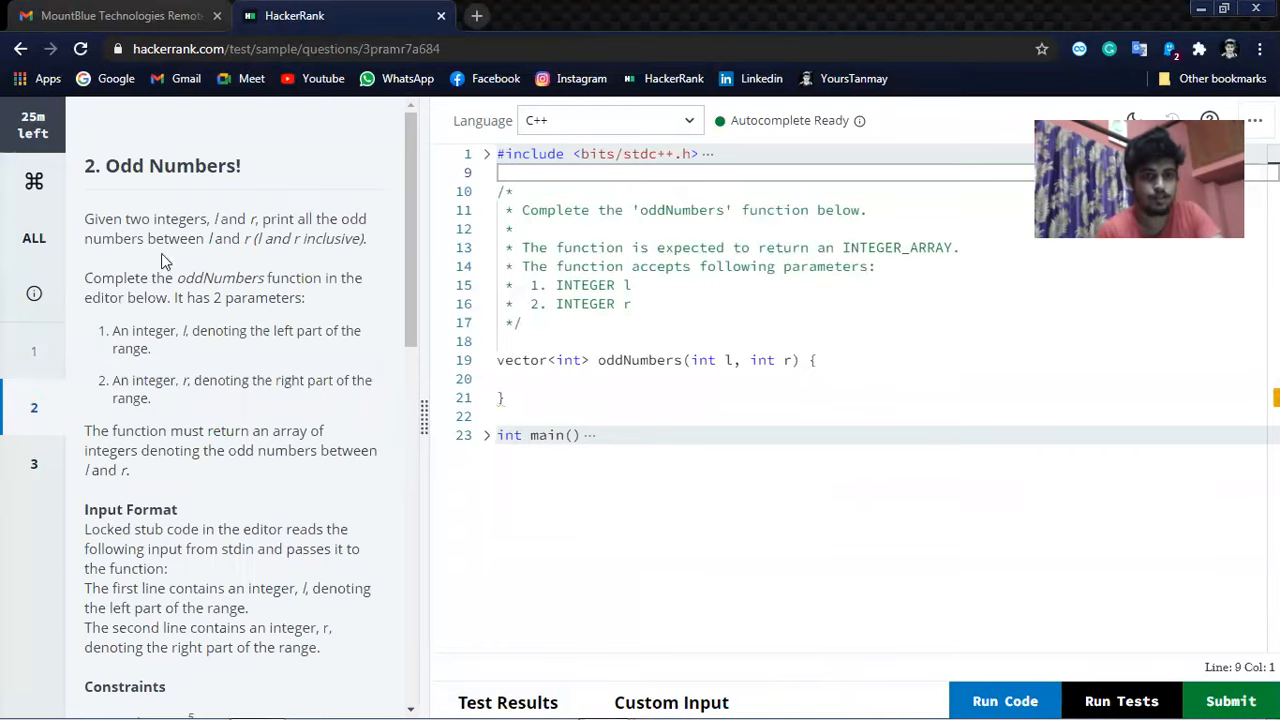
mouse_move(137, 225)
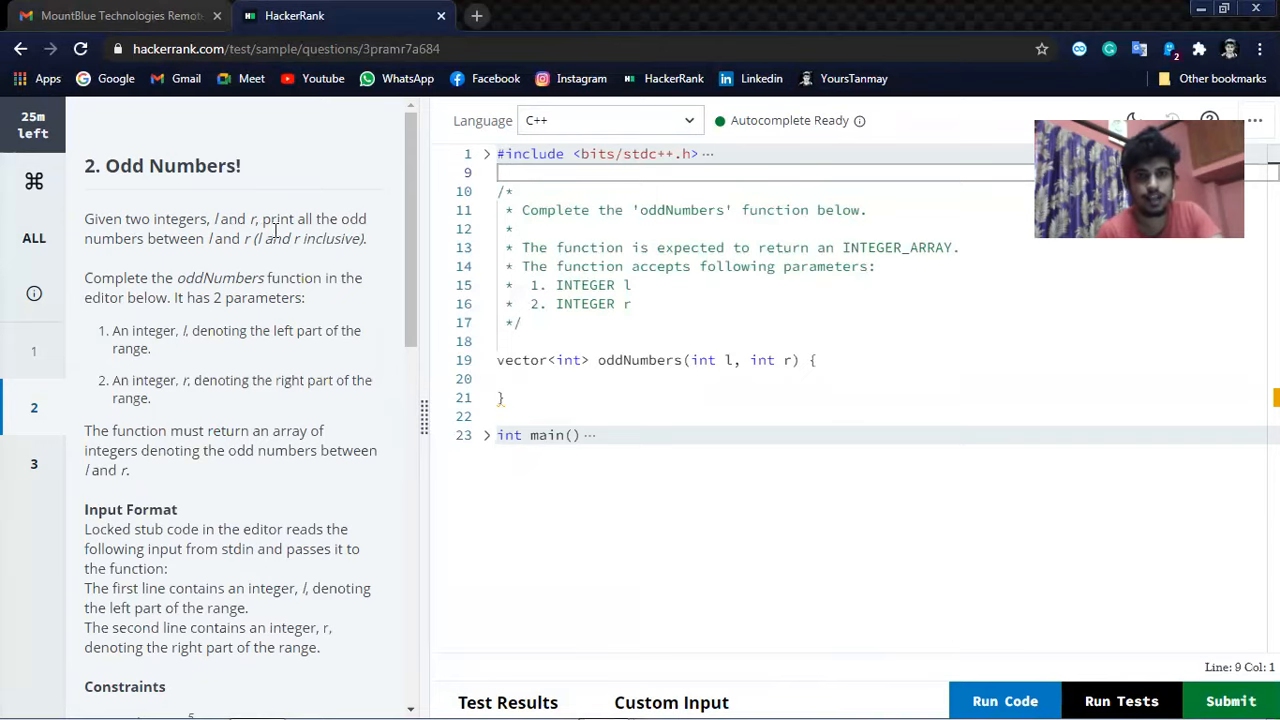
mouse_move(140, 258)
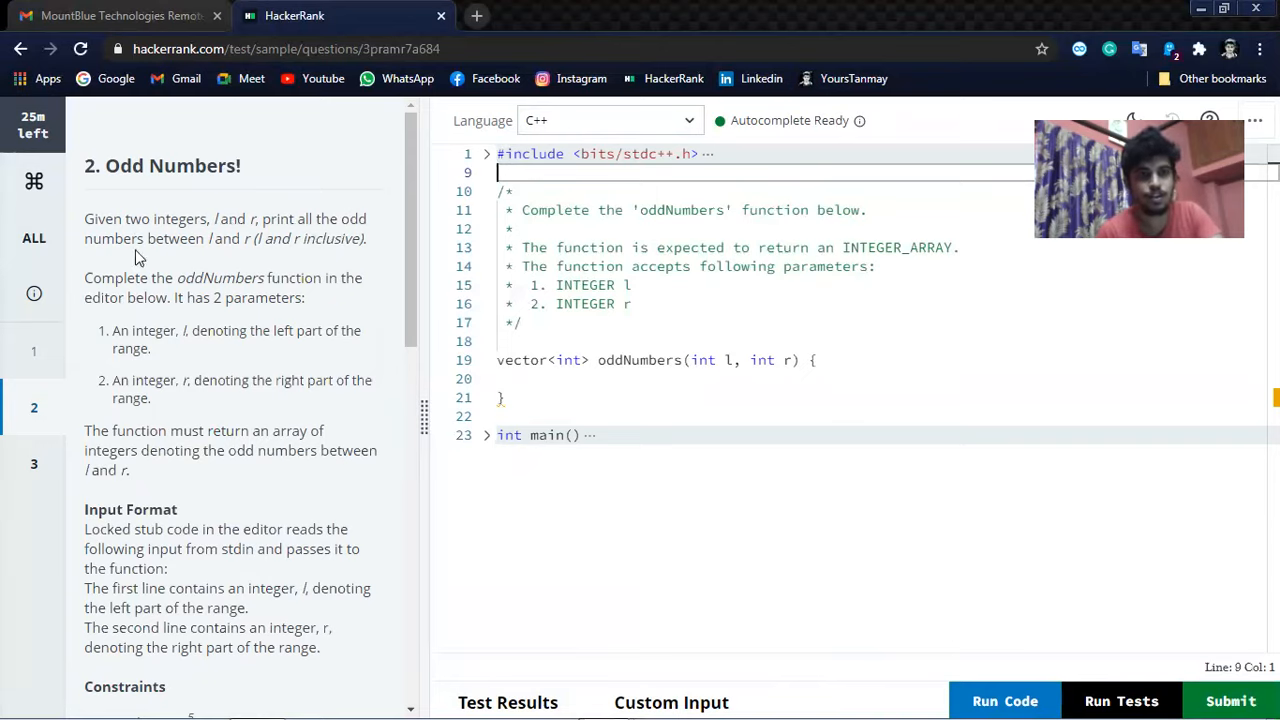
mouse_move(260, 255)
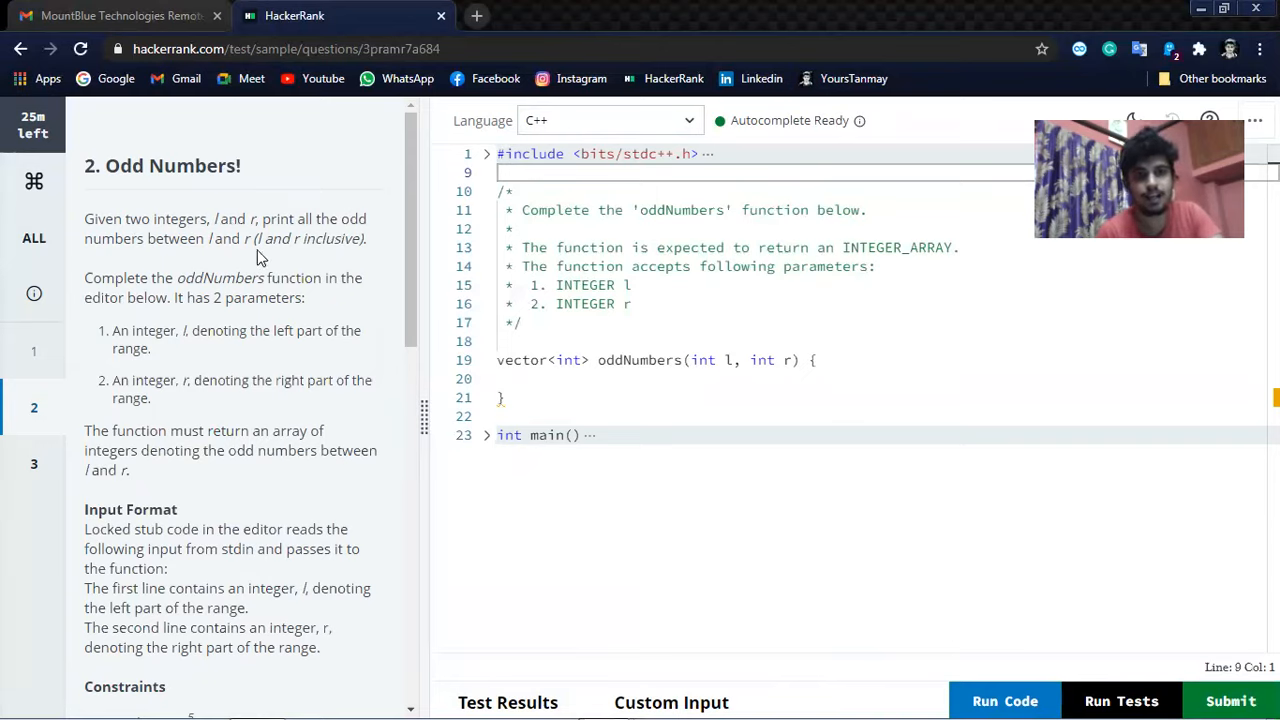
scroll("down", 3)
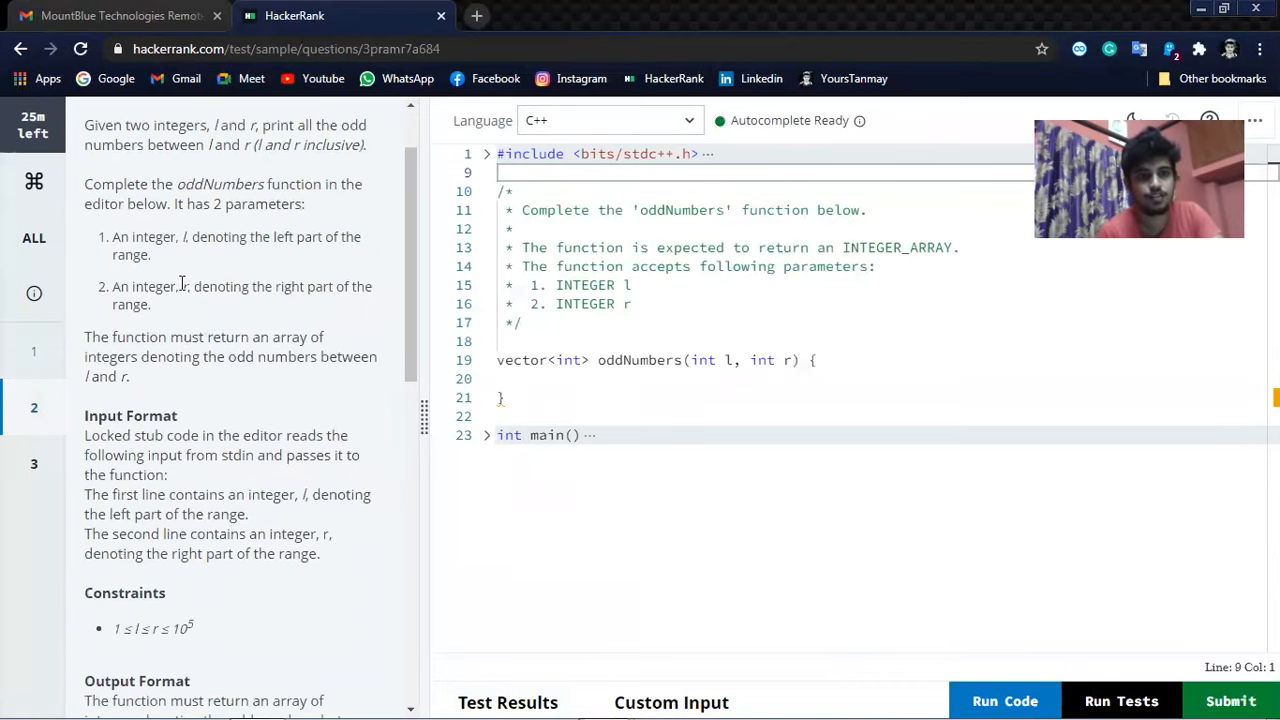
mouse_move(340, 258)
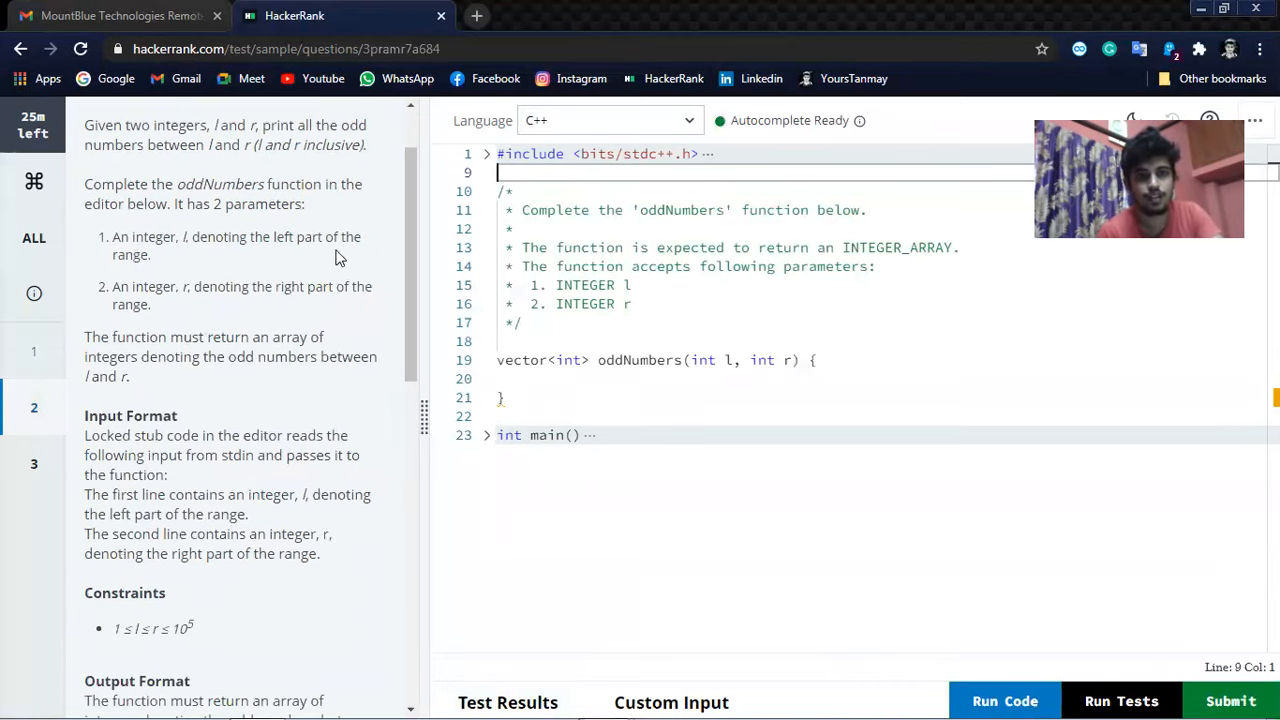
mouse_move(195, 304)
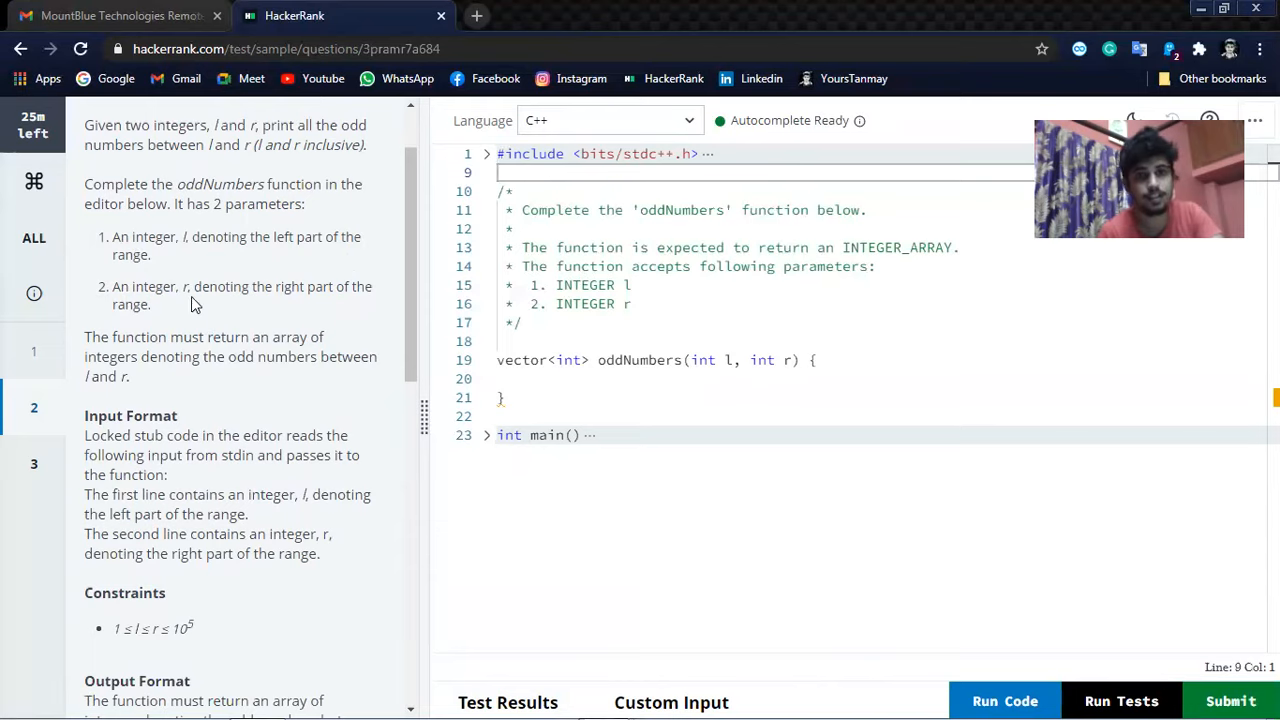
mouse_move(167, 340)
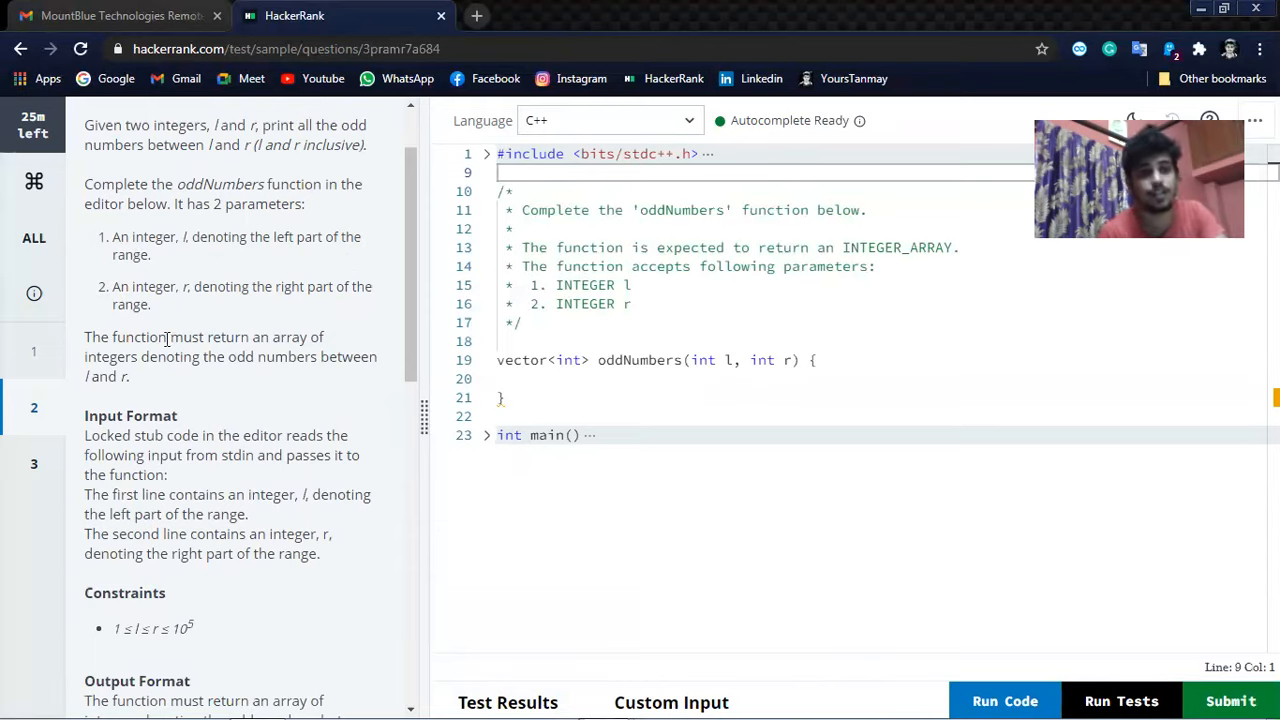
scroll("down", 3)
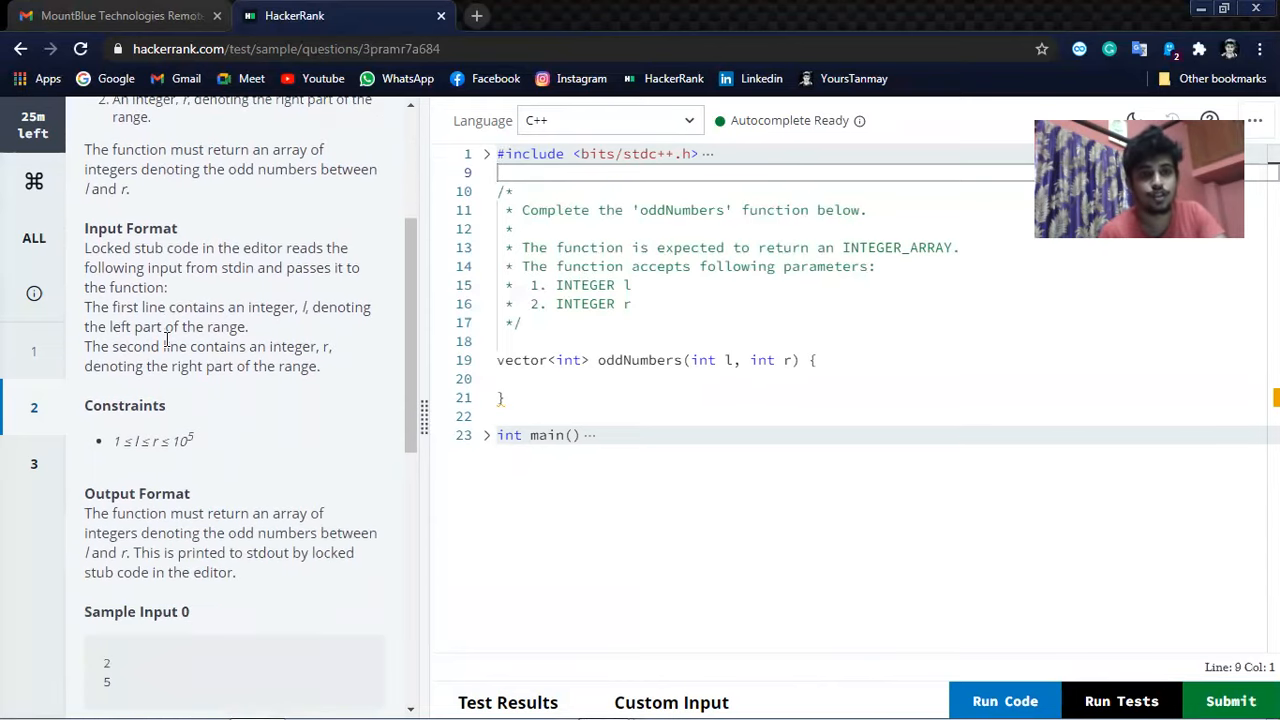
scroll("down", 3)
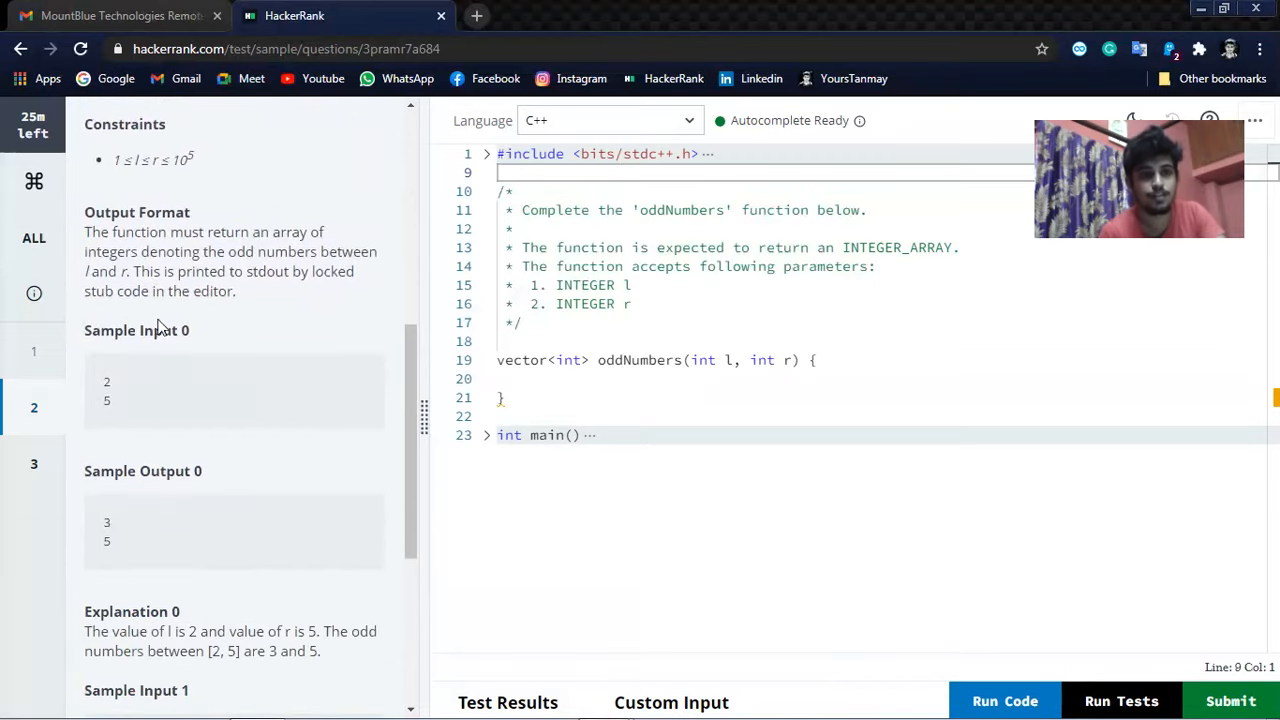
scroll("up", 3)
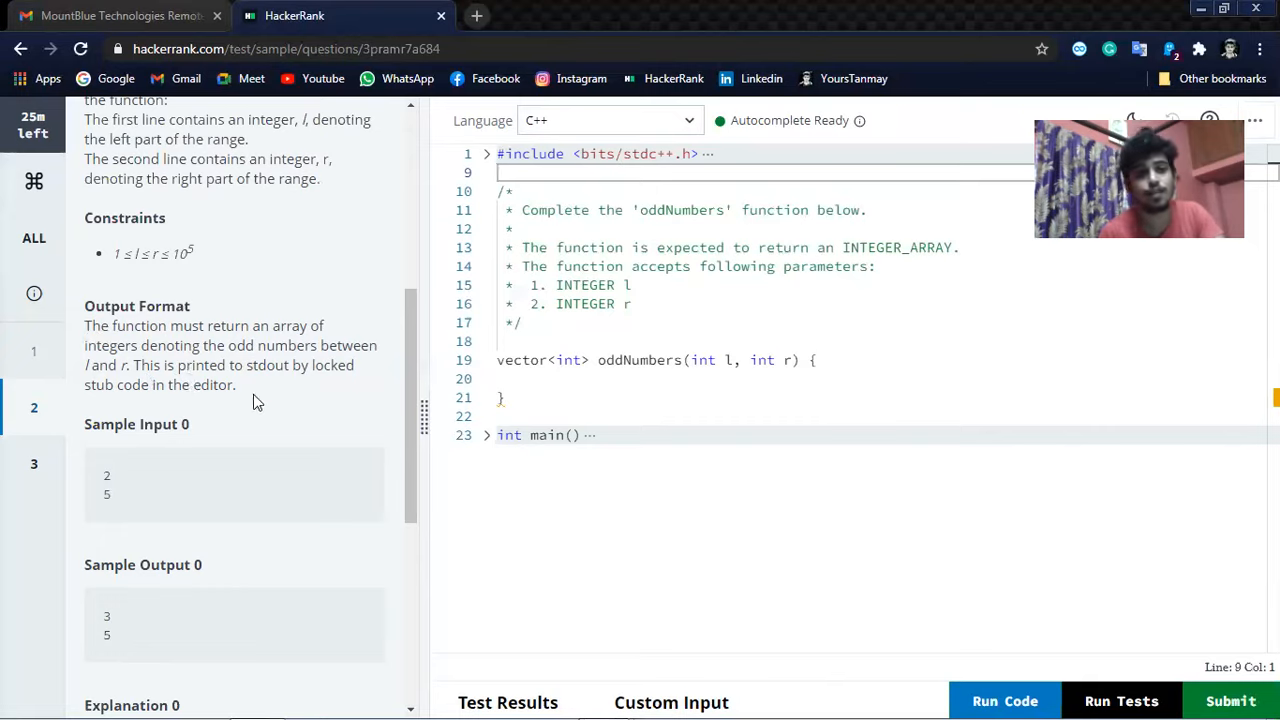
scroll("down", 3)
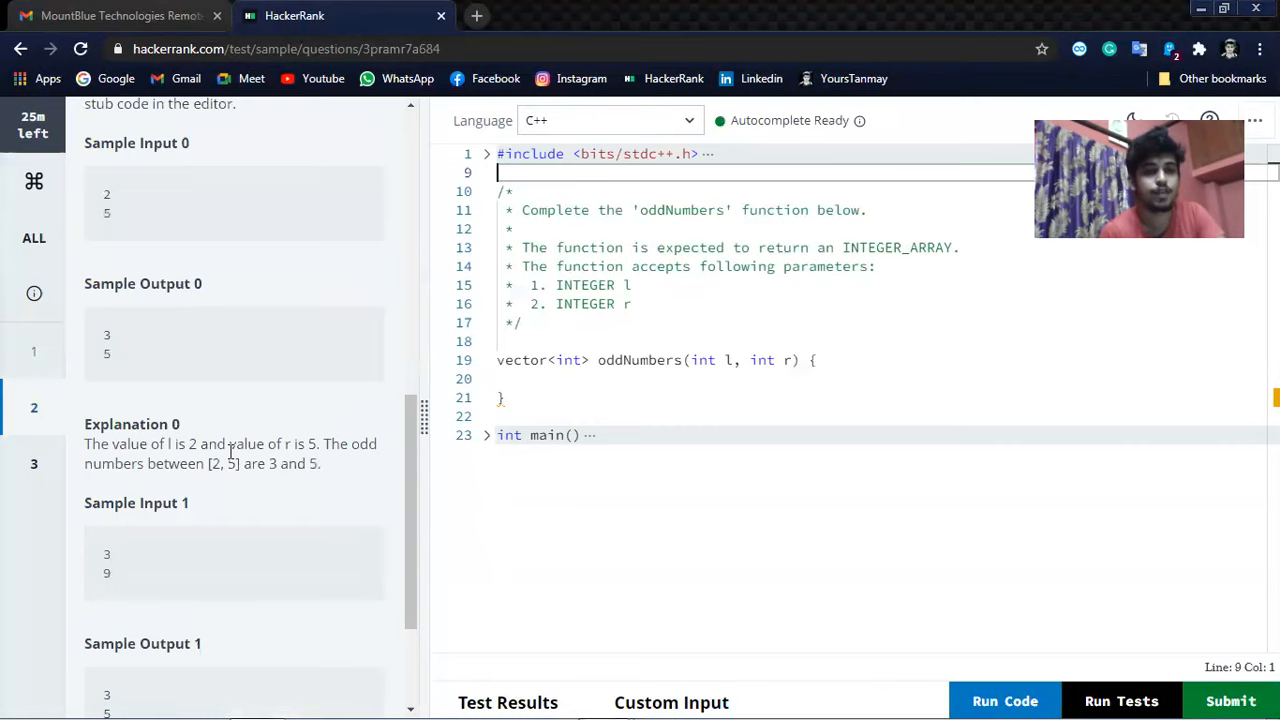
scroll("up", 3)
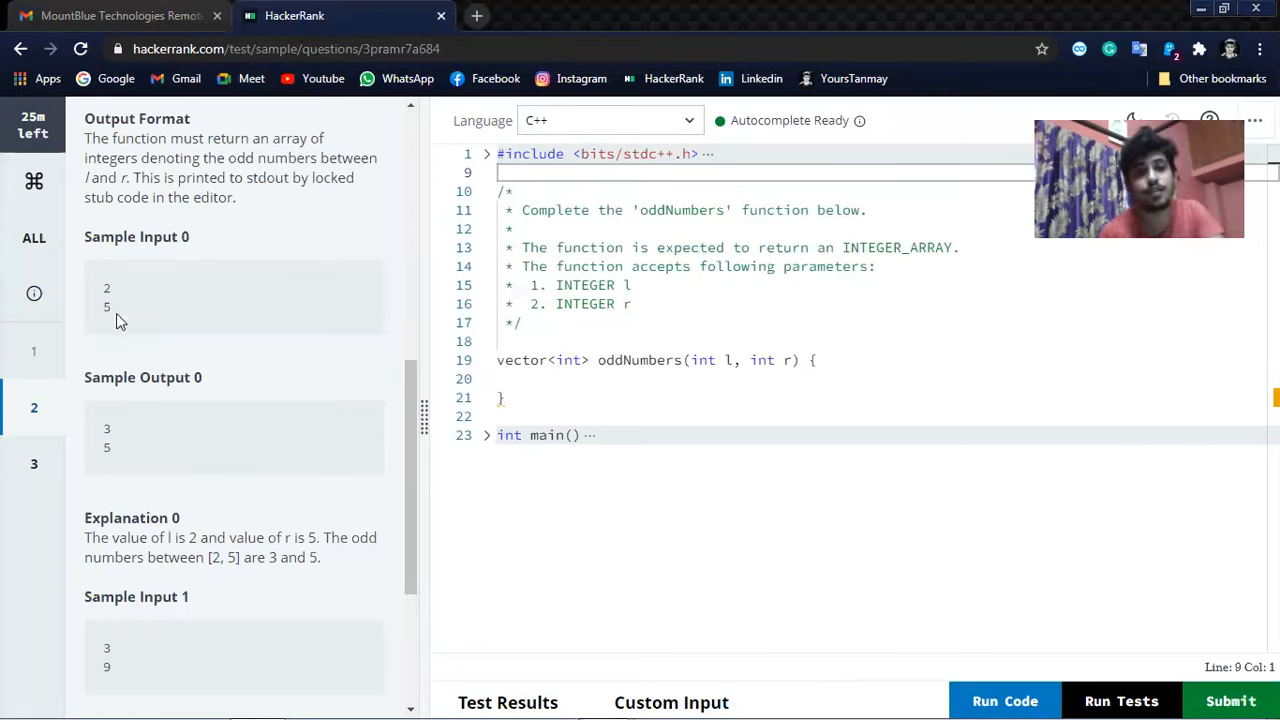
mouse_move(131, 370)
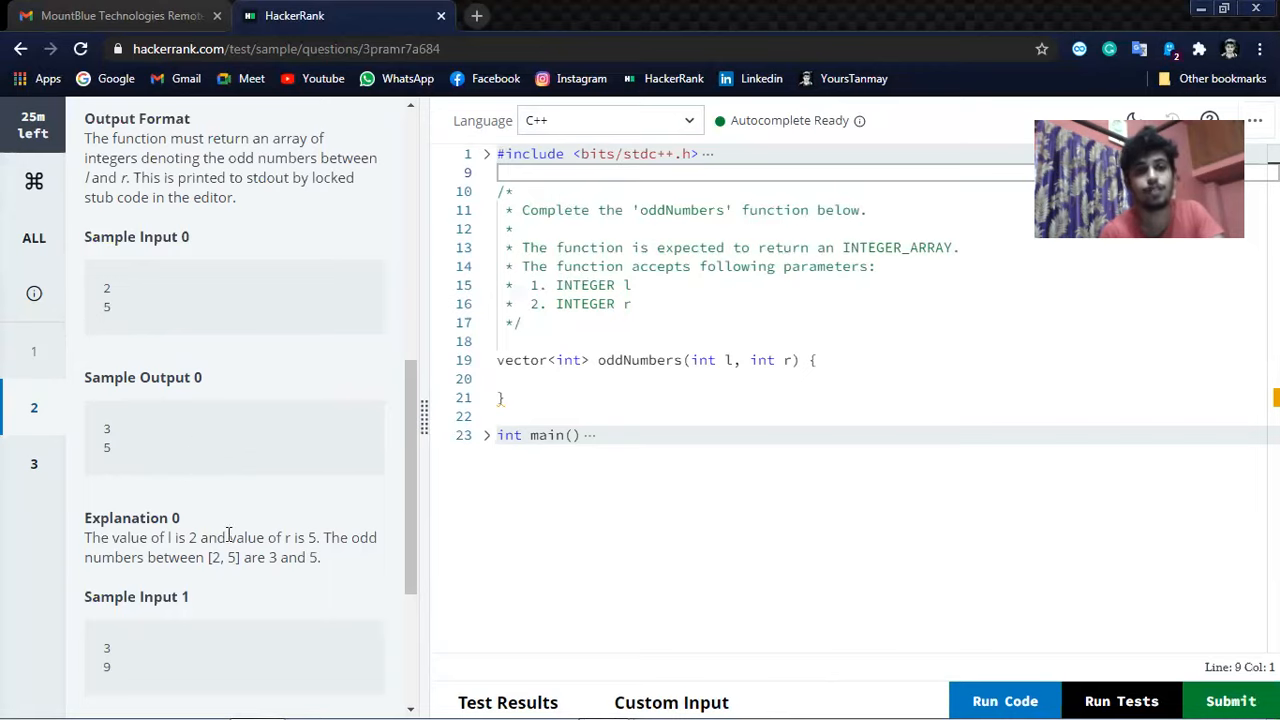
mouse_move(155, 511)
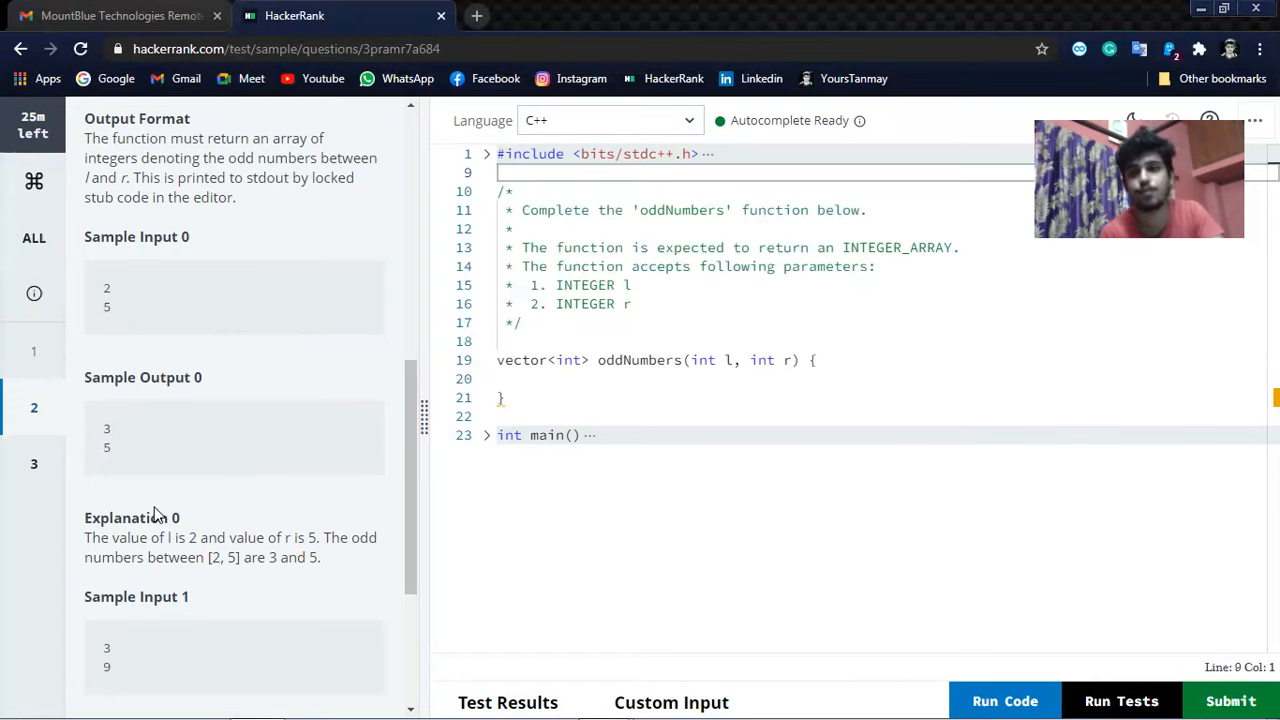
mouse_move(268, 543)
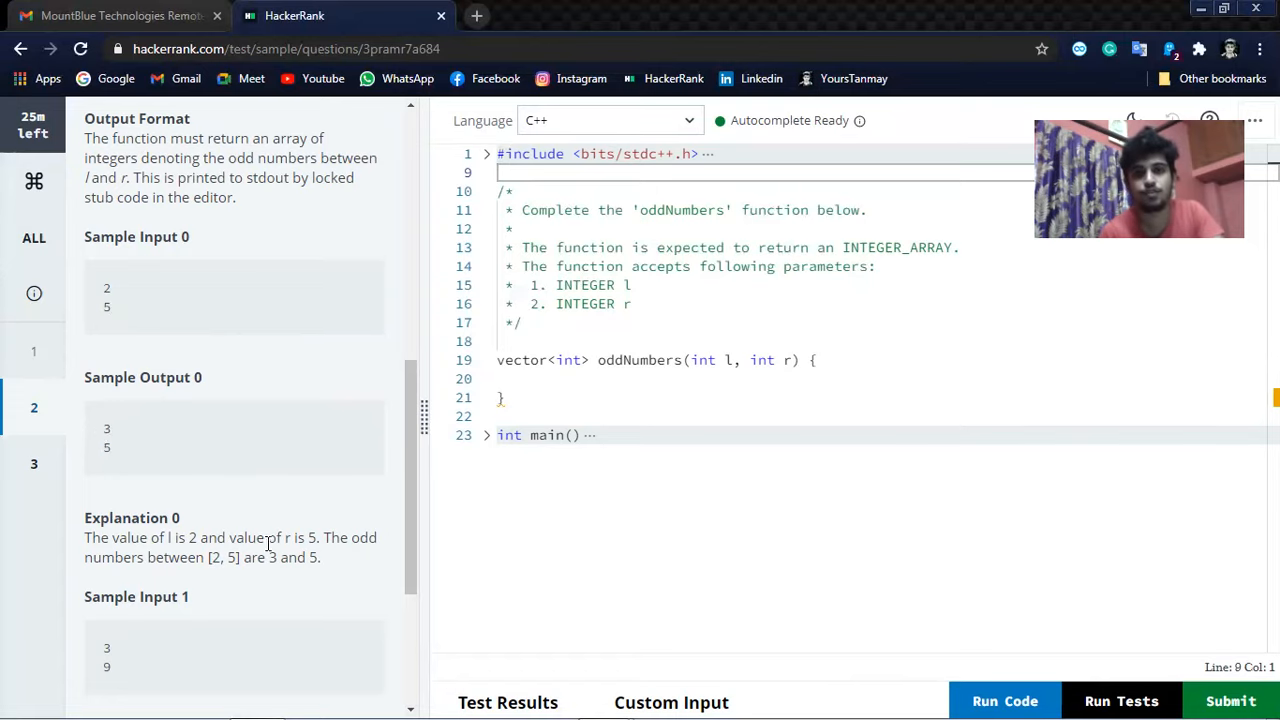
scroll("down", 3)
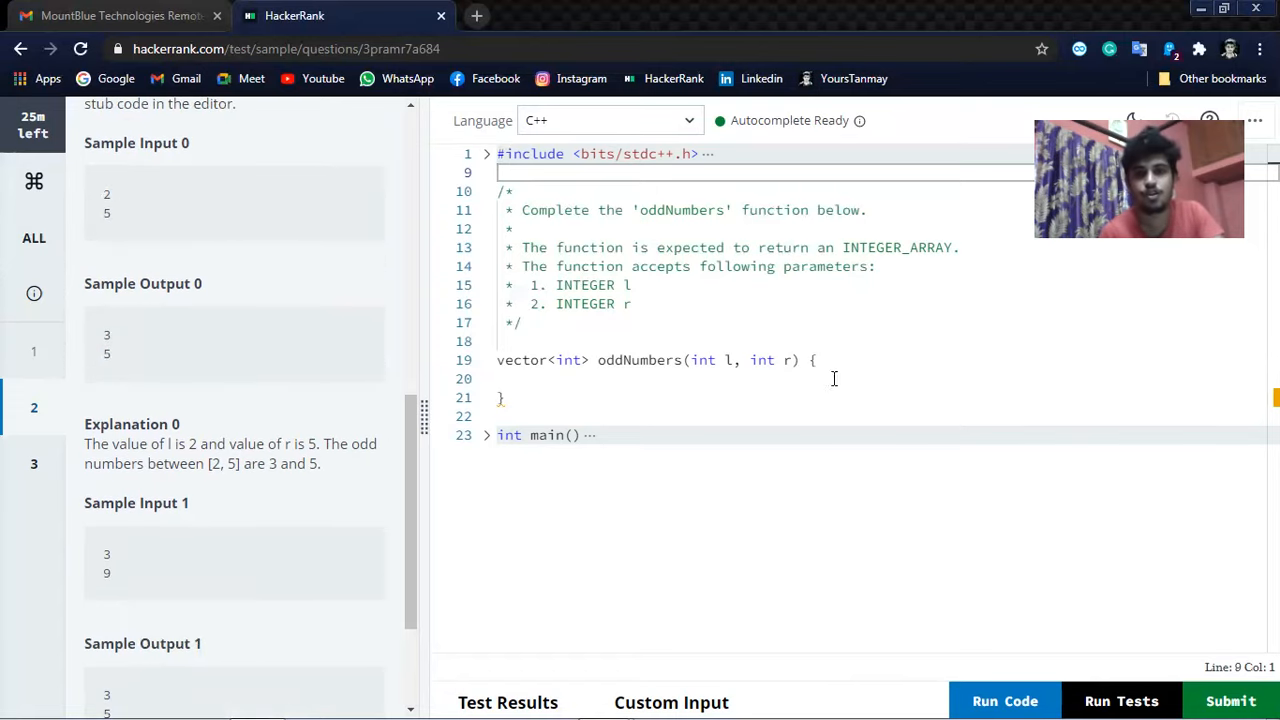
Write for(int i=l;i<=r;i++){ } inside oddNumbers with an empty body.
left_click(815, 360)
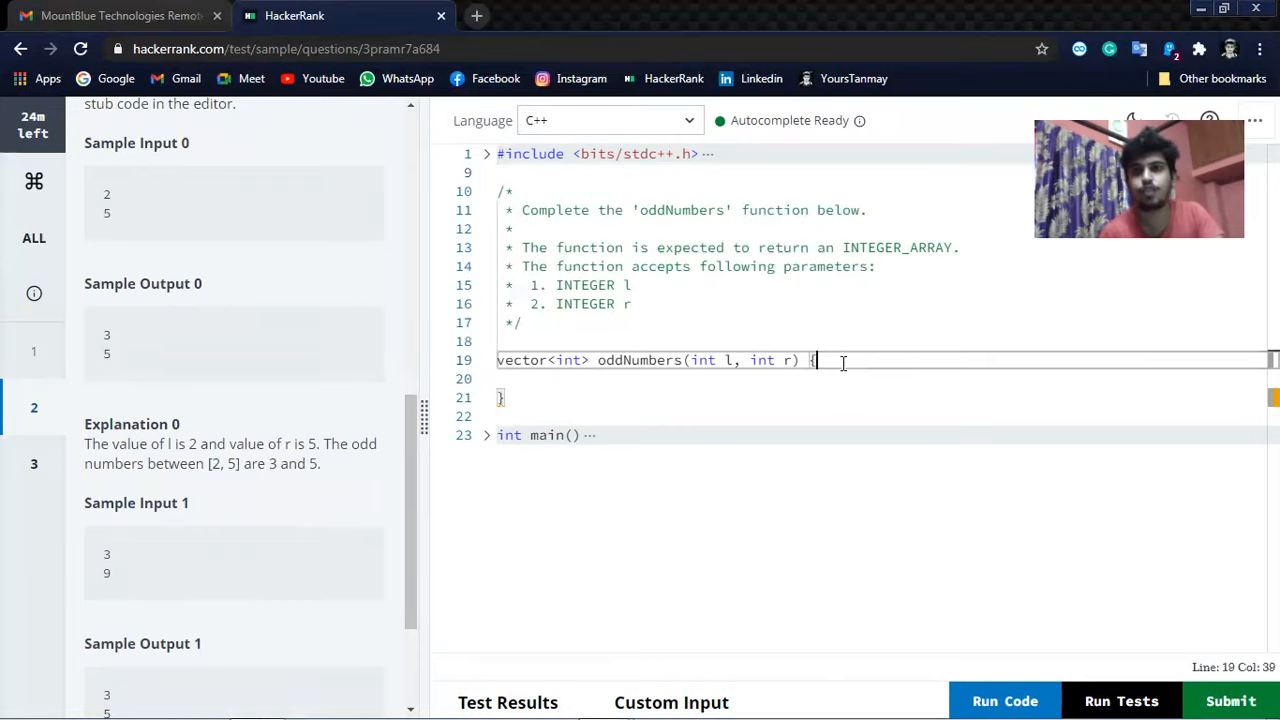
key("Backspace")
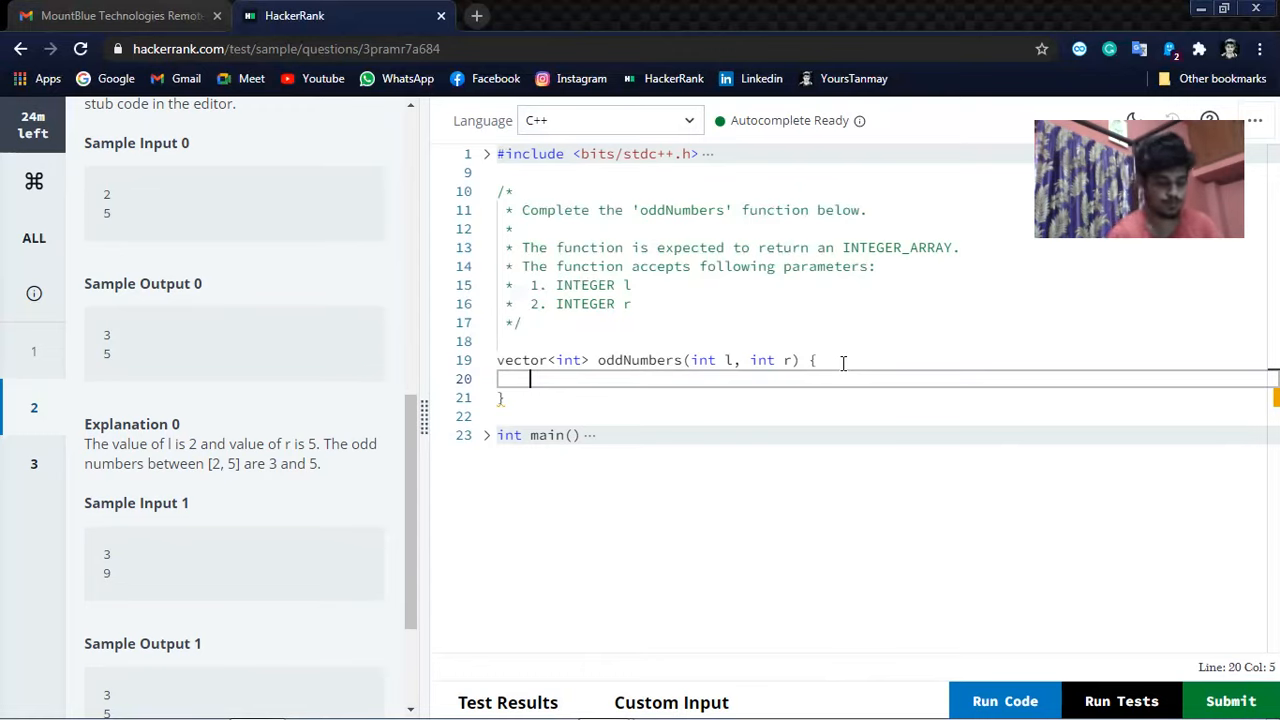
type("FOR")
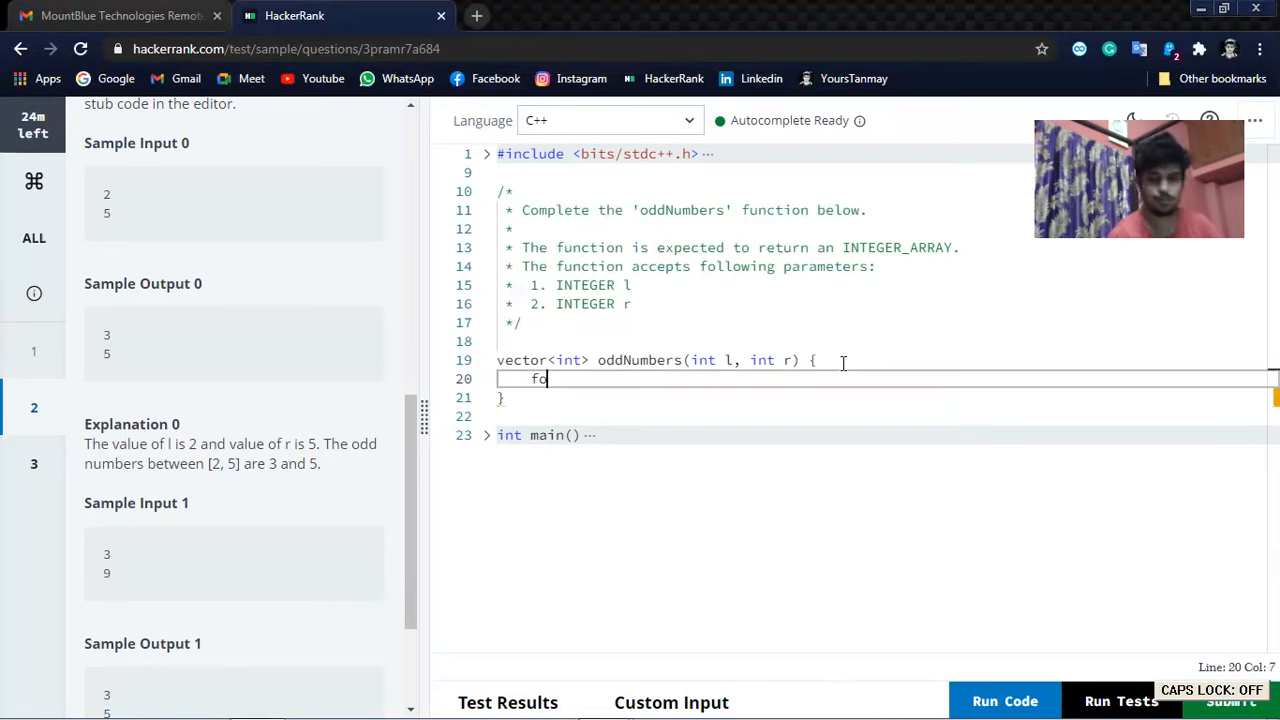
type("or()")
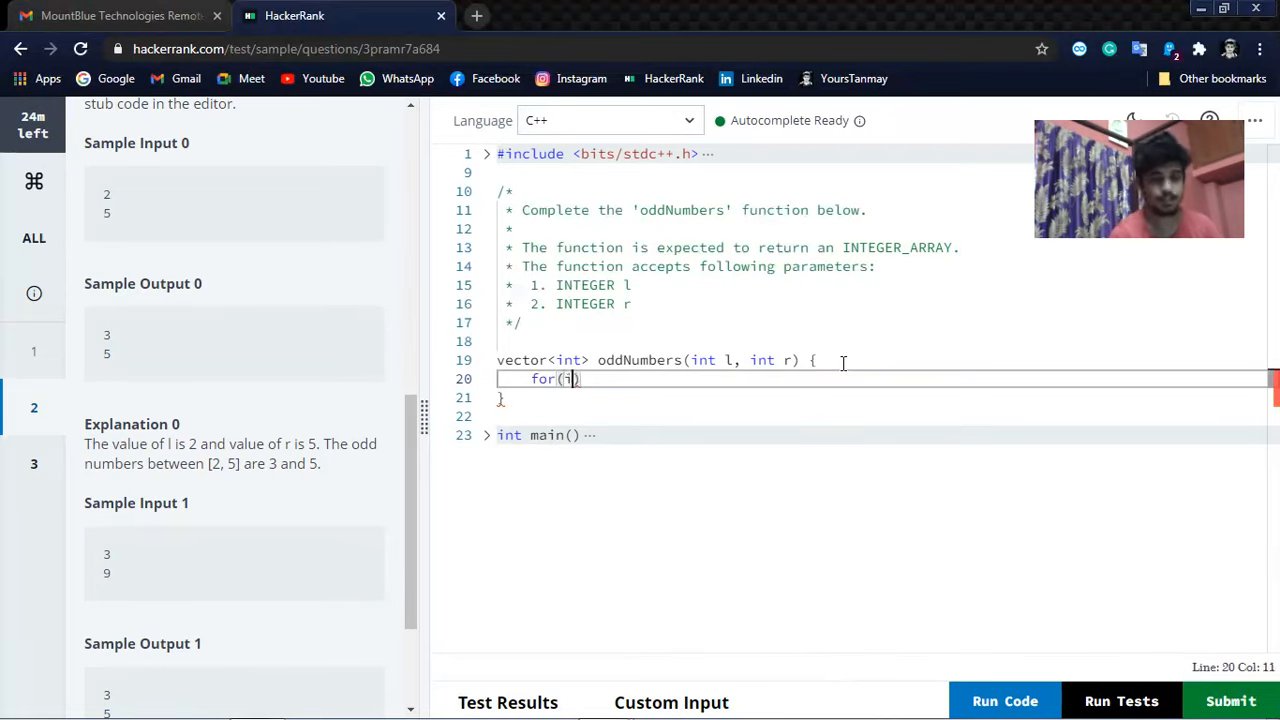
type("nt i=")
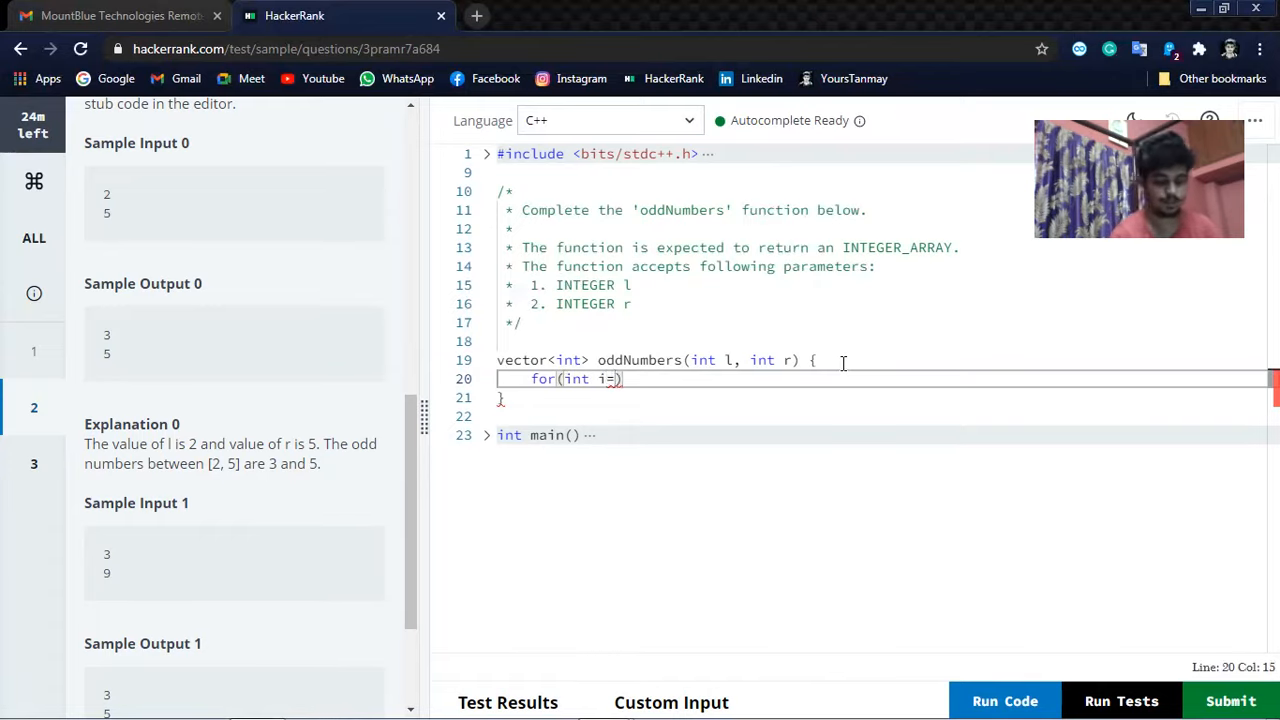
type("l")
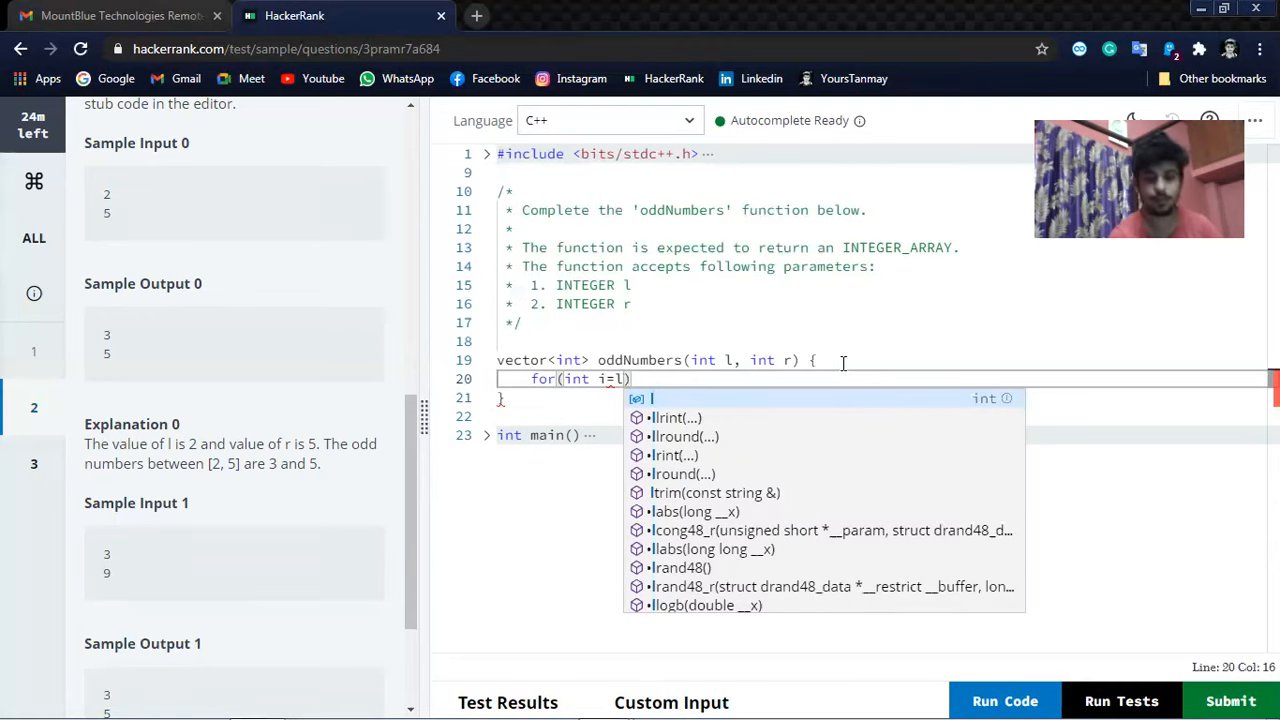
type(";")
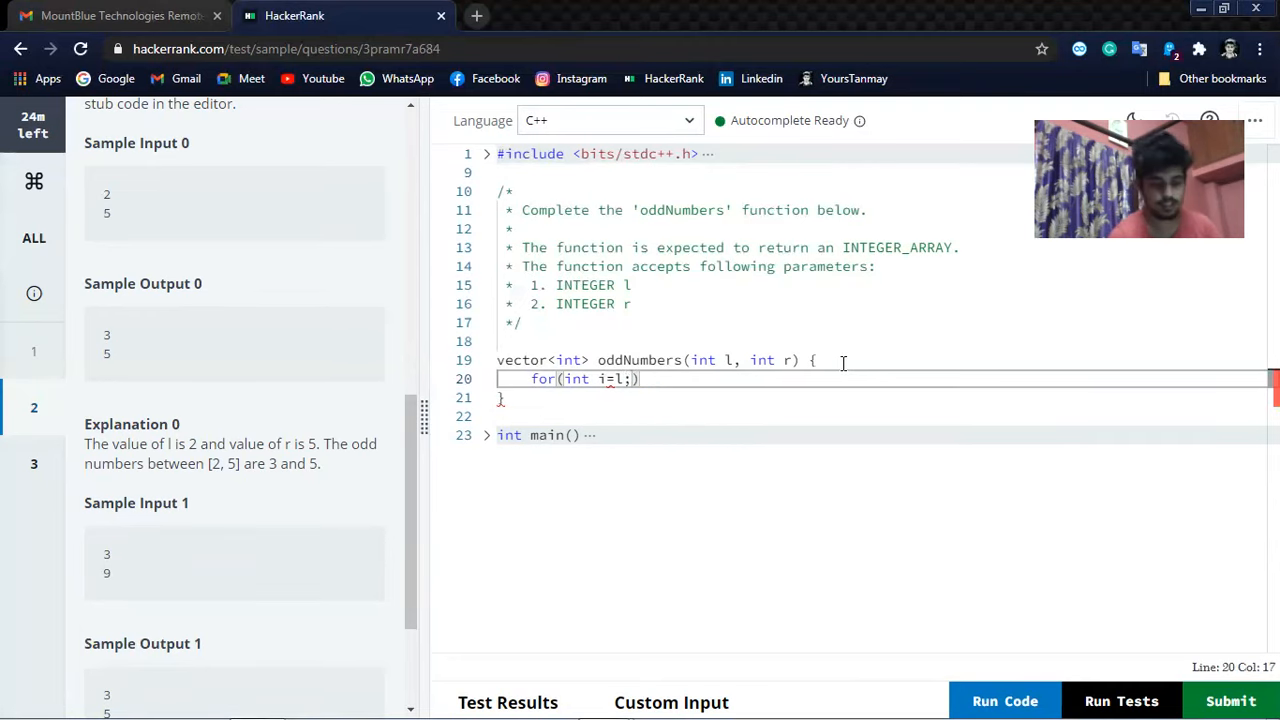
type("i<=r")
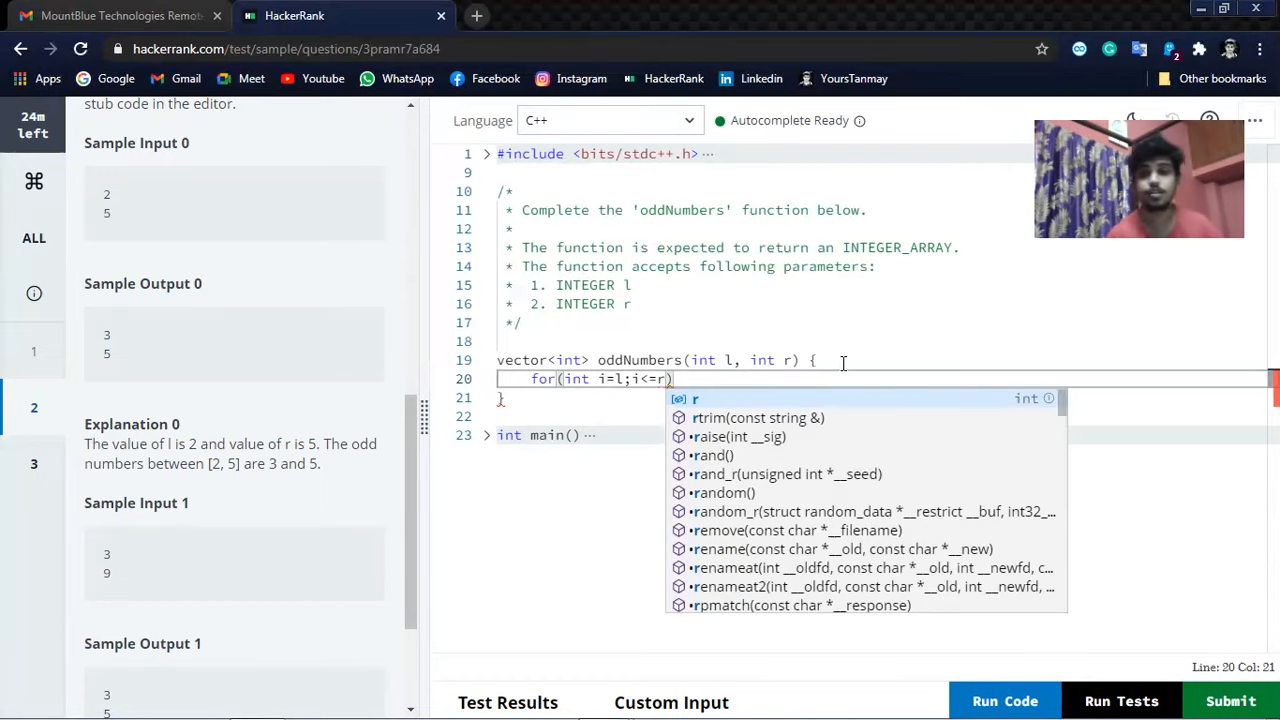
type(";")
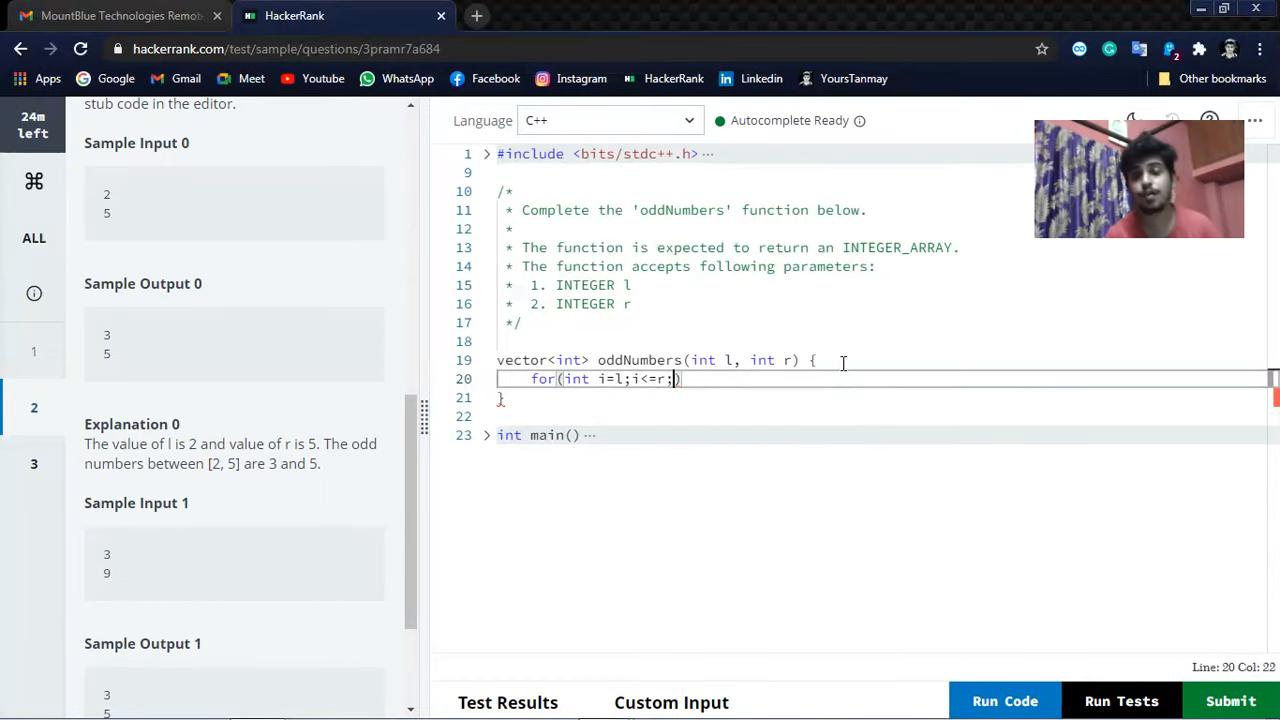
type("i++")
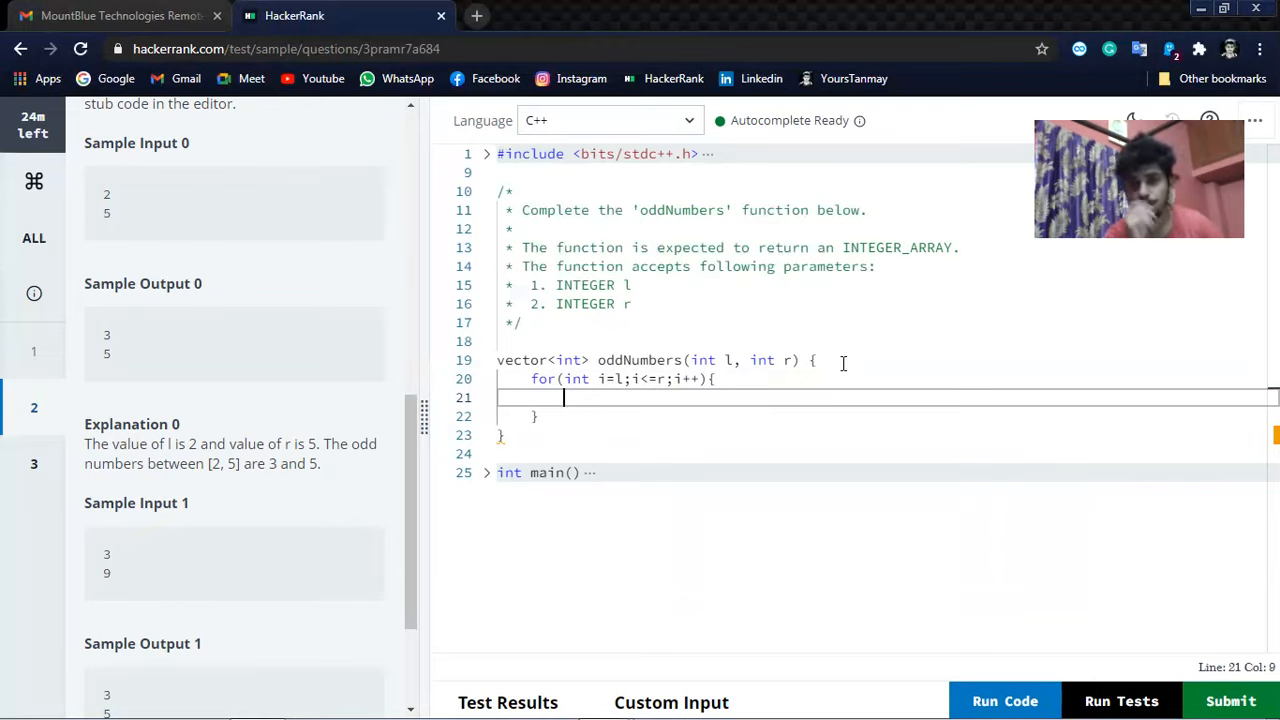
Add if(i%2!=0){ inside the loop, correcting the mistyped == to !=.
type("if(")
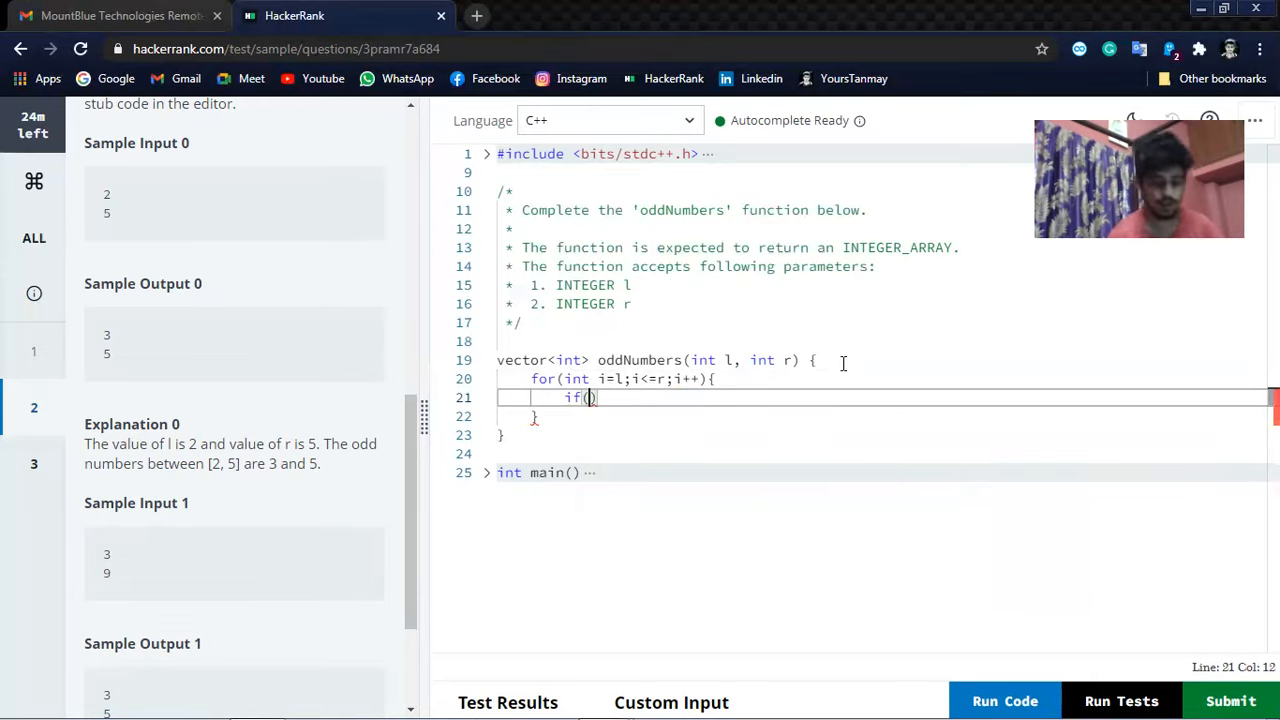
type("i")
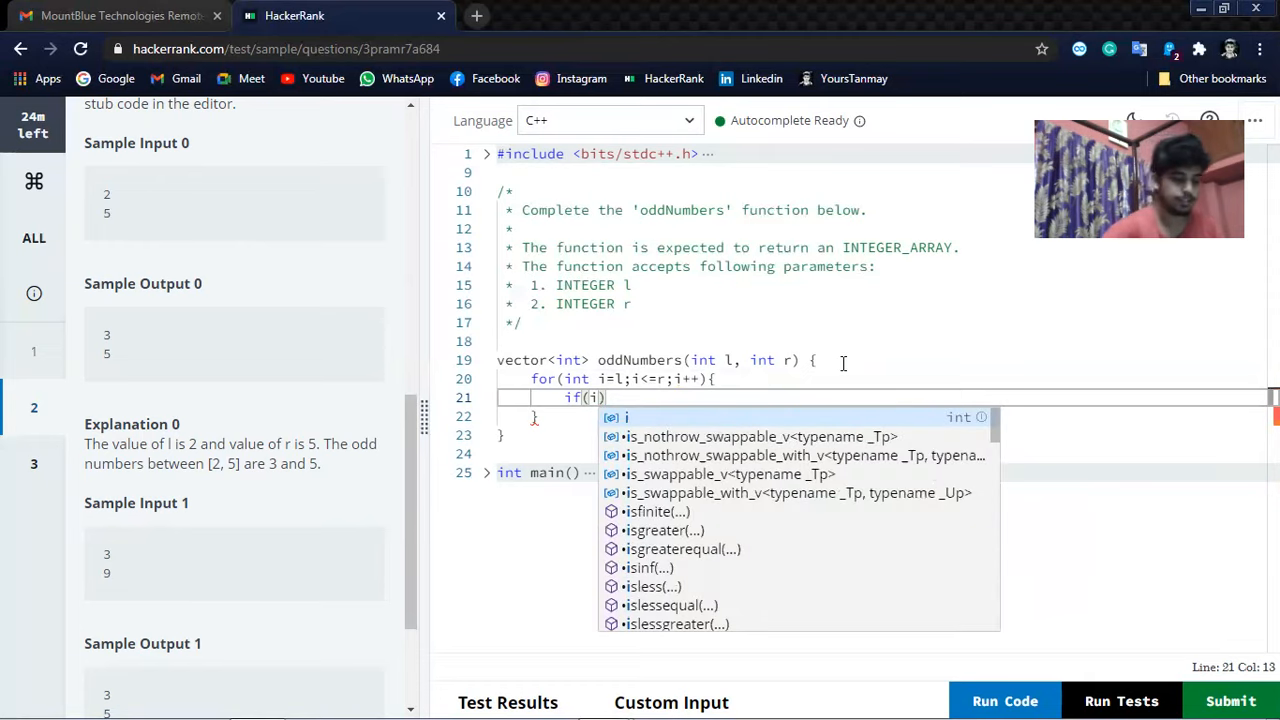
type("%")
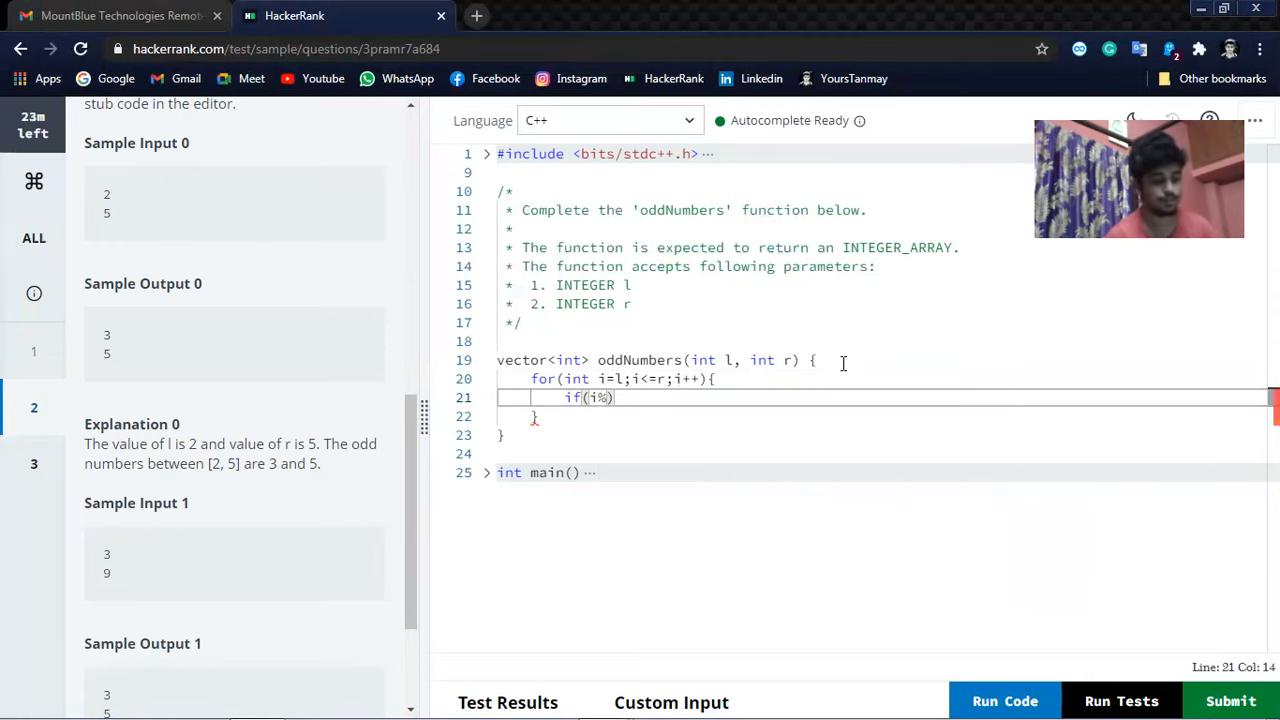
type("2=")
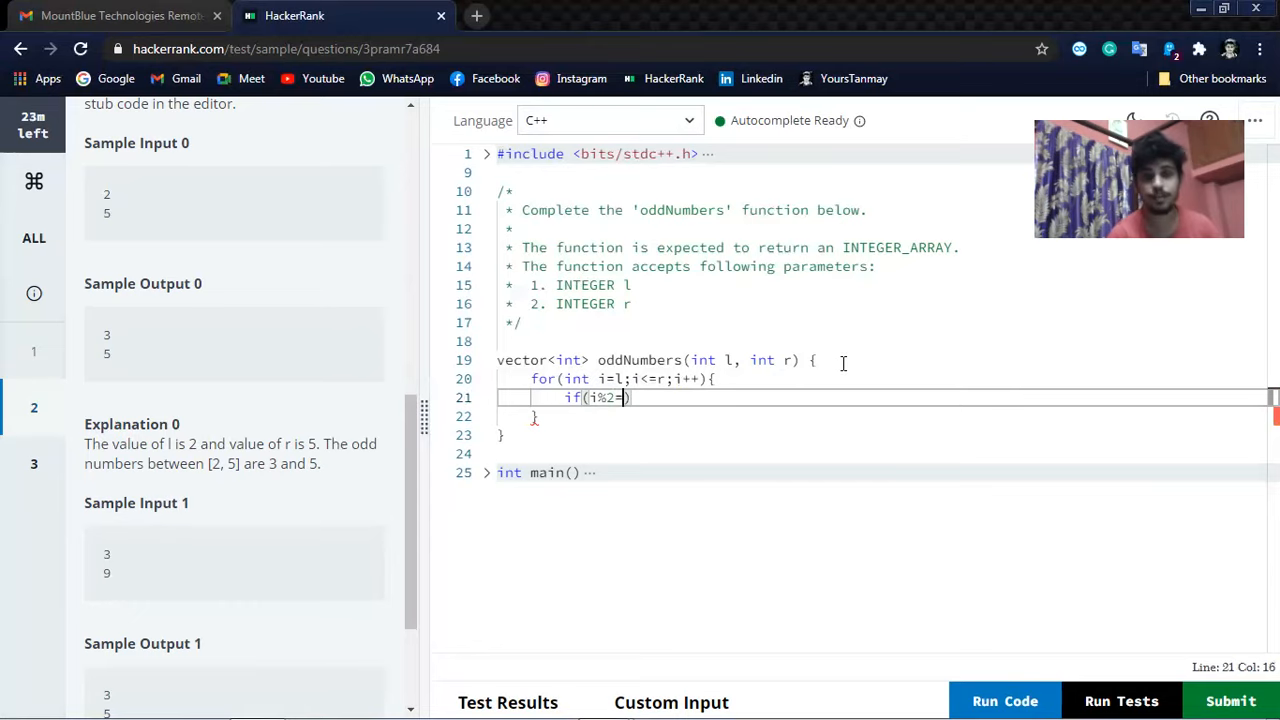
type("=")
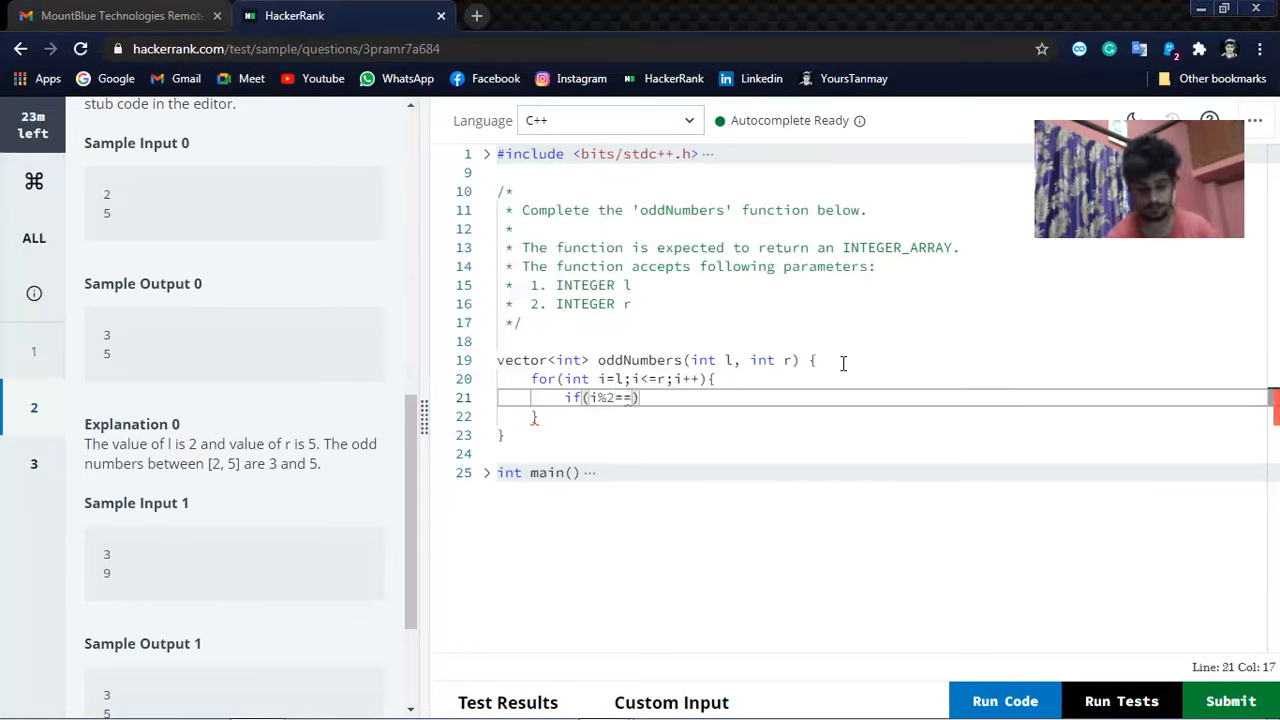
key("Backspace")
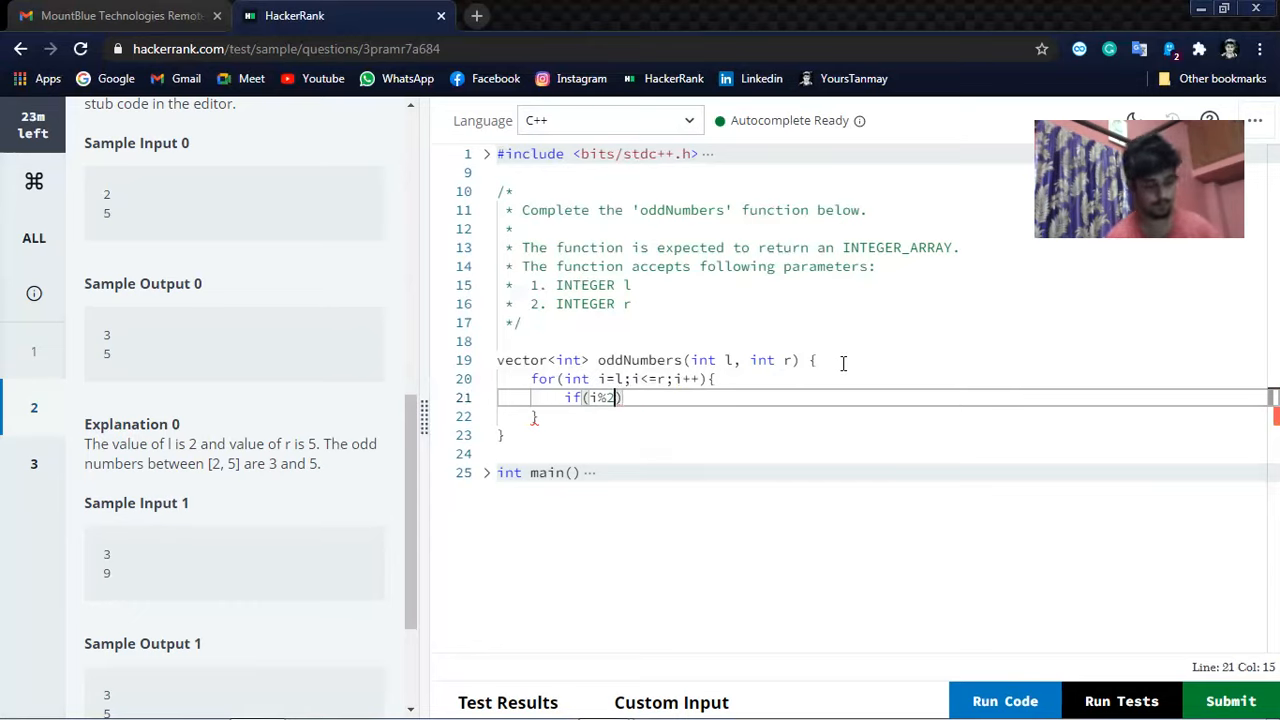
type("!=")
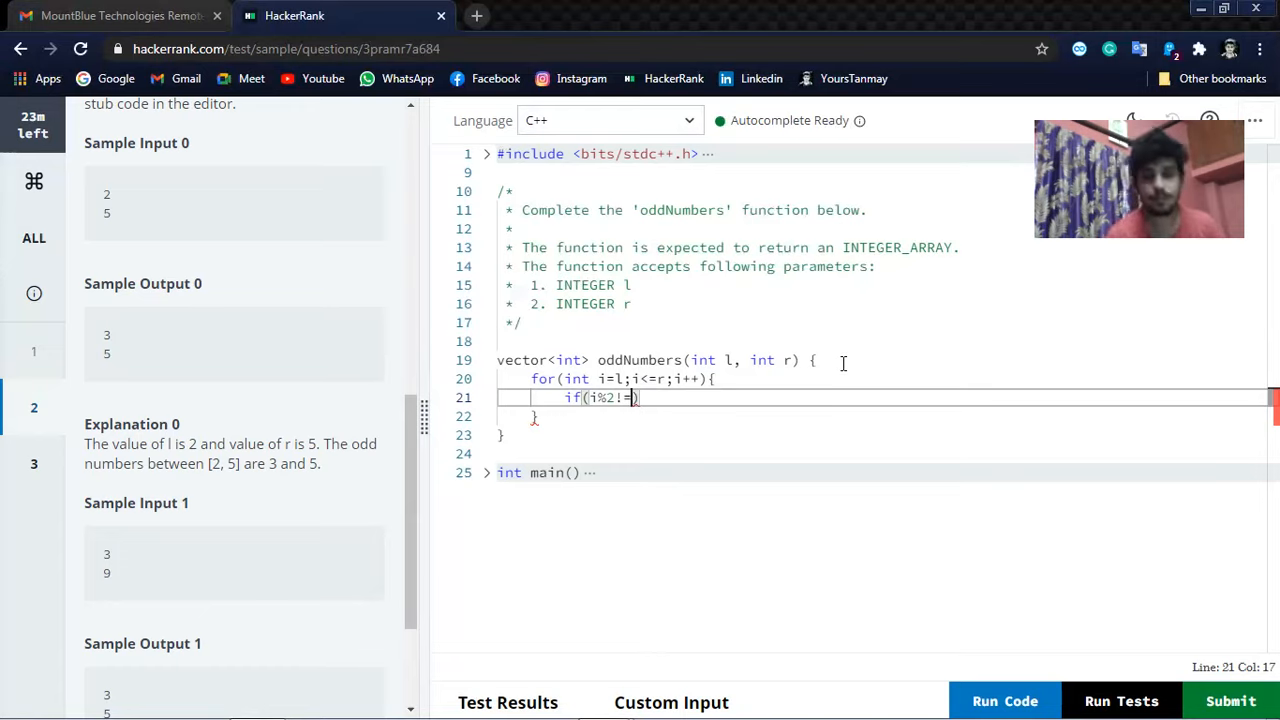
type("0")
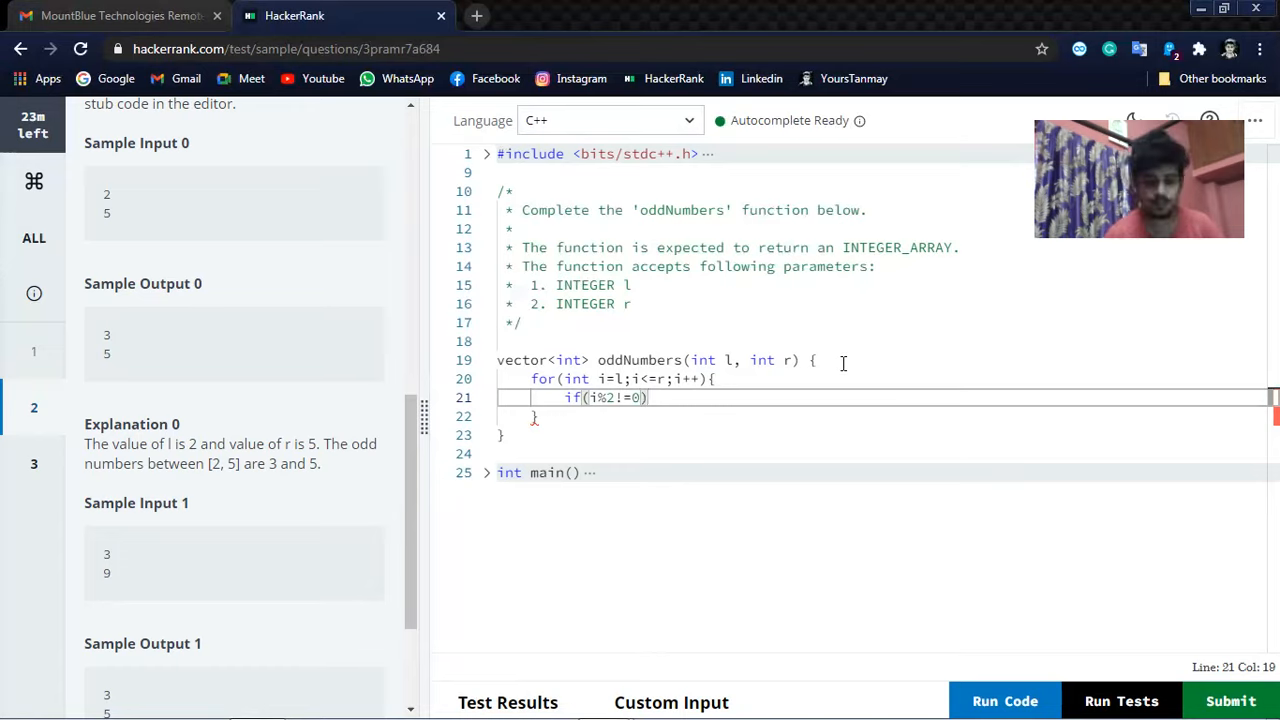
type("{")
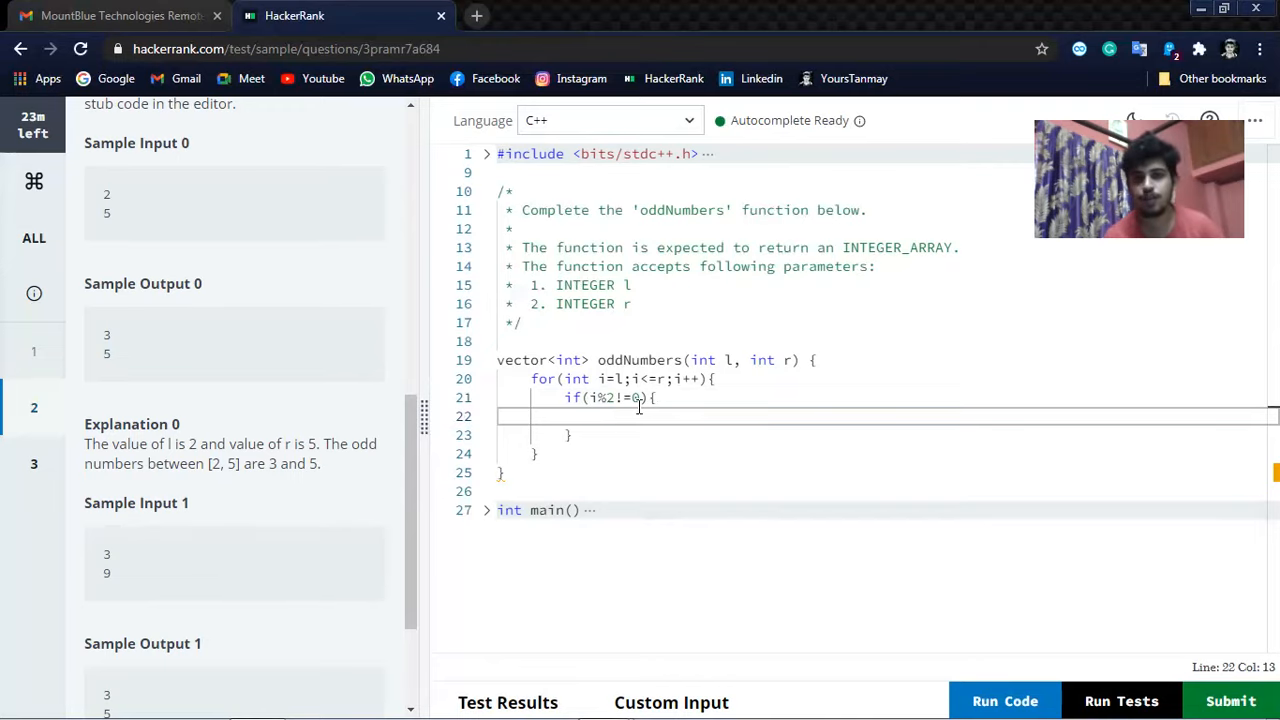
Declare vector<int> result at the top of oddNumbers.
left_click(812, 360)
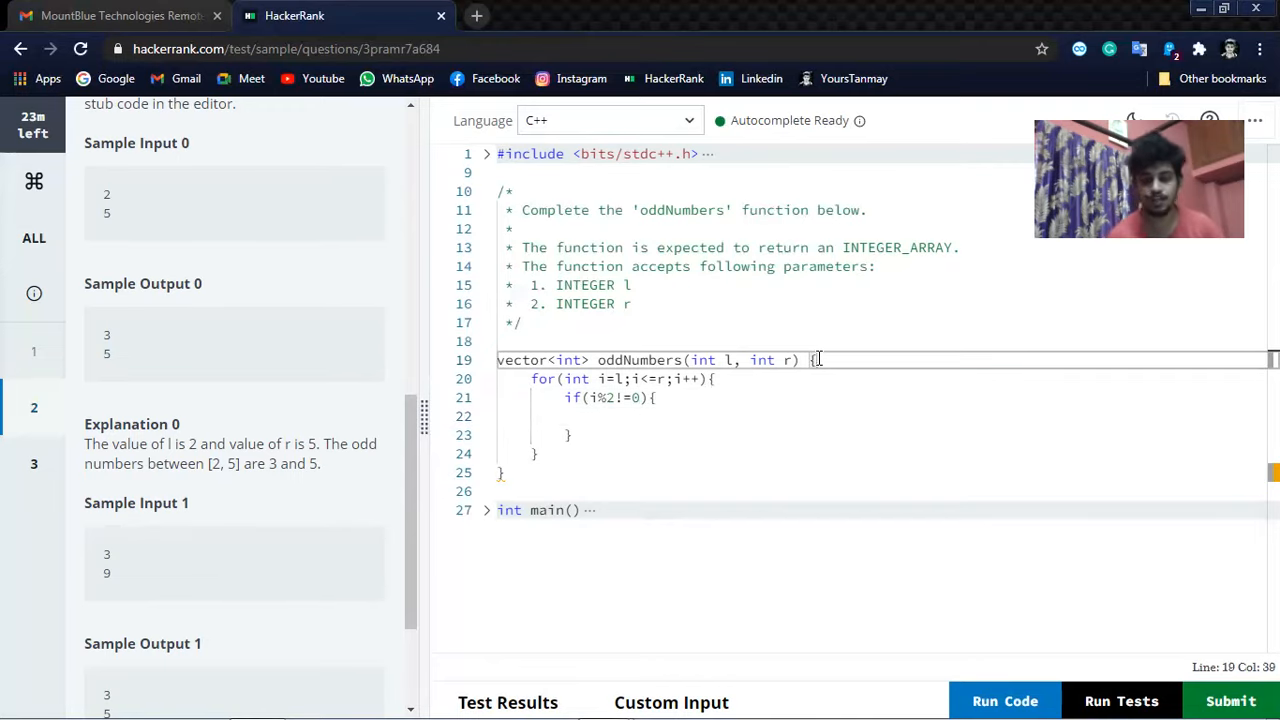
type("ve")
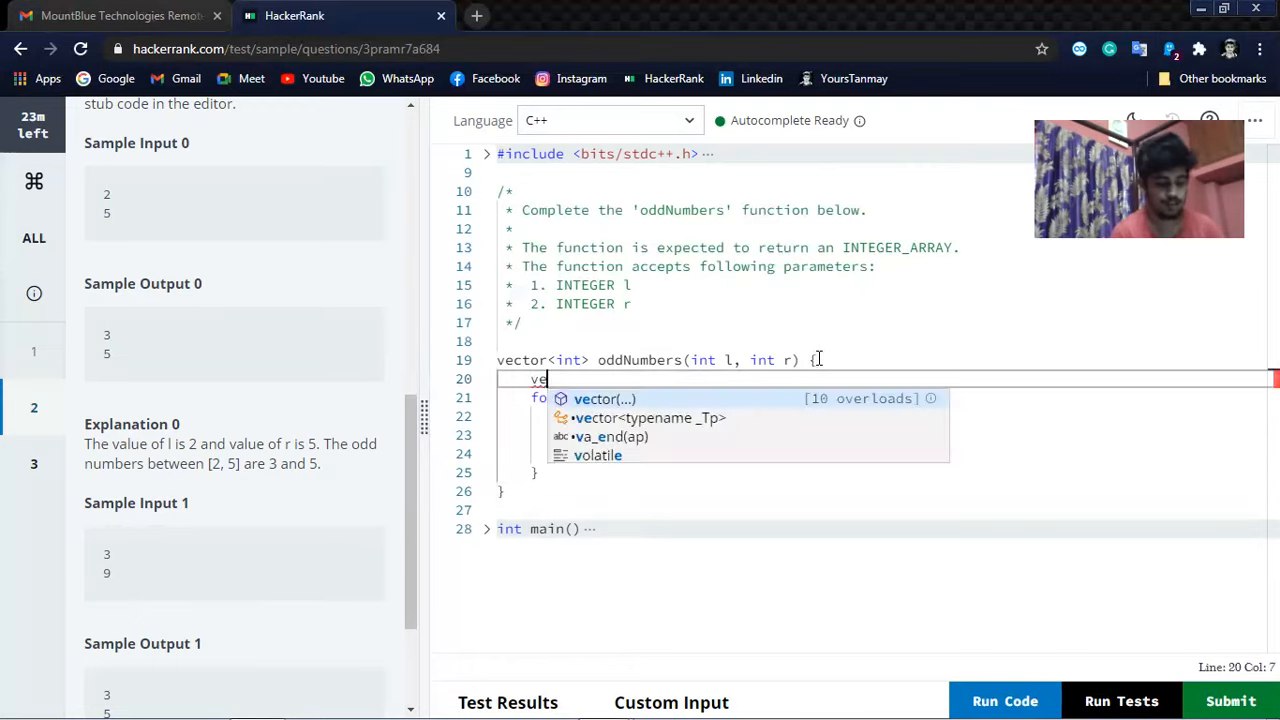
type("ctor<typename _Tp>")
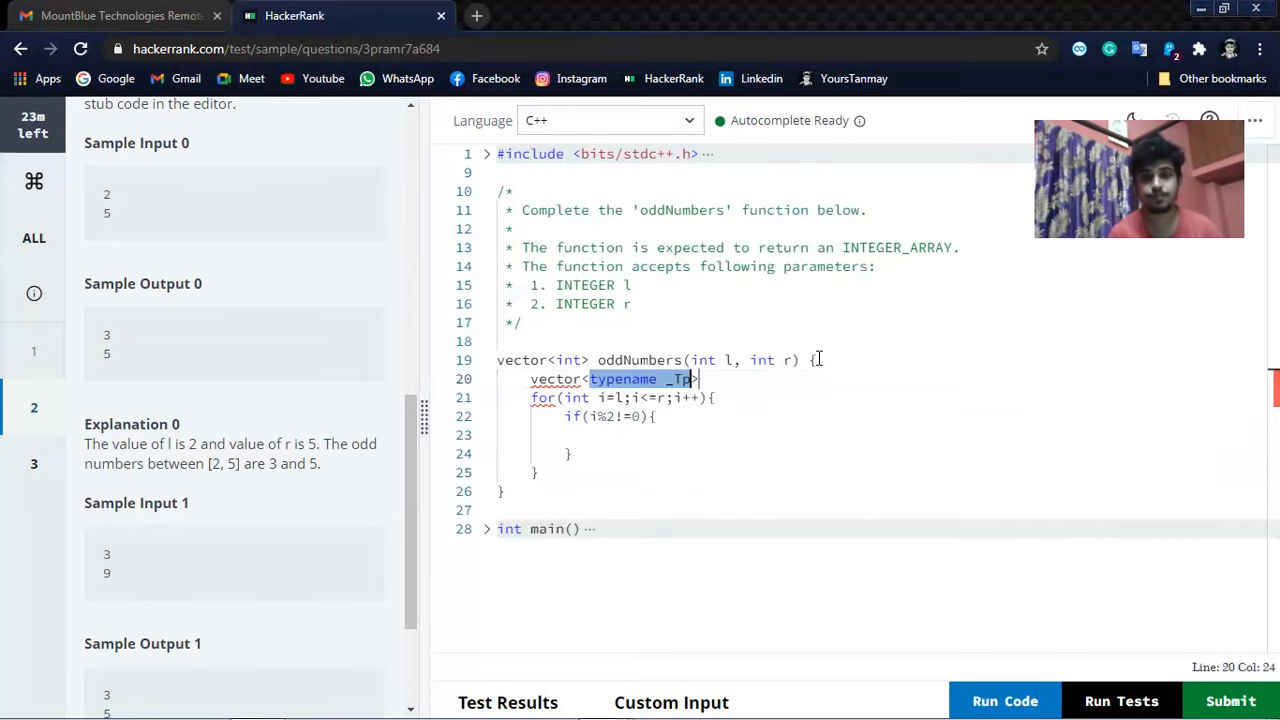
type("int>")
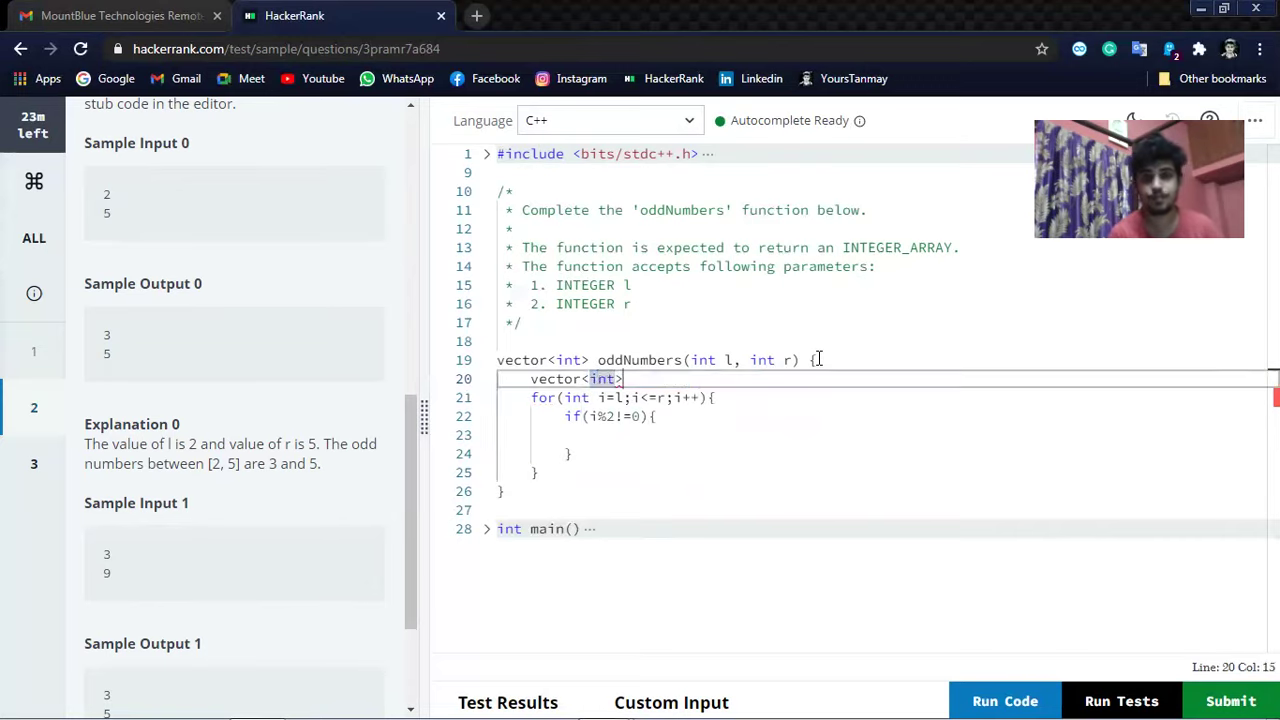
type("r")
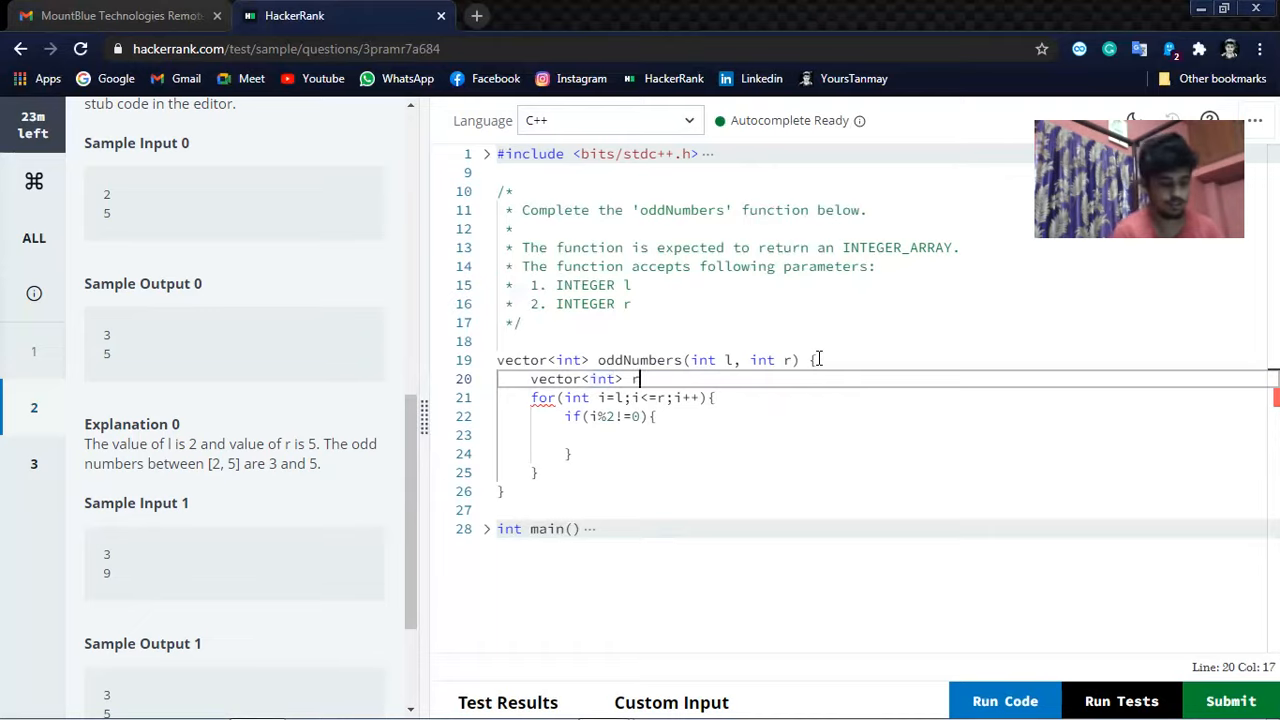
type("esult;")
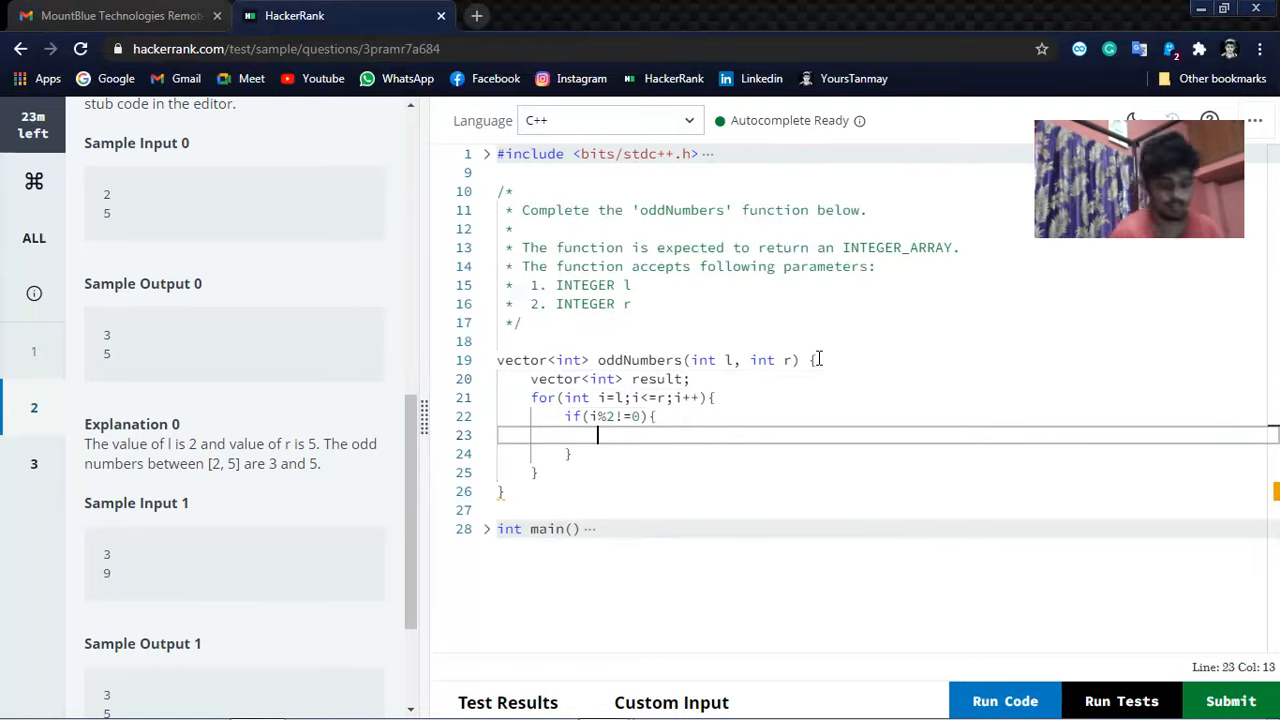
Inside the if block, push each odd i into result with result.push_back(i).
type("re")
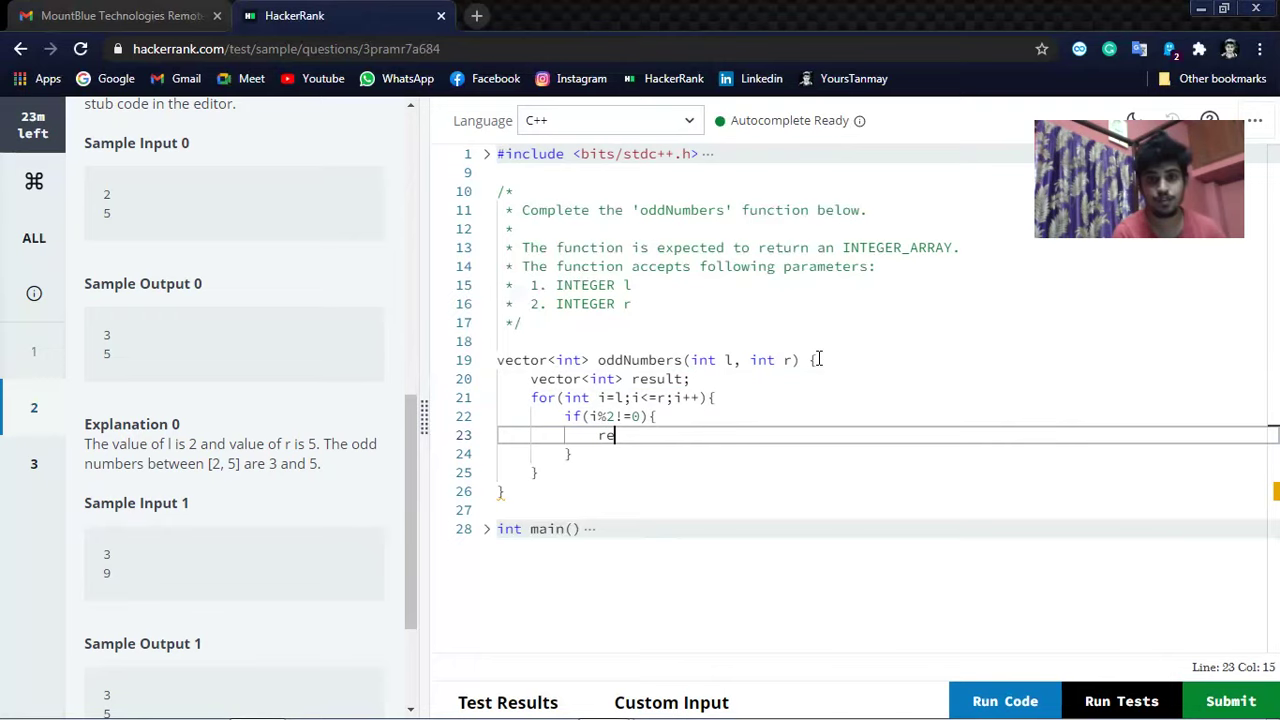
type("sult")
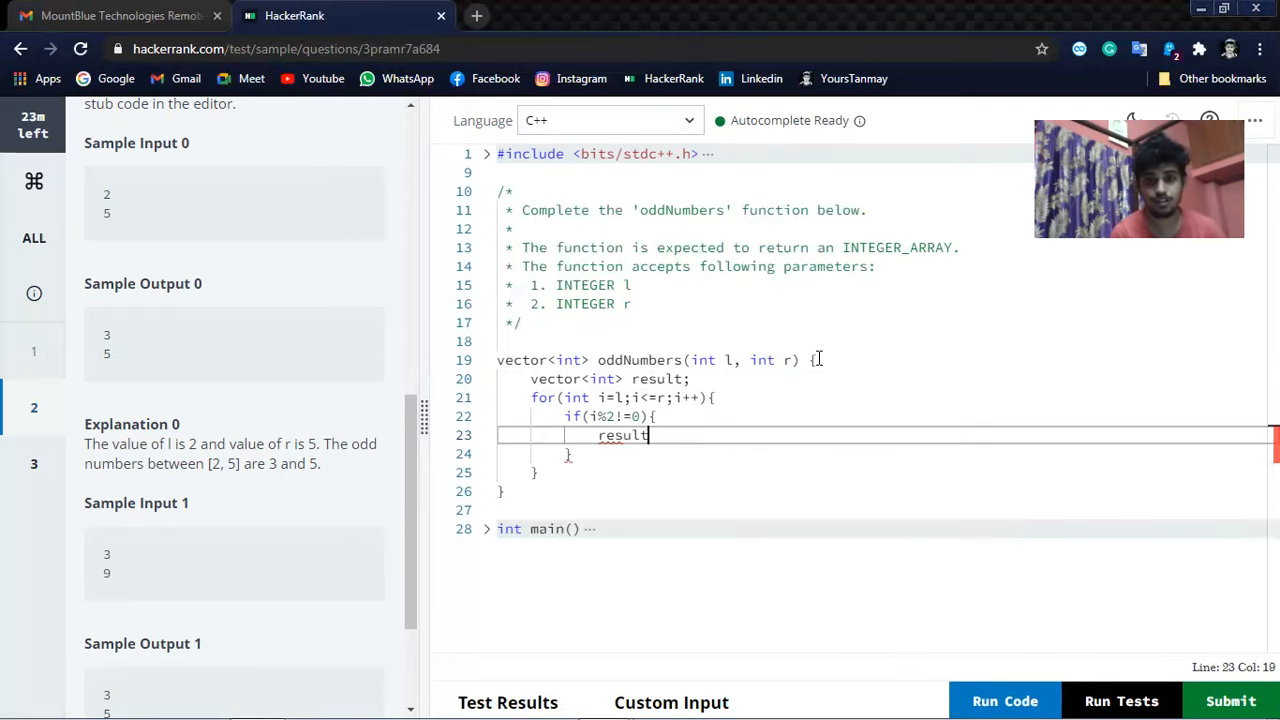
type(".")
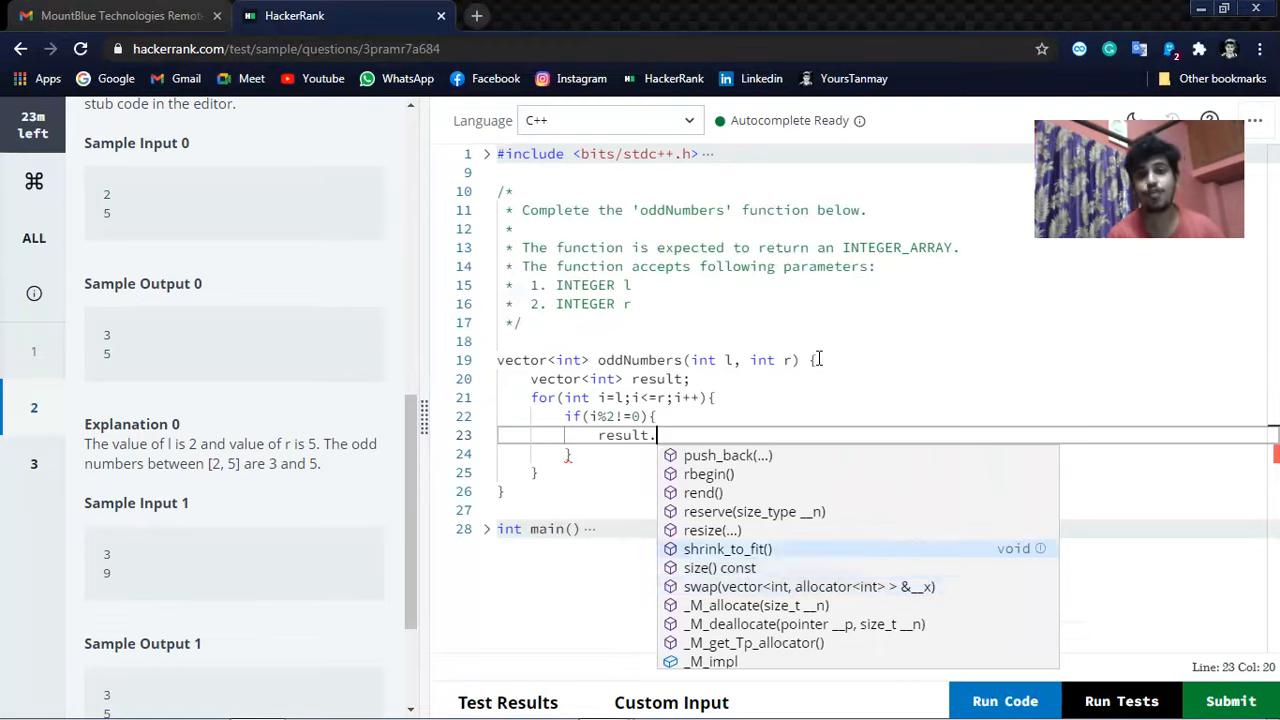
left_click(718, 455)
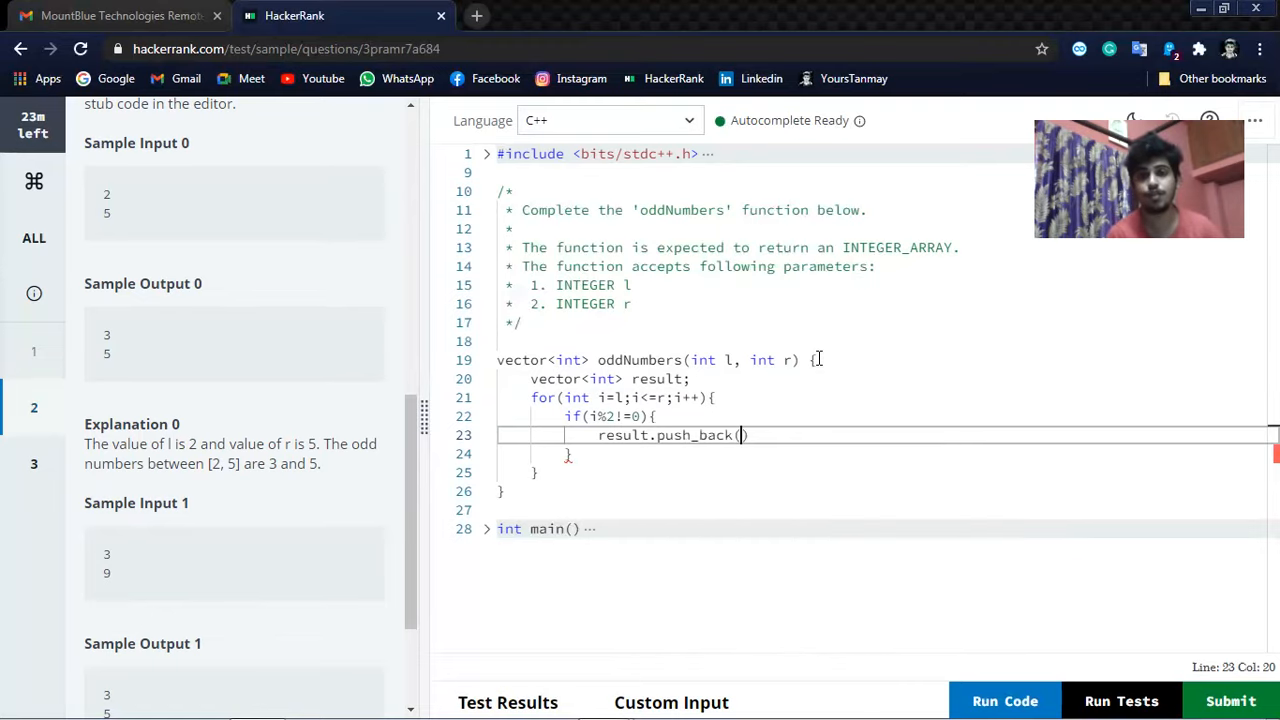
type(")")
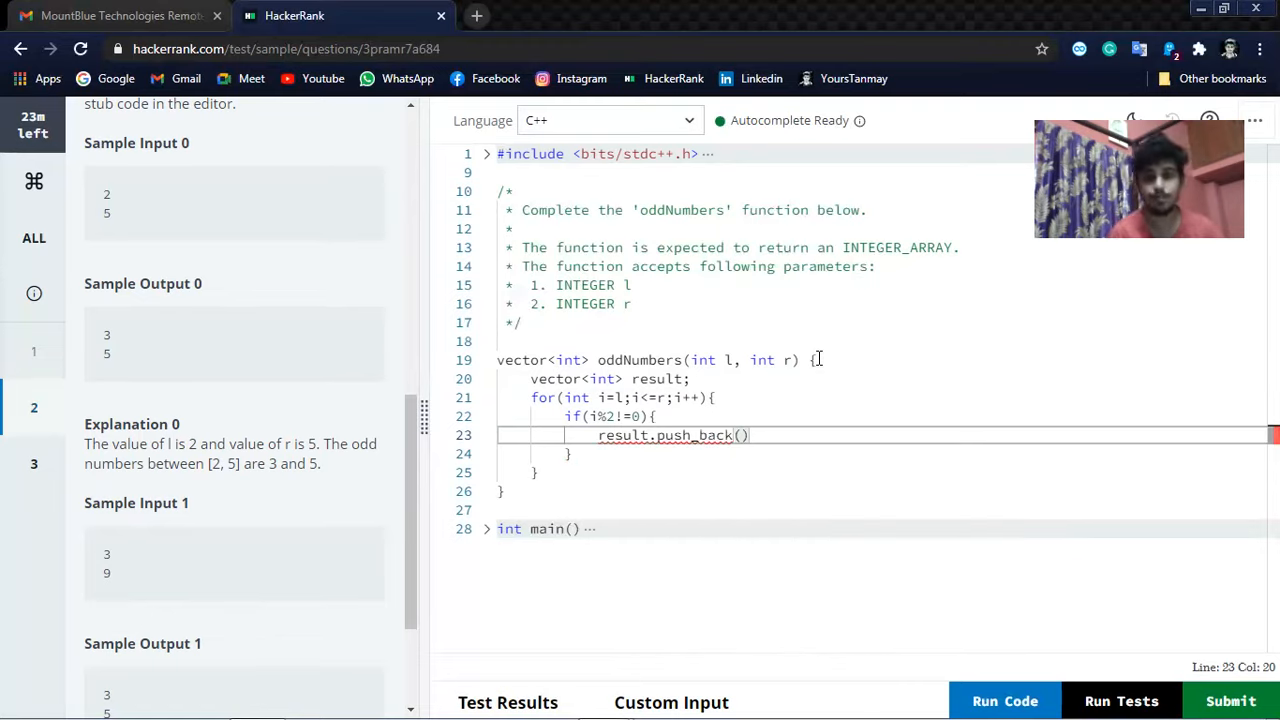
type("i")
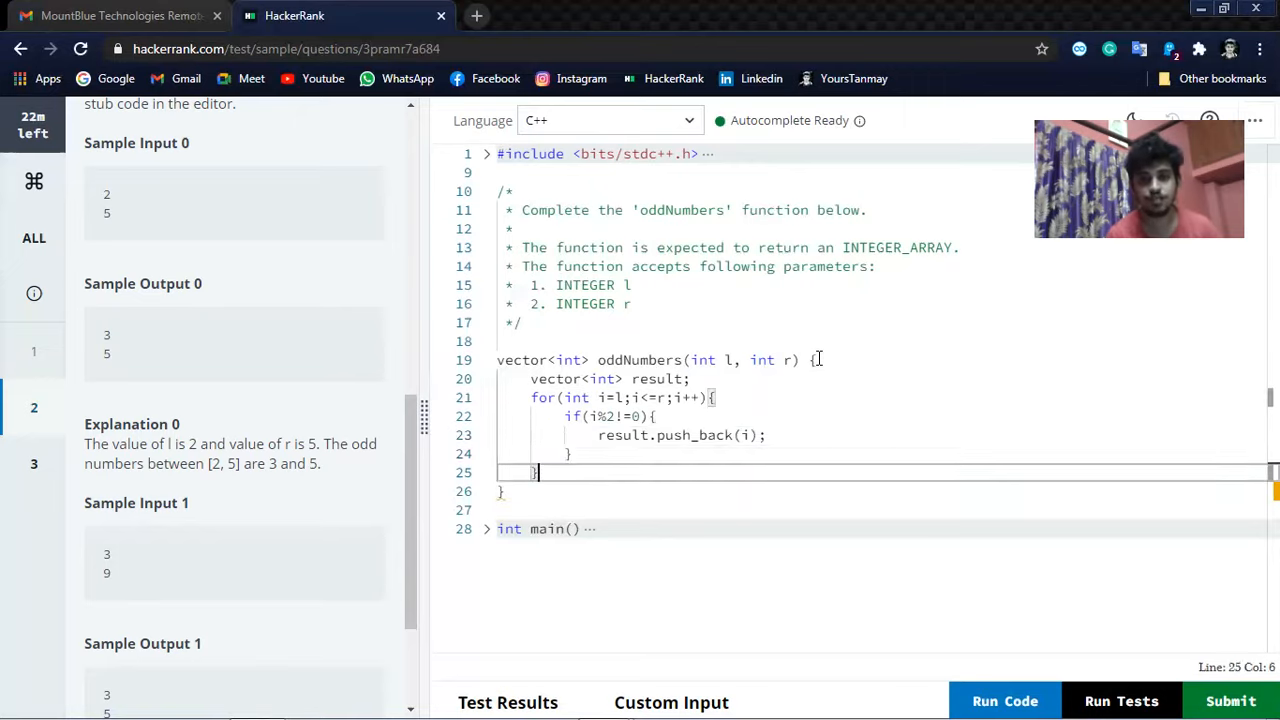
Add return result; after the loop to finish oddNumbers.
key("enter")
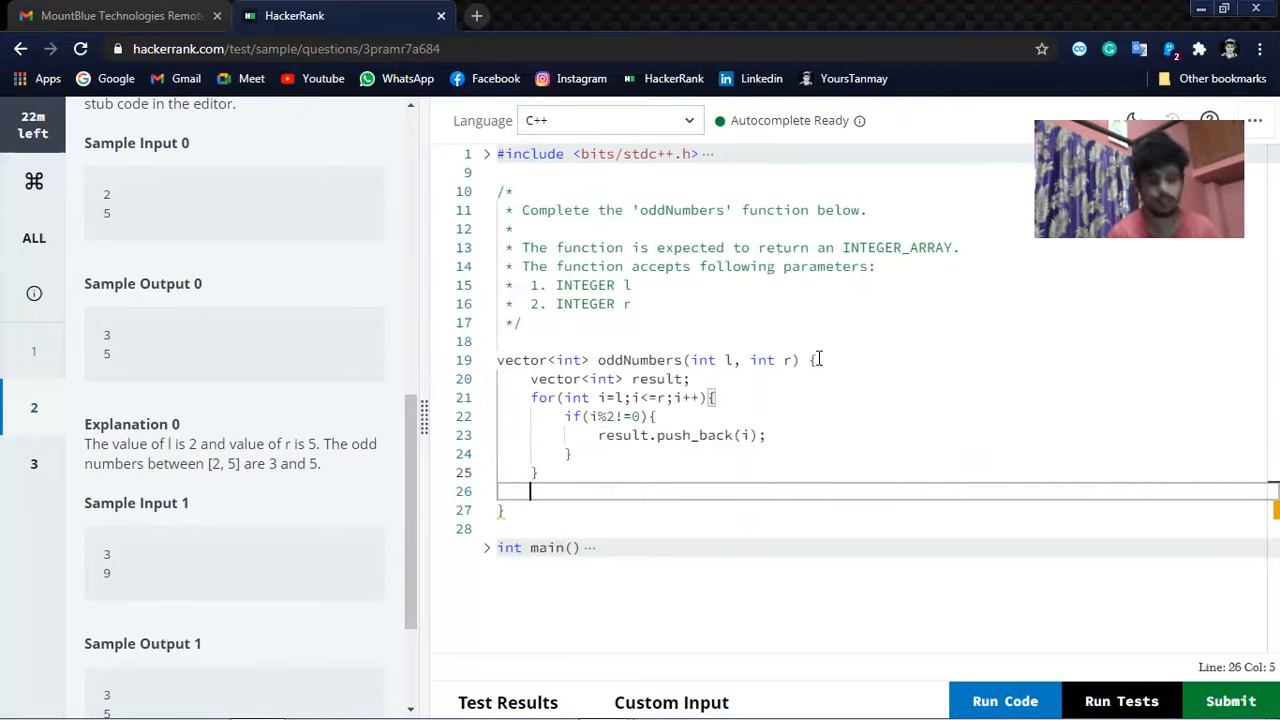
type("re")
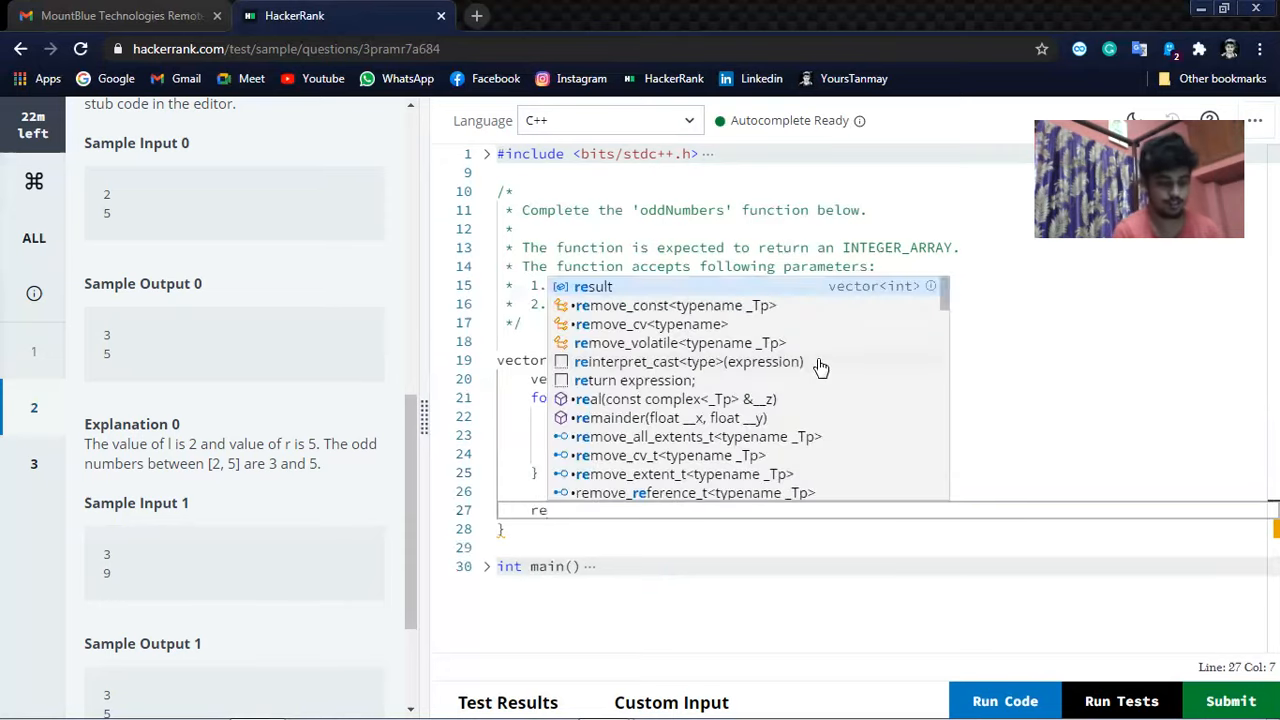
type("return")
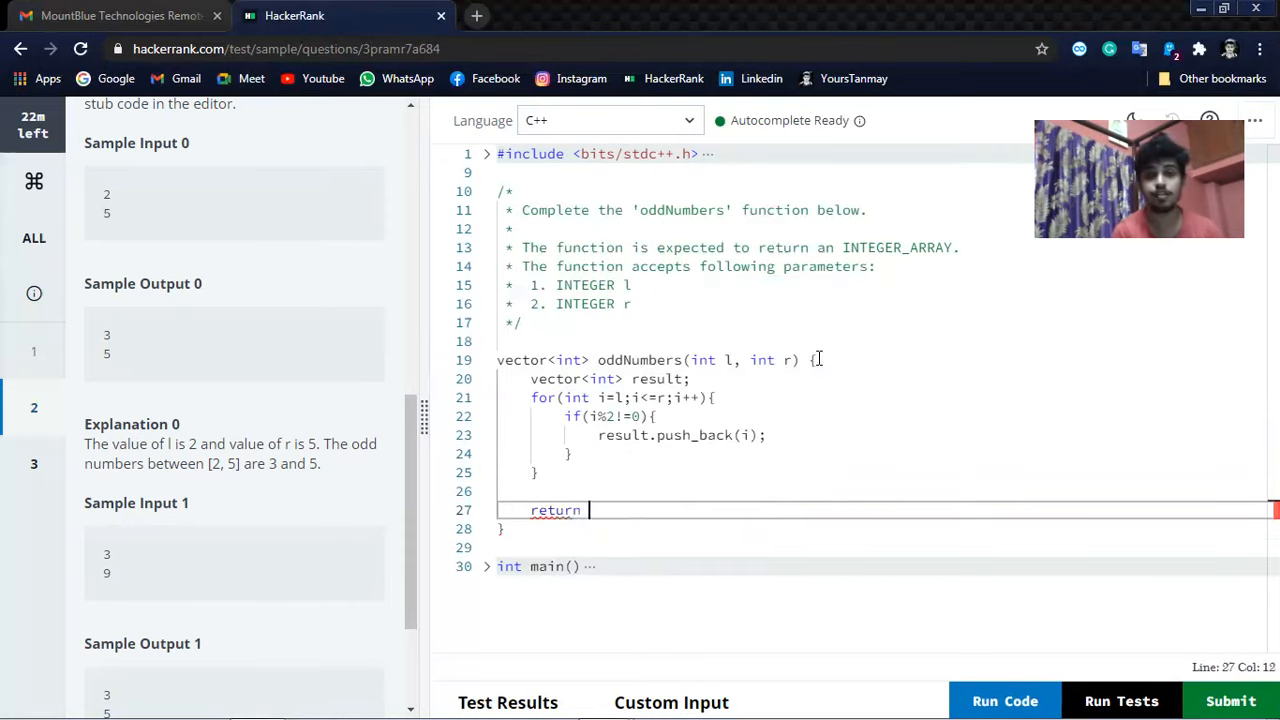
type("re")
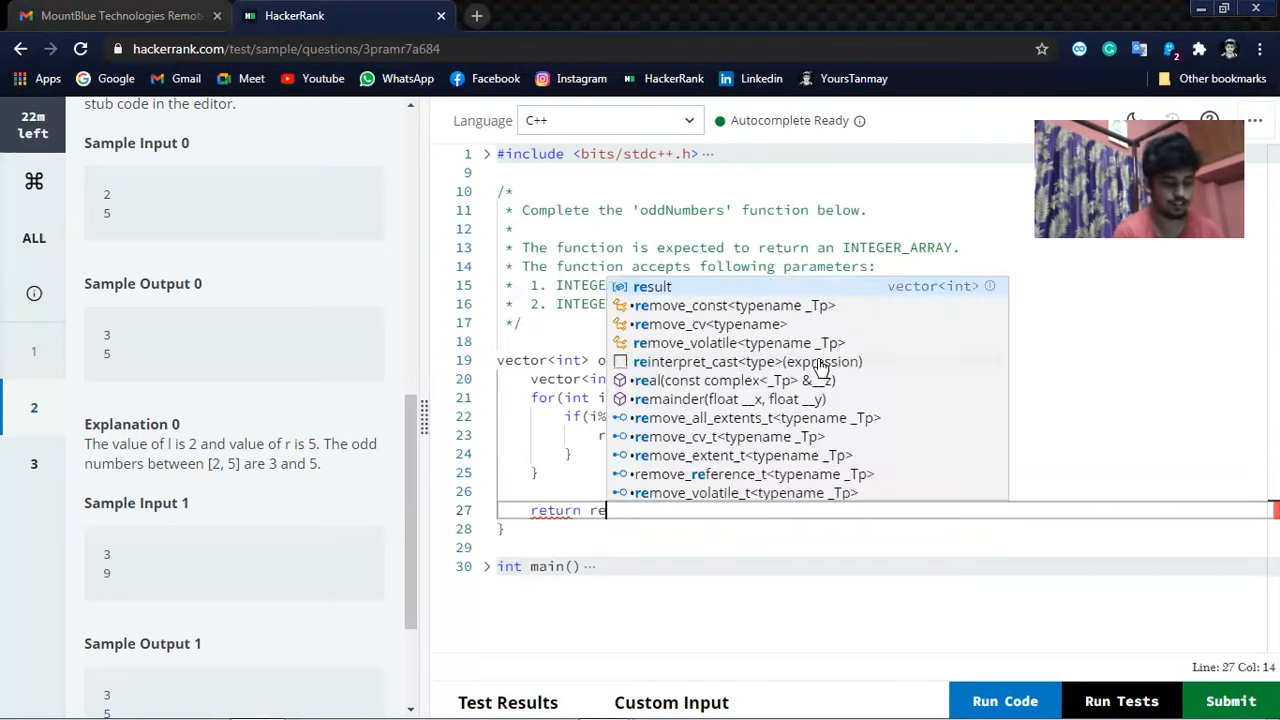
type("su;")
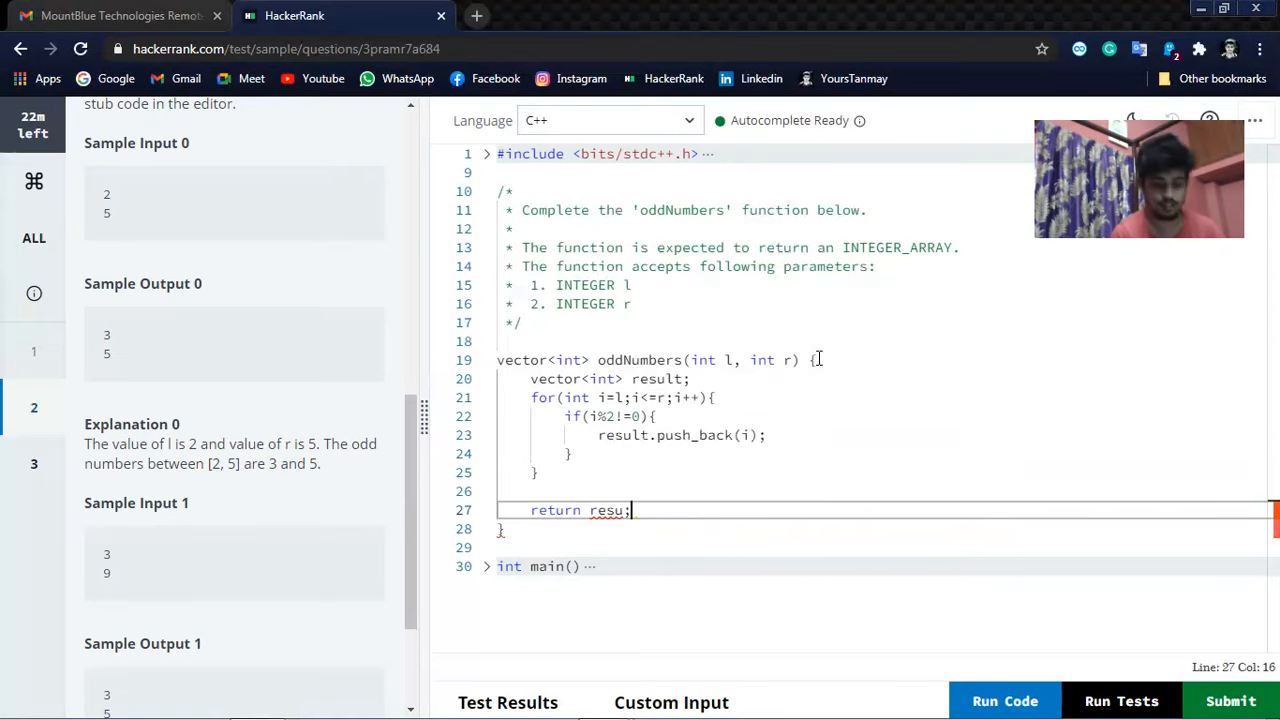
type("lt")
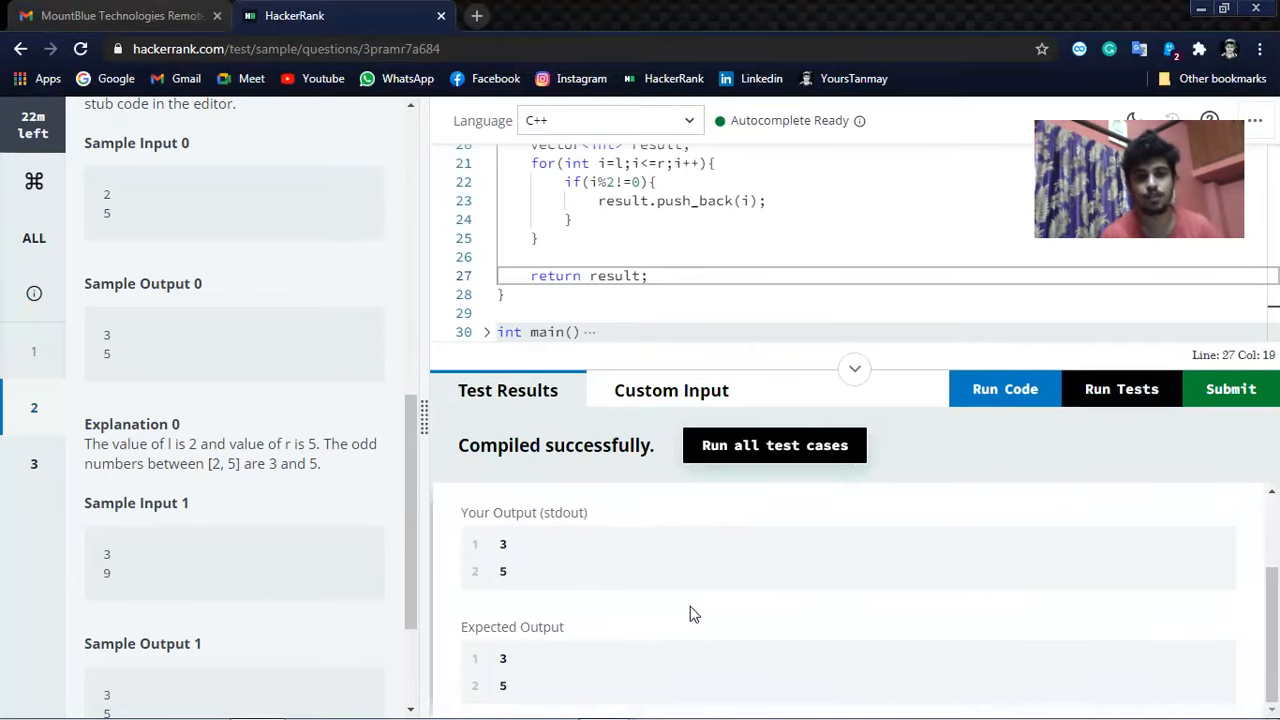
mouse_move(388, 603)
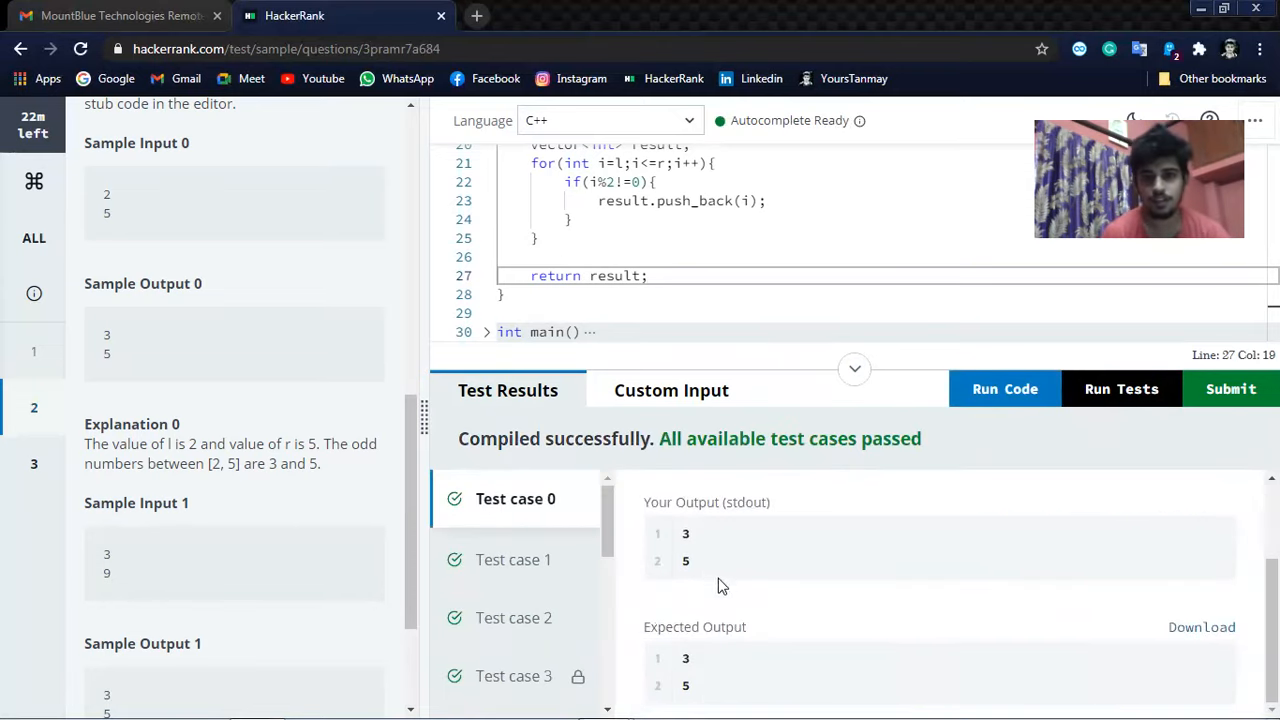
Review the passed oddNumbers test cases and move on to question 3.
scroll("down", 3)
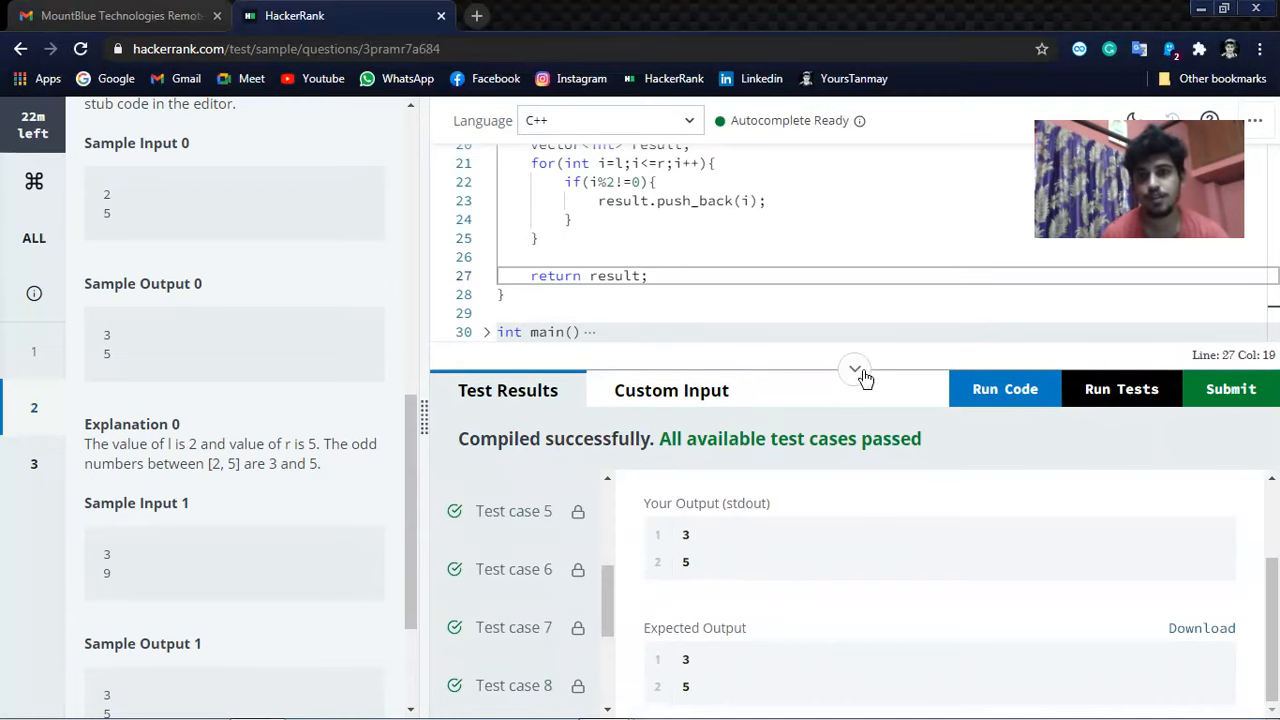
left_click(854, 368)
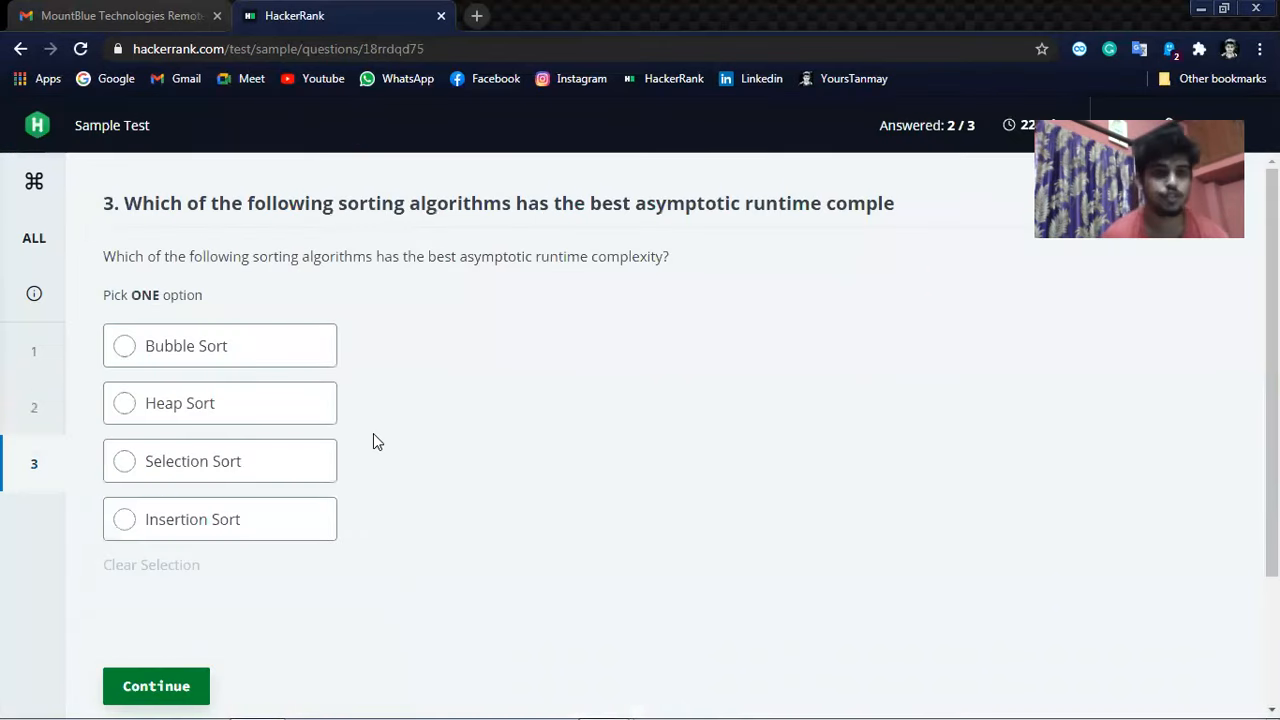
mouse_move(258, 233)
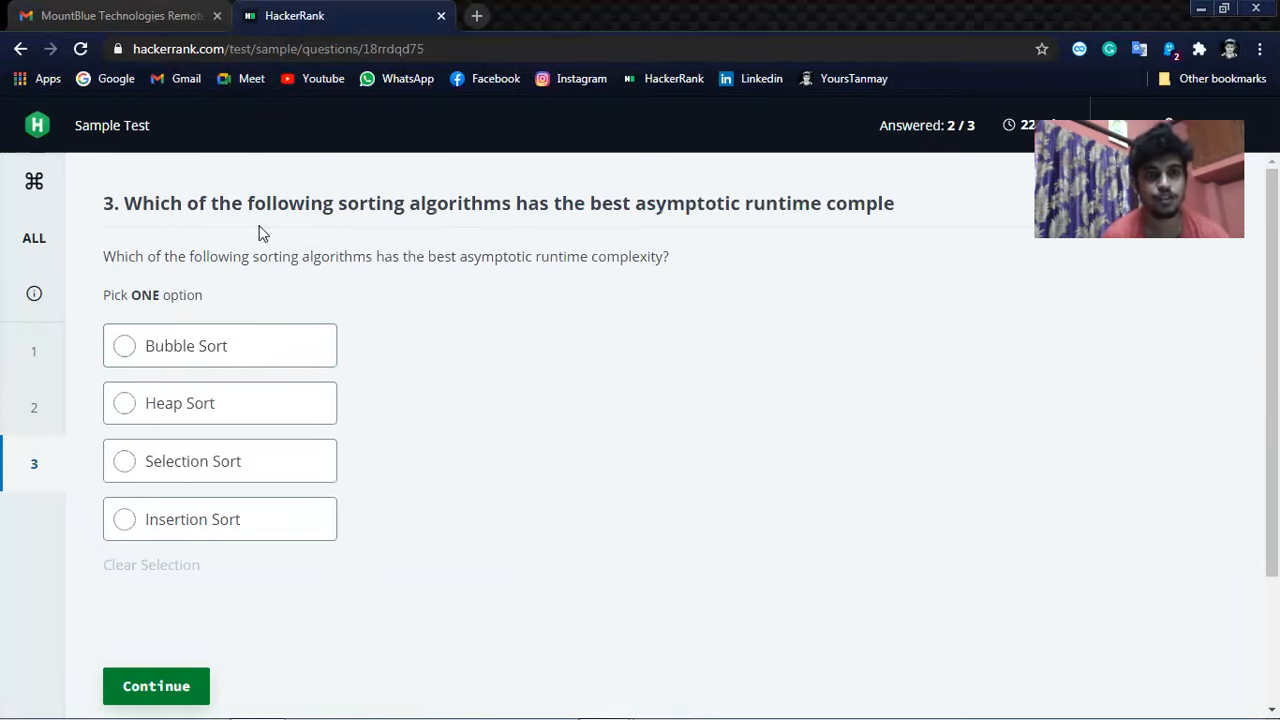
mouse_move(534, 225)
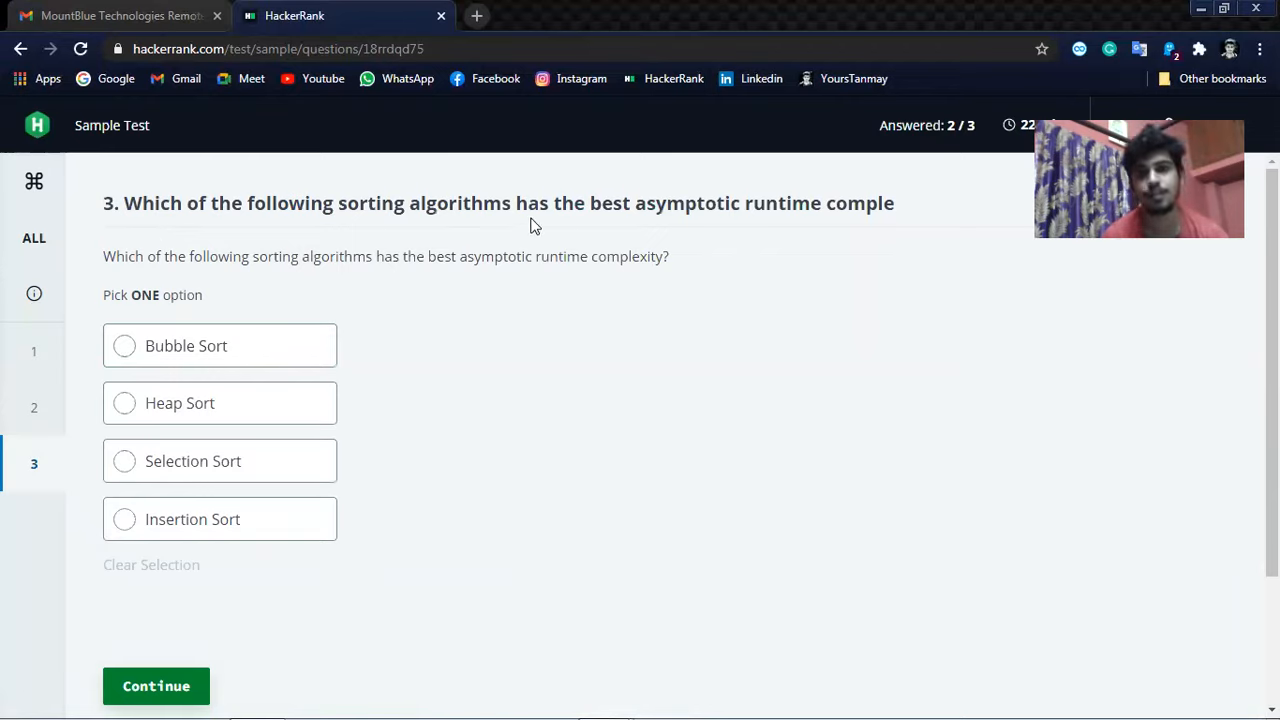
mouse_move(718, 225)
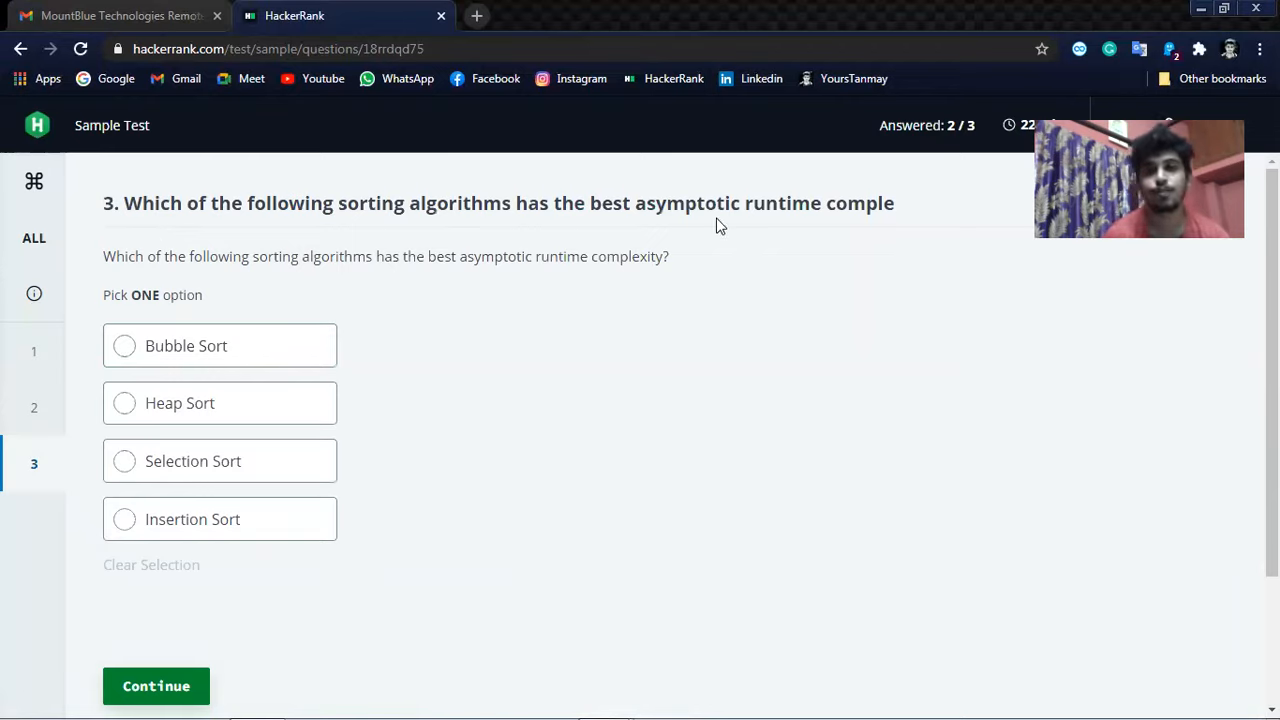
mouse_move(785, 223)
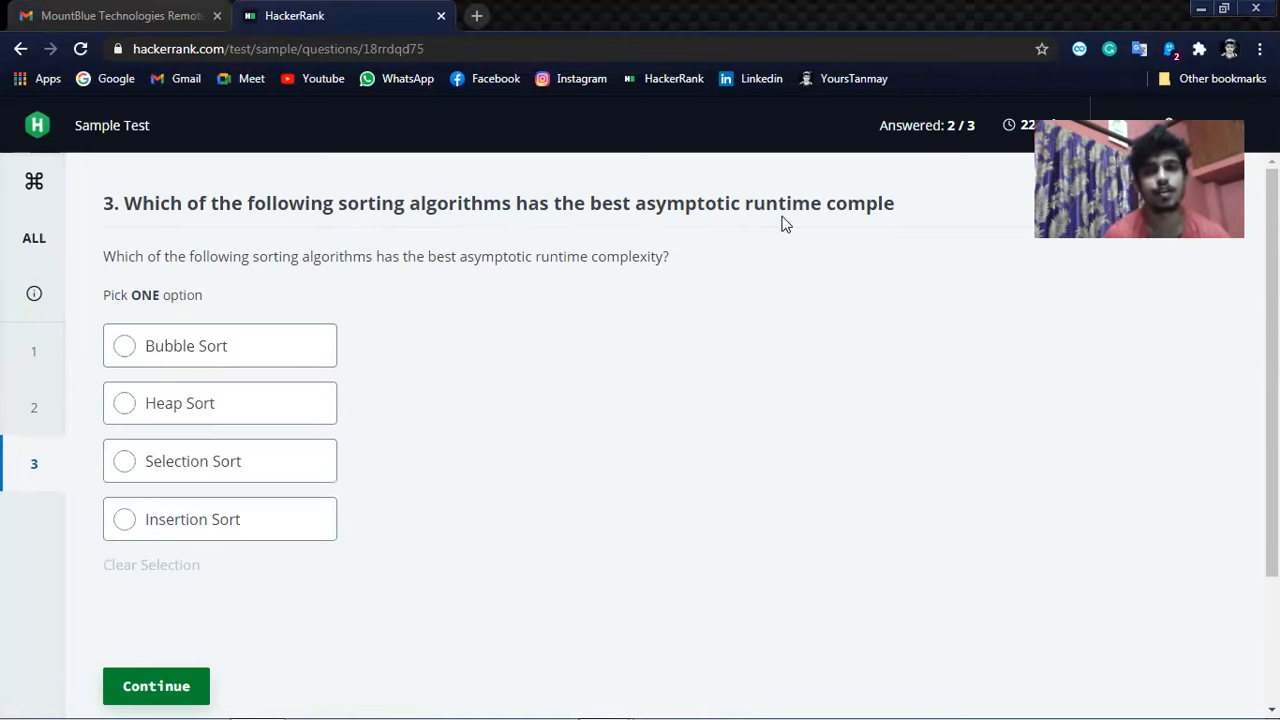
mouse_move(165, 320)
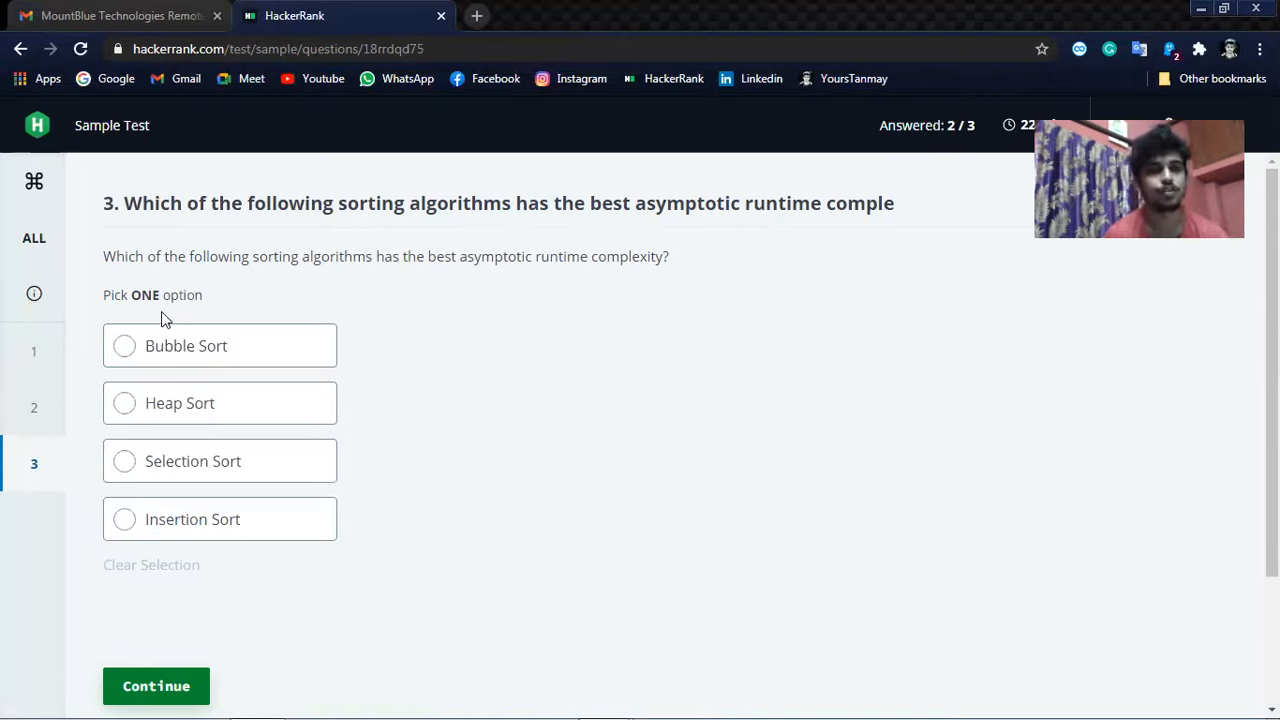
mouse_move(180, 402)
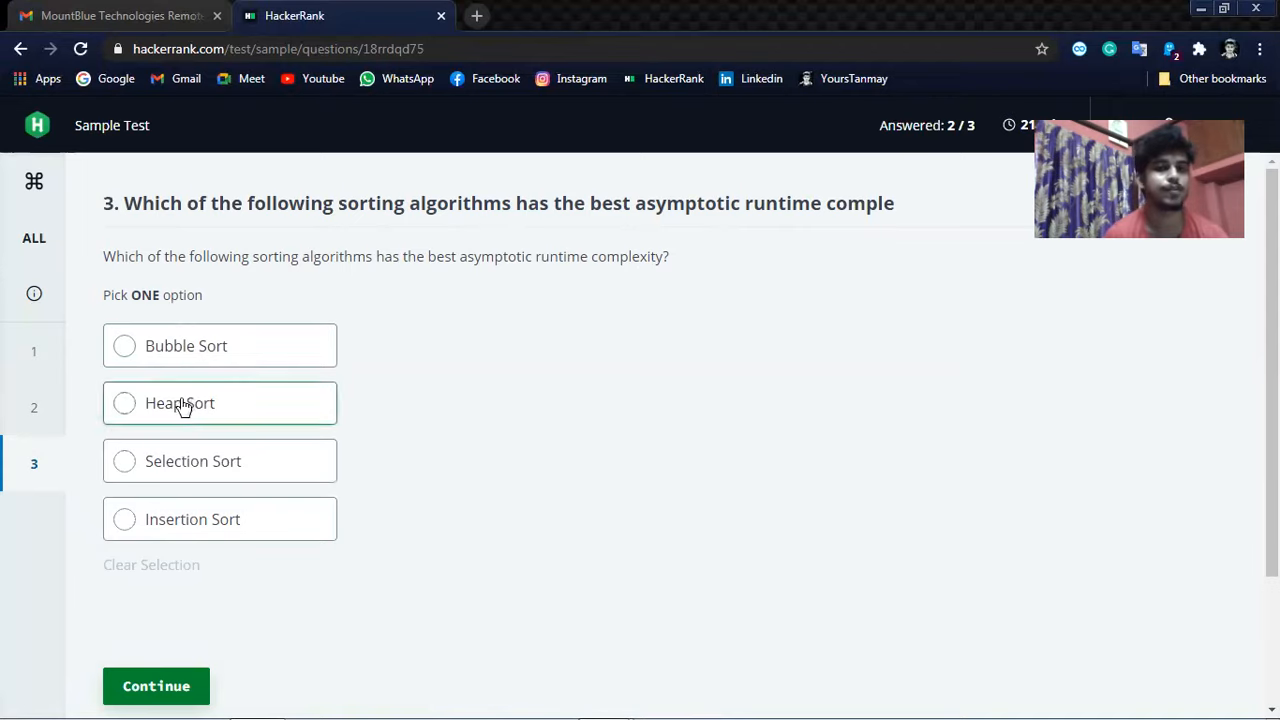
Answer question 3 with Heap Sort as the best asymptotic sorting runtime.
left_click(124, 402)
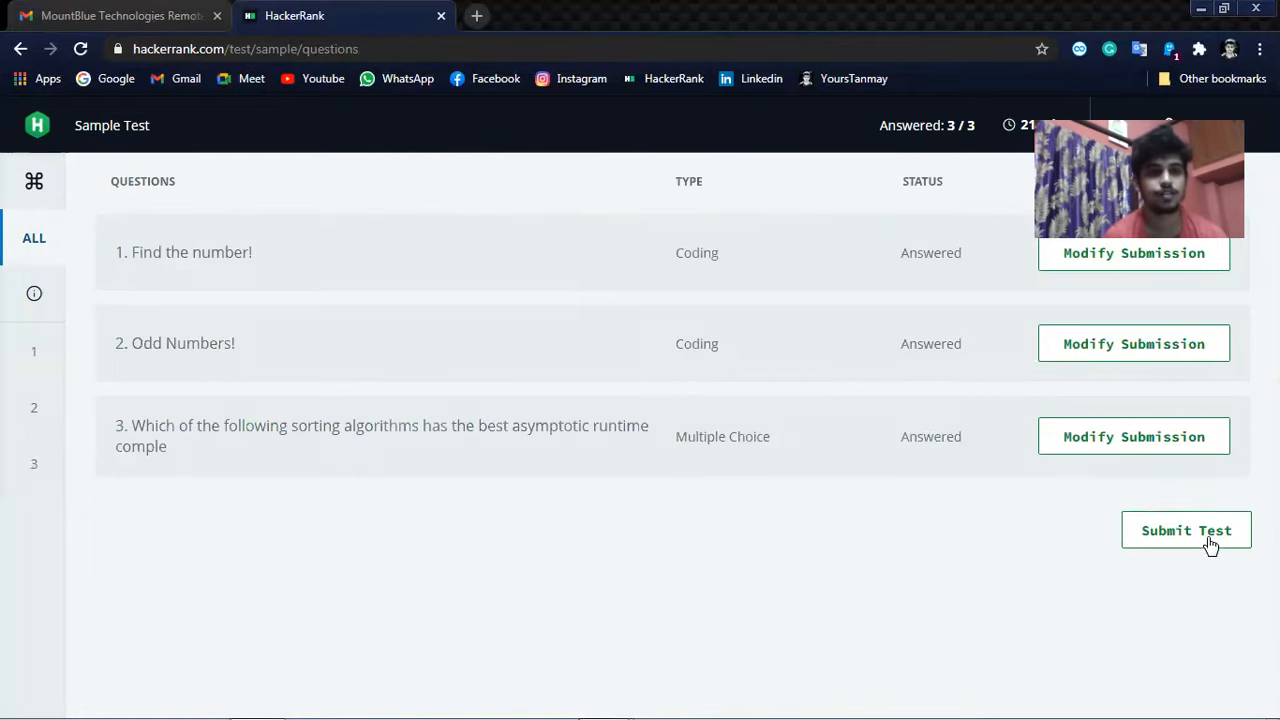
Submit the sample test and confirm closing it for good.
left_click(1186, 530)
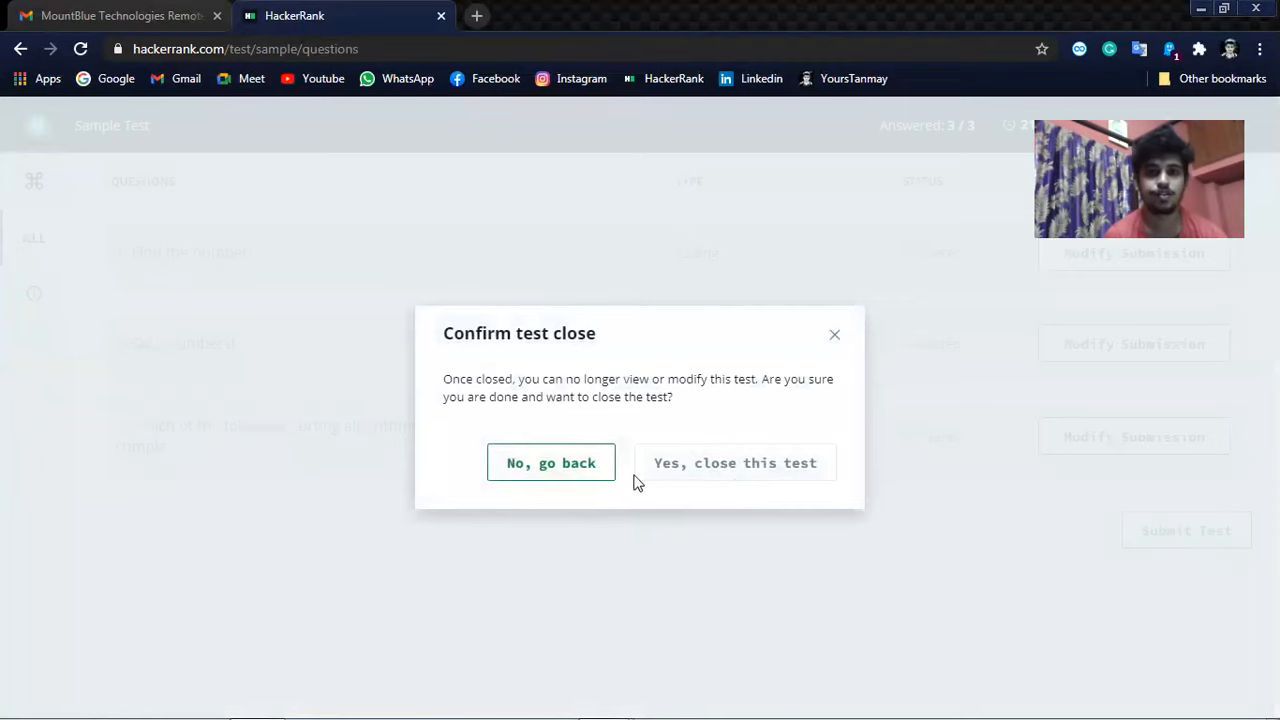
left_click(735, 462)
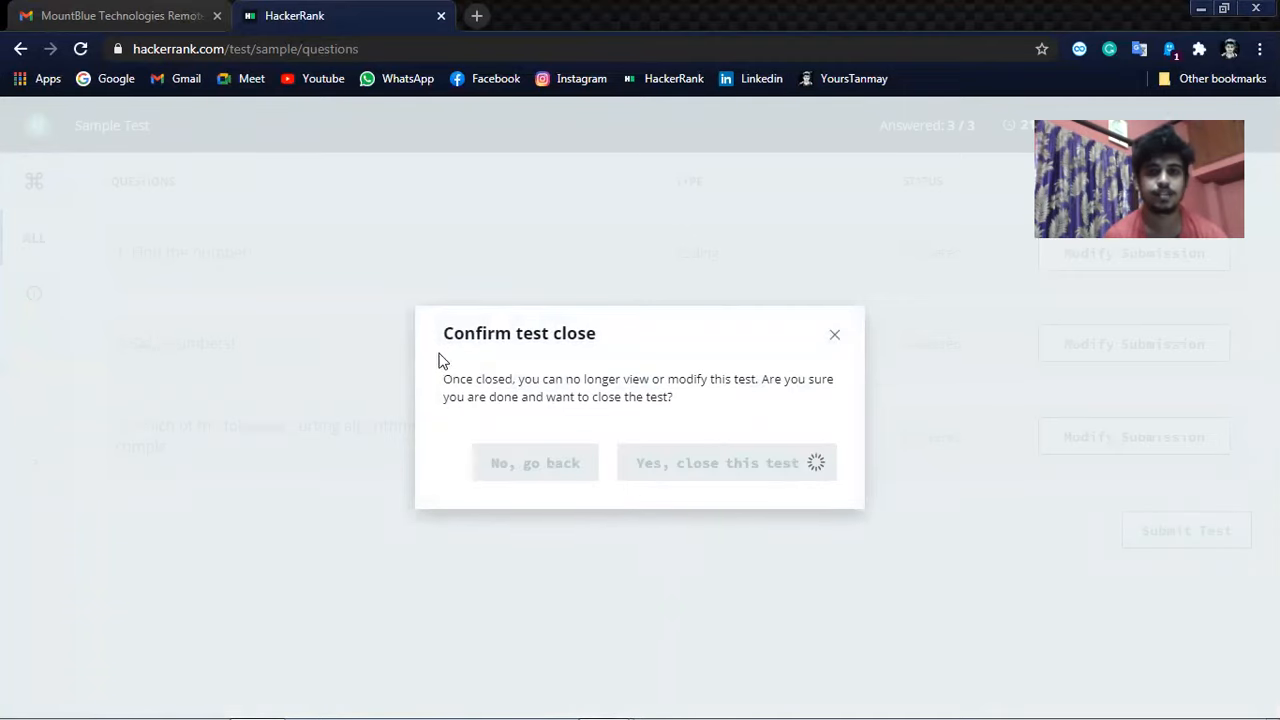